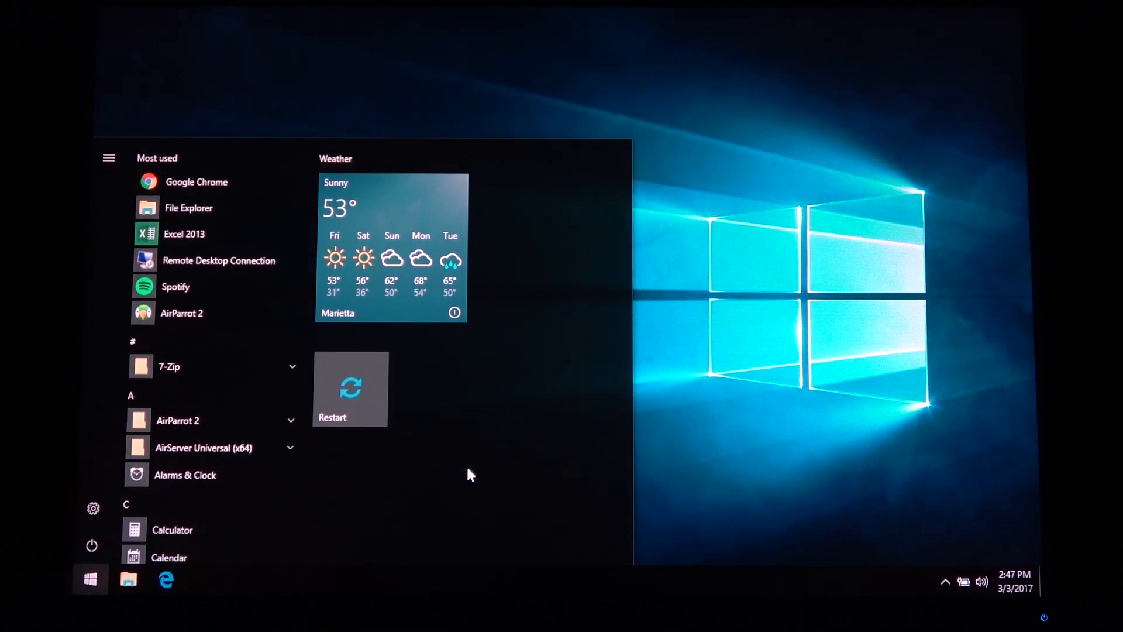
# - Launch the screen-mirroring app from the Start menu to mirror the iPhone home screen
pyautogui.click(351, 388)
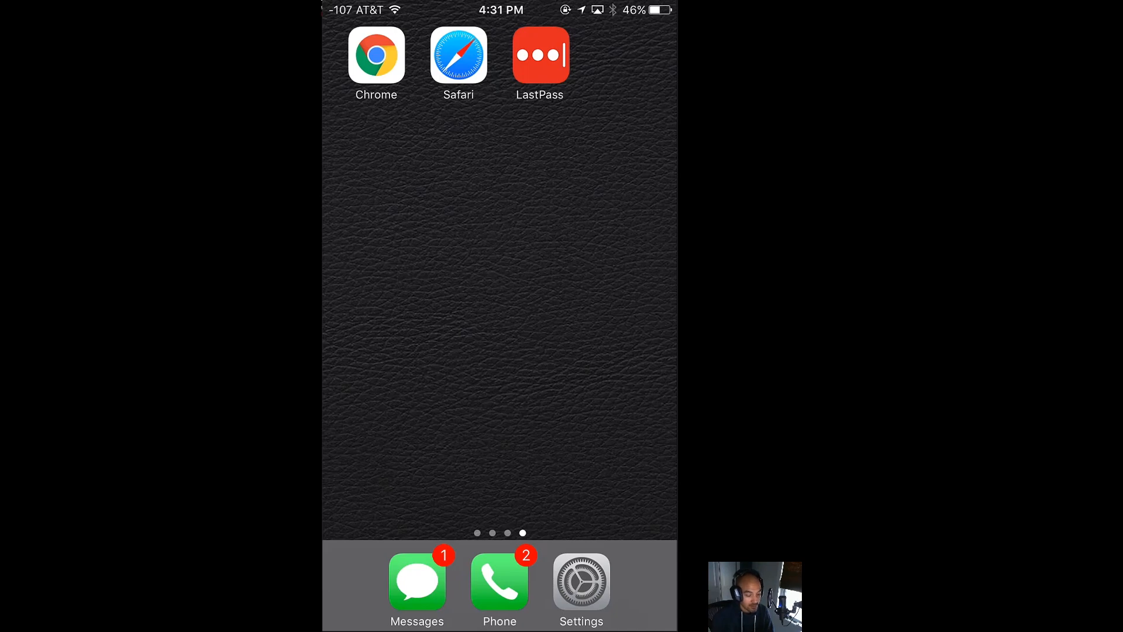
# - In Safari, open the Clublexus favorite's ATF thread and try to post, prompting a login
pyautogui.click(458, 63)
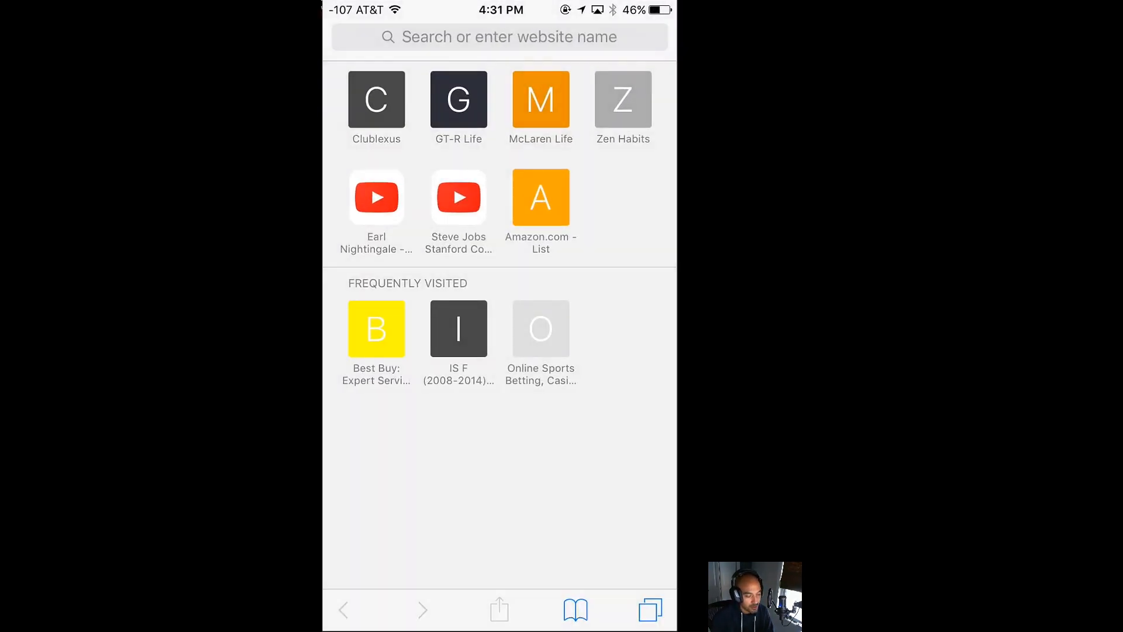
pyautogui.click(376, 98)
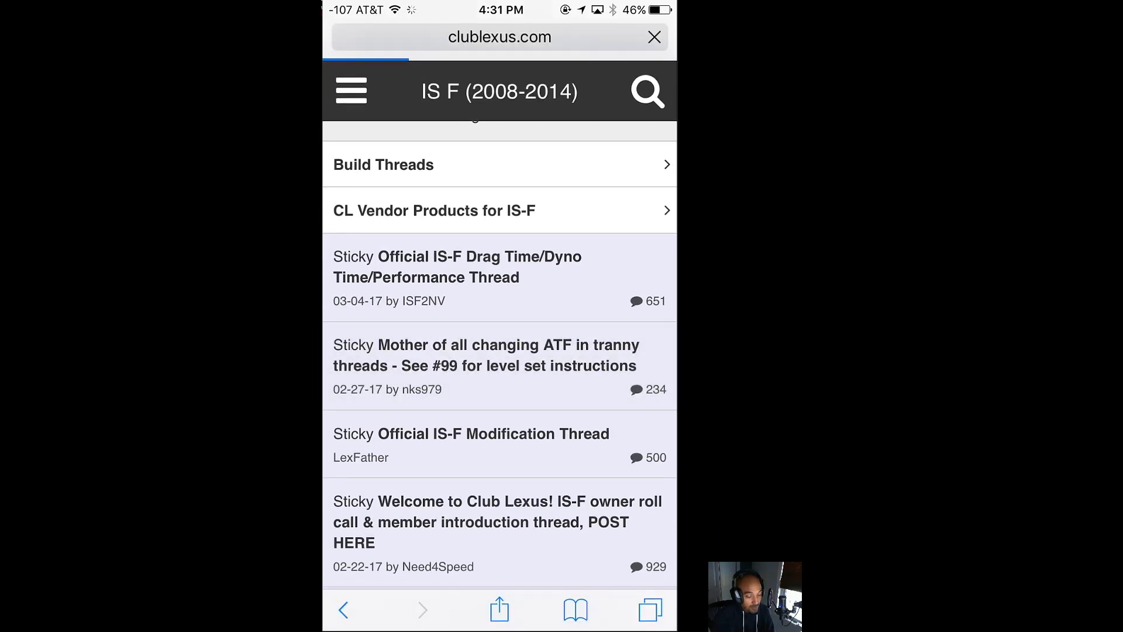
pyautogui.click(486, 355)
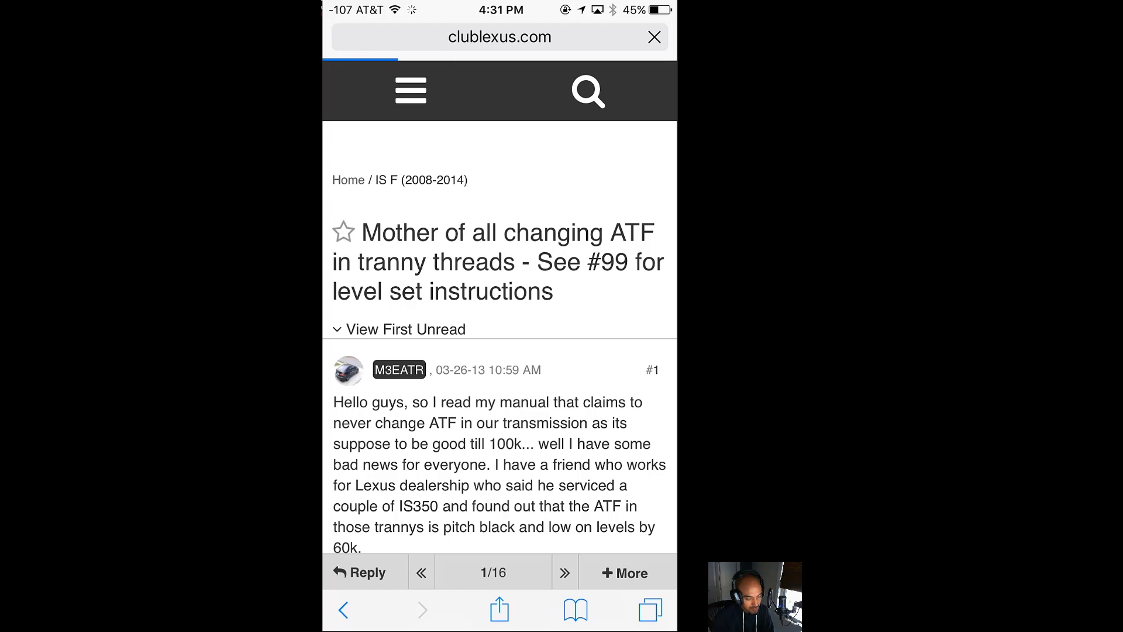
pyautogui.click(361, 572)
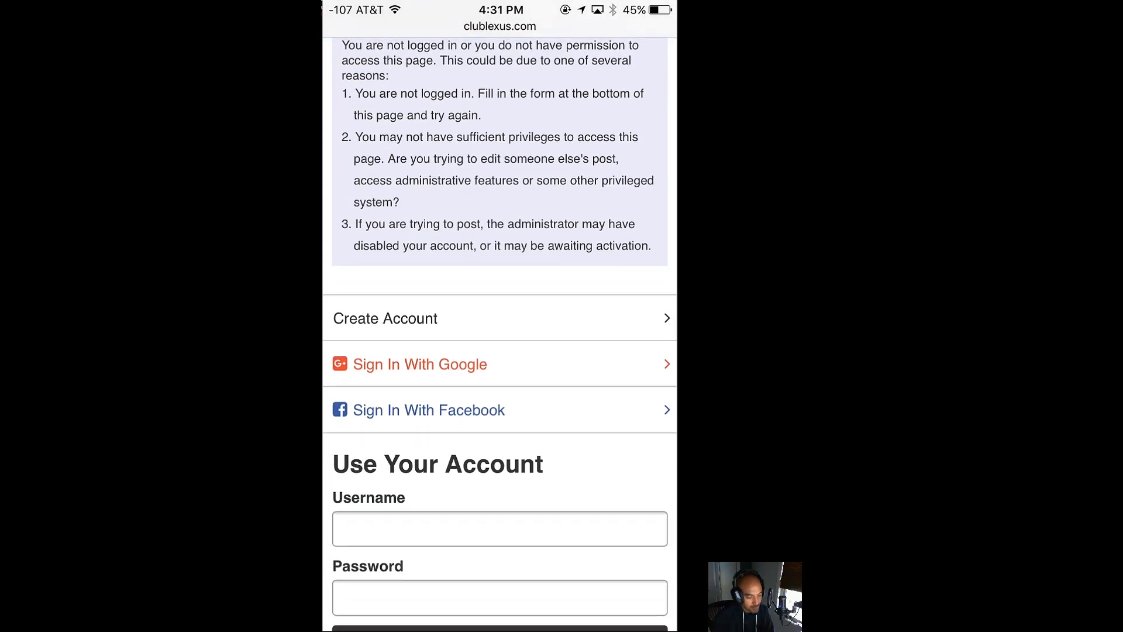
# - Scroll down to the forum's empty Username and Password login form
pyautogui.scroll(-3)
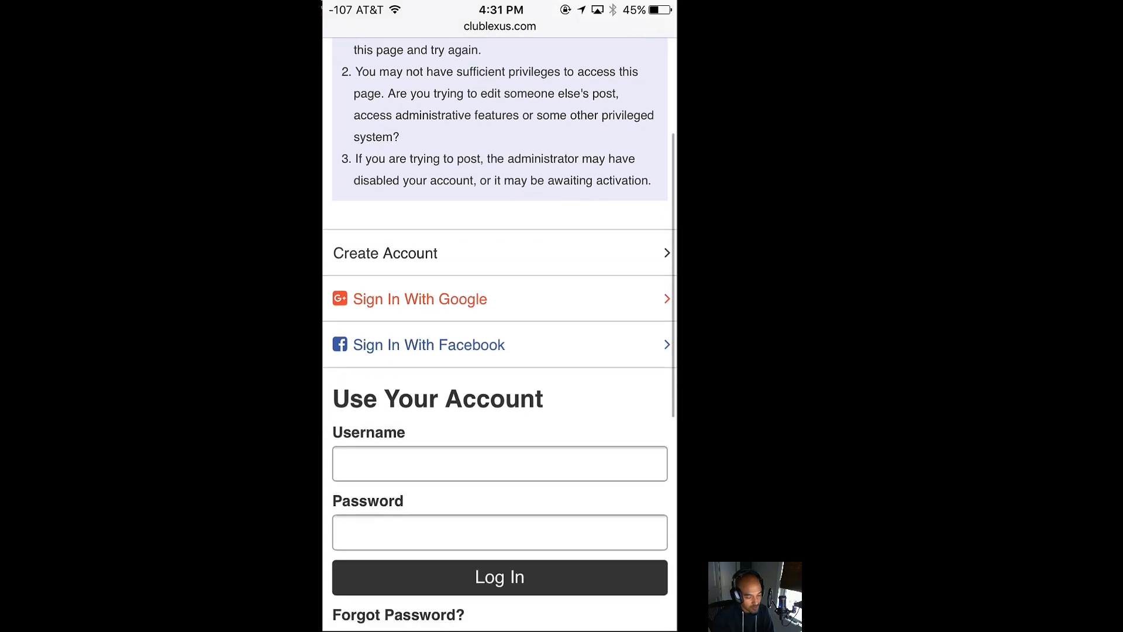
pyautogui.scroll(-3)
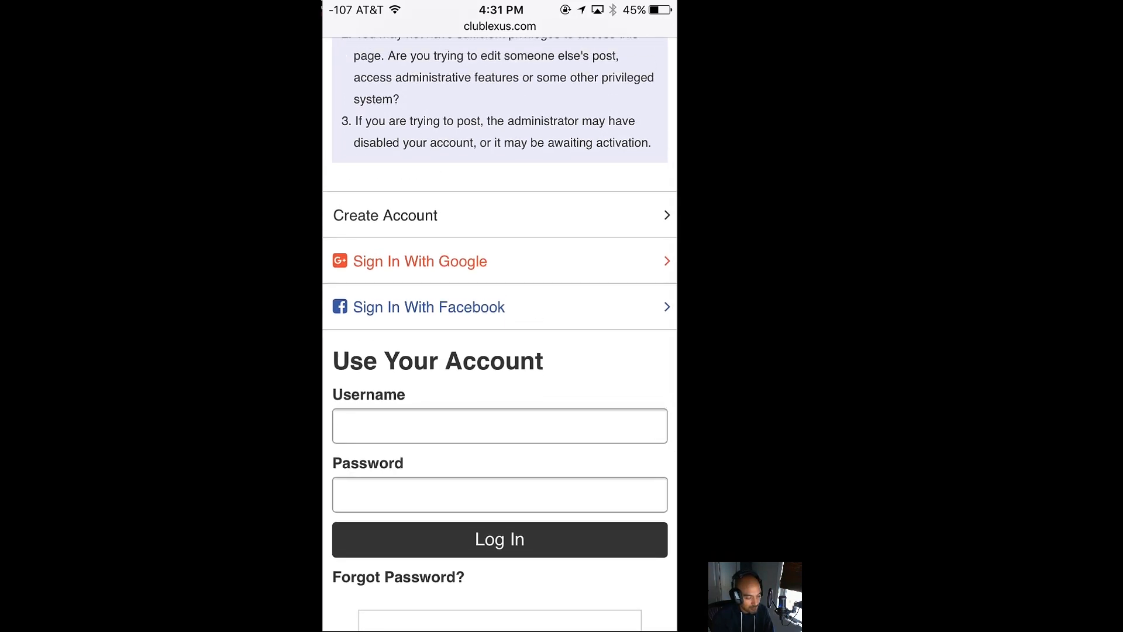
pyautogui.click(499, 425)
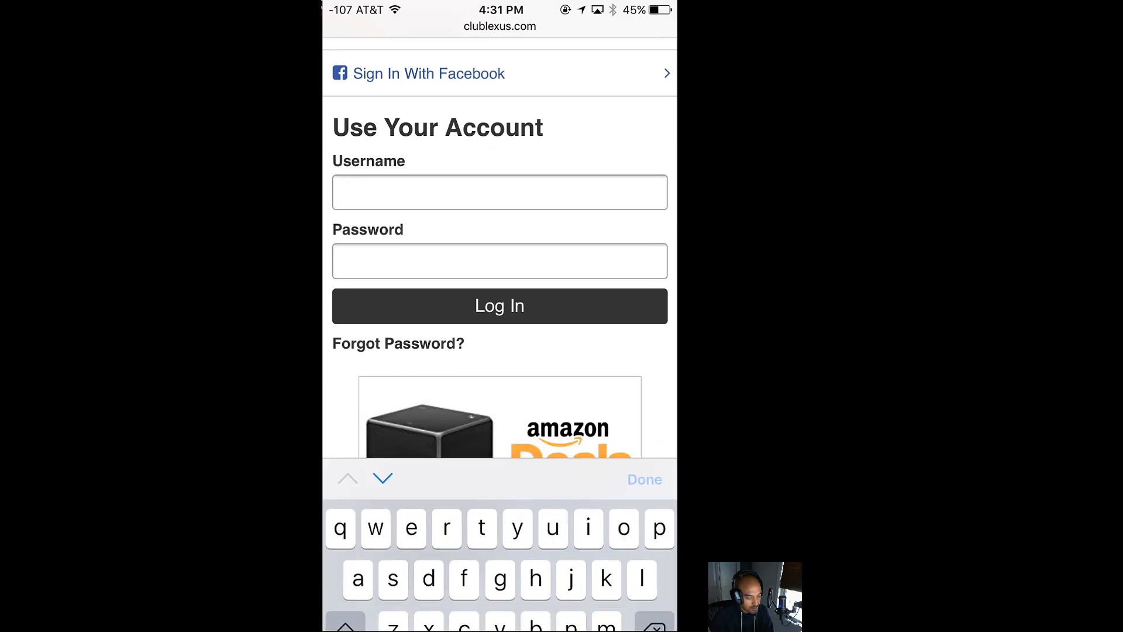
pyautogui.click(642, 478)
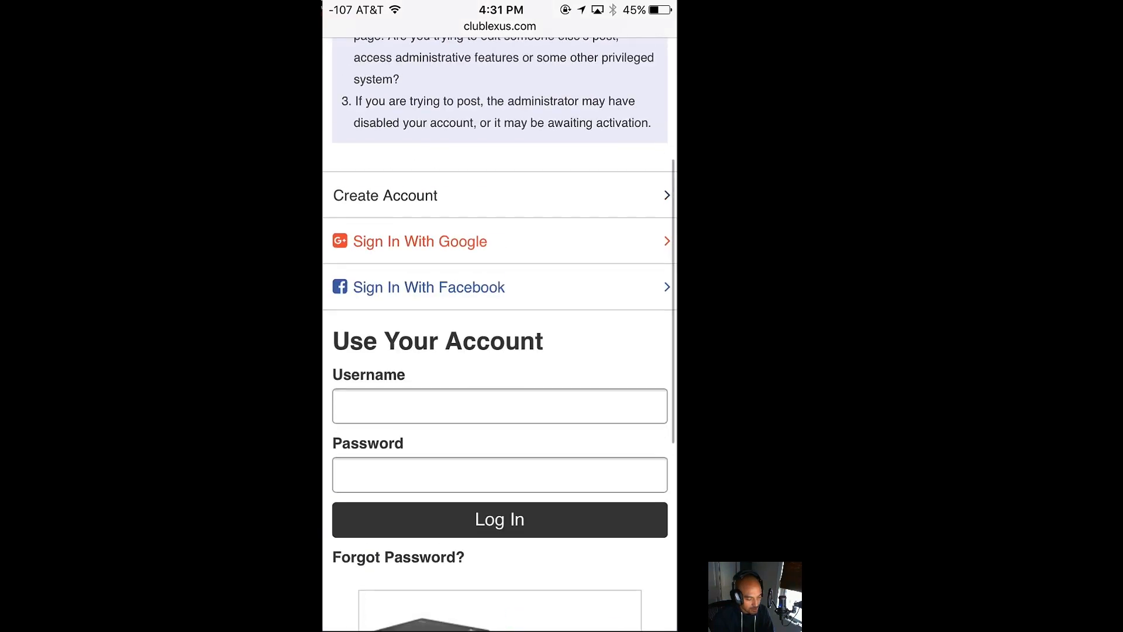
pyautogui.scroll(3)
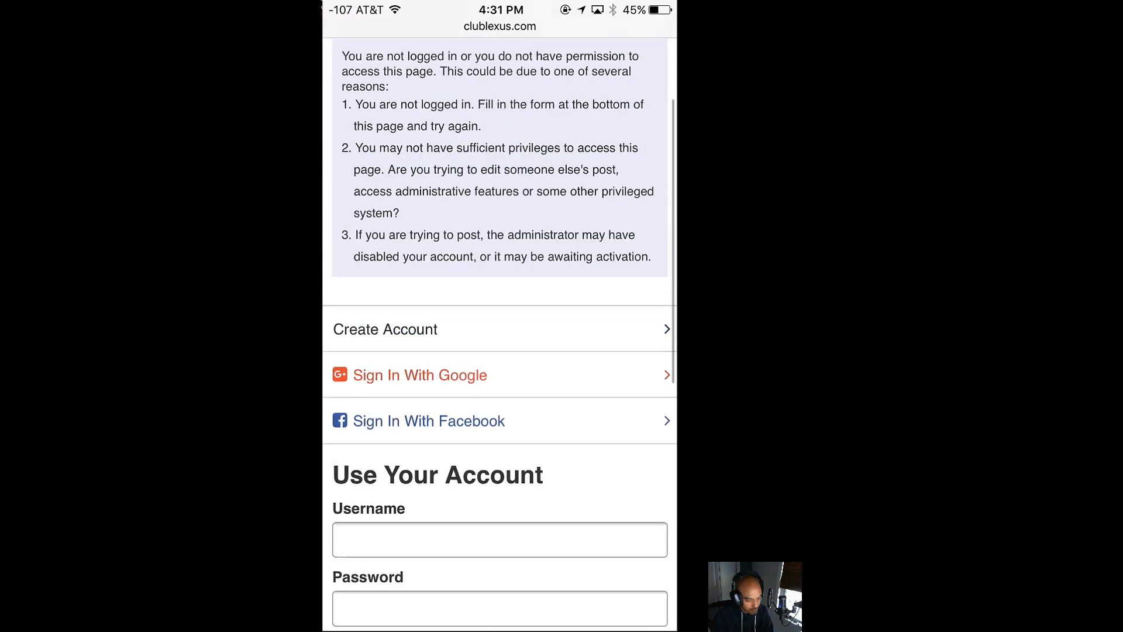
pyautogui.scroll(-3)
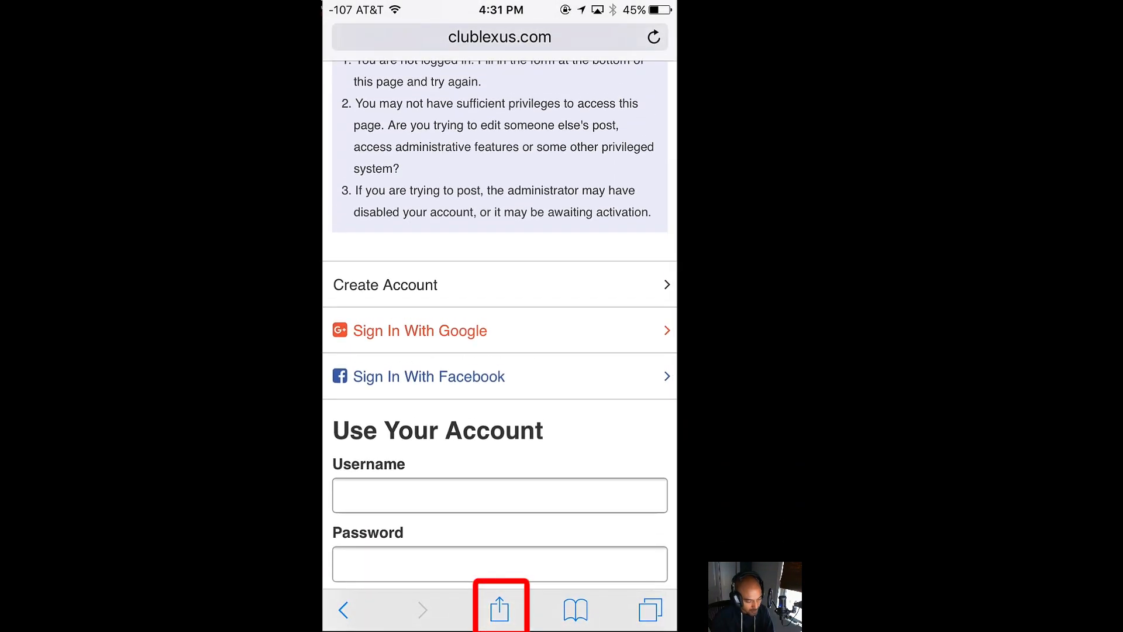
# - Fill and submit the Club Lexus login using the LastPass extension from the share sheet
pyautogui.click(499, 609)
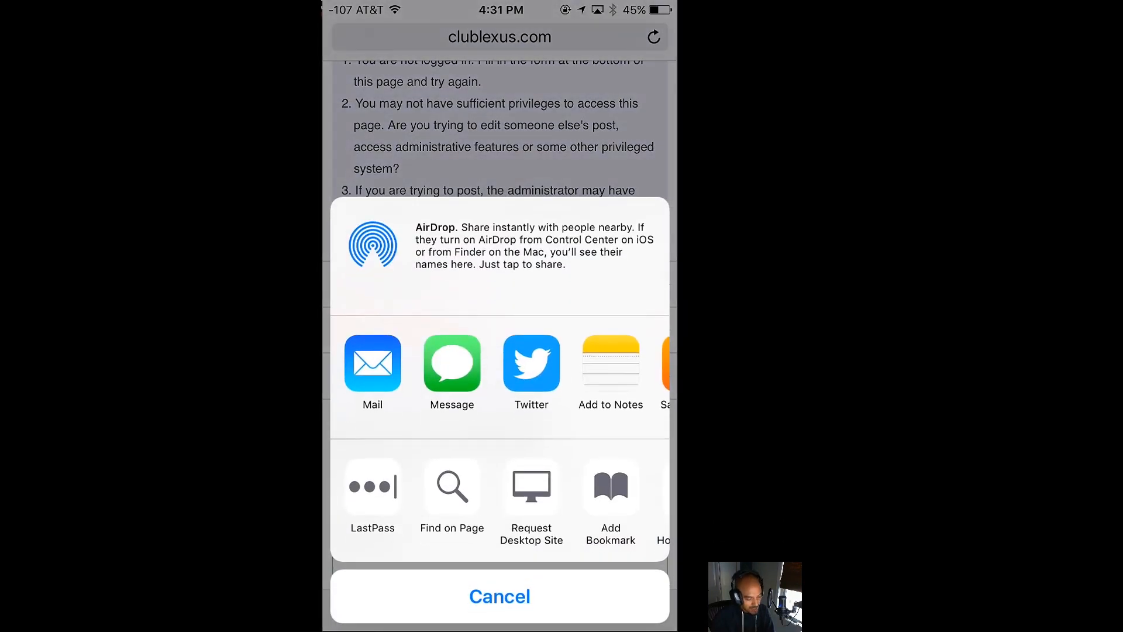
pyautogui.click(499, 596)
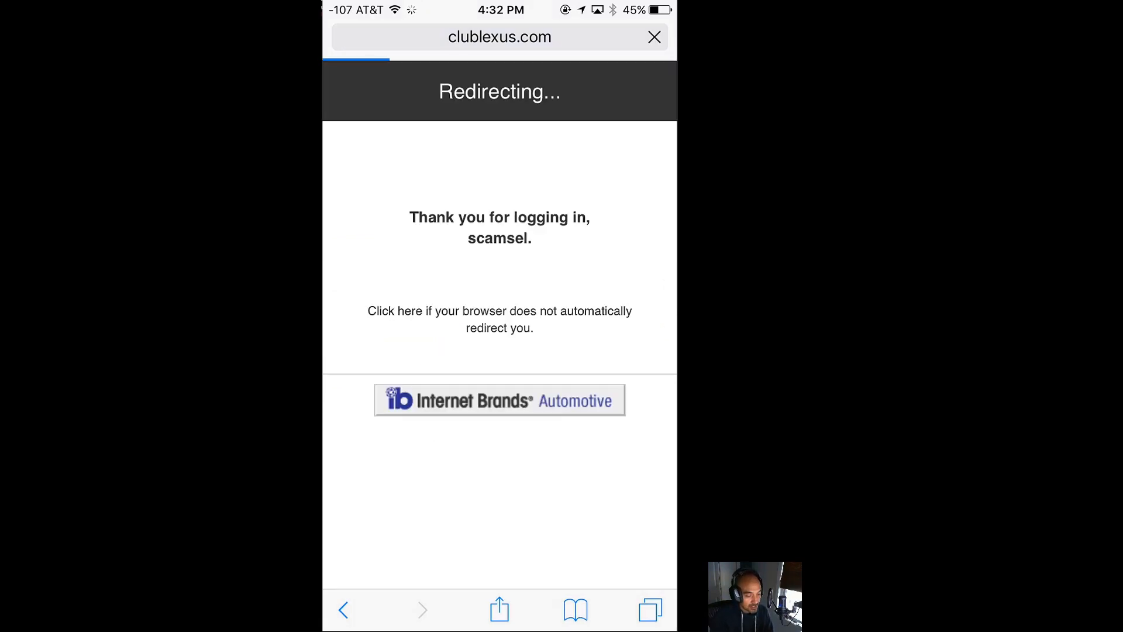
pyautogui.click(499, 319)
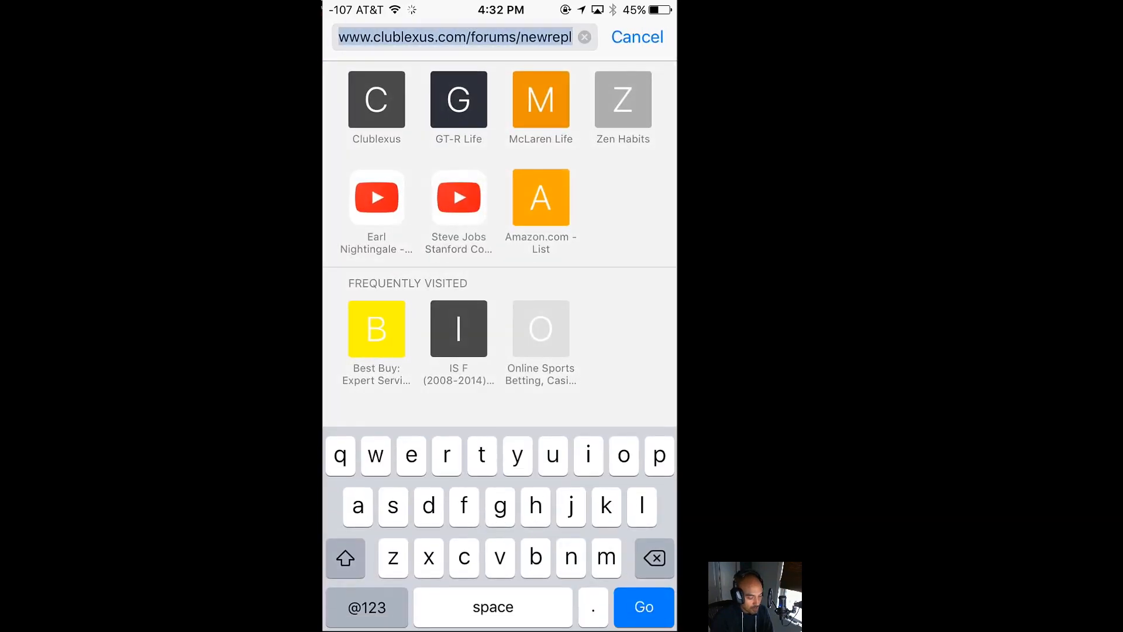
# - Open Best Buy's sign-in page, fill it with LastPass, then return home
pyautogui.write('best')
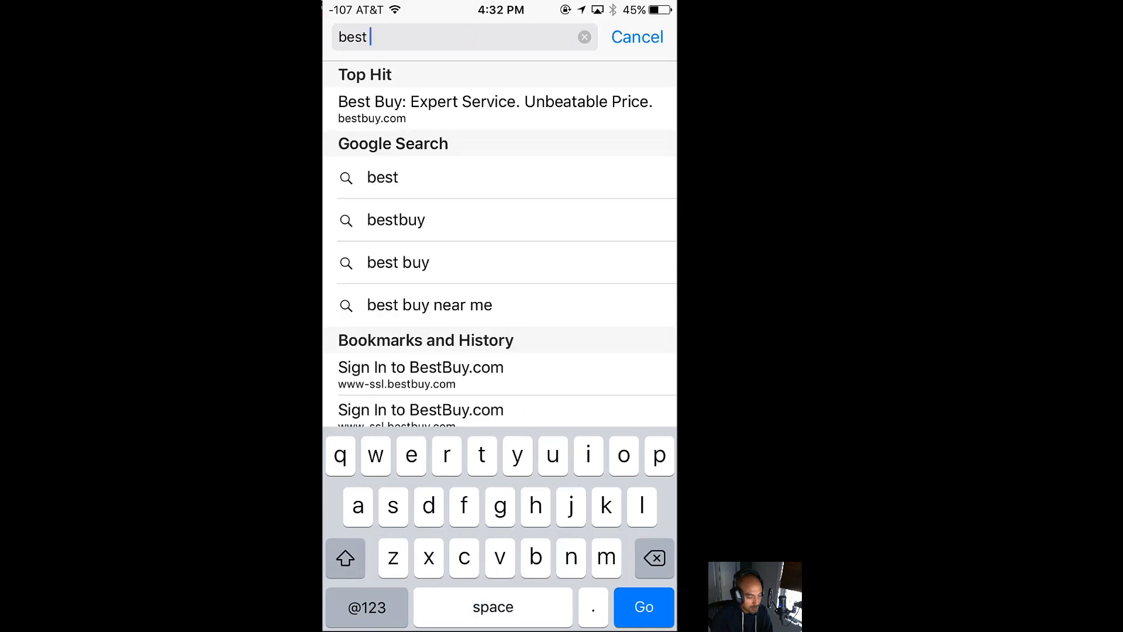
pyautogui.click(494, 109)
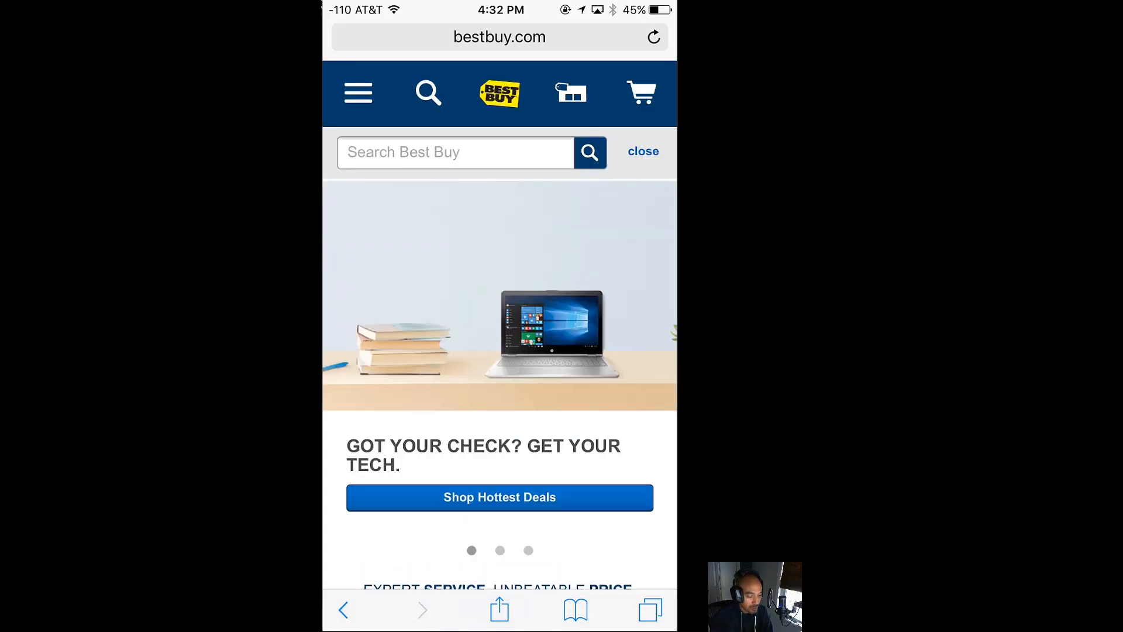
pyautogui.click(358, 93)
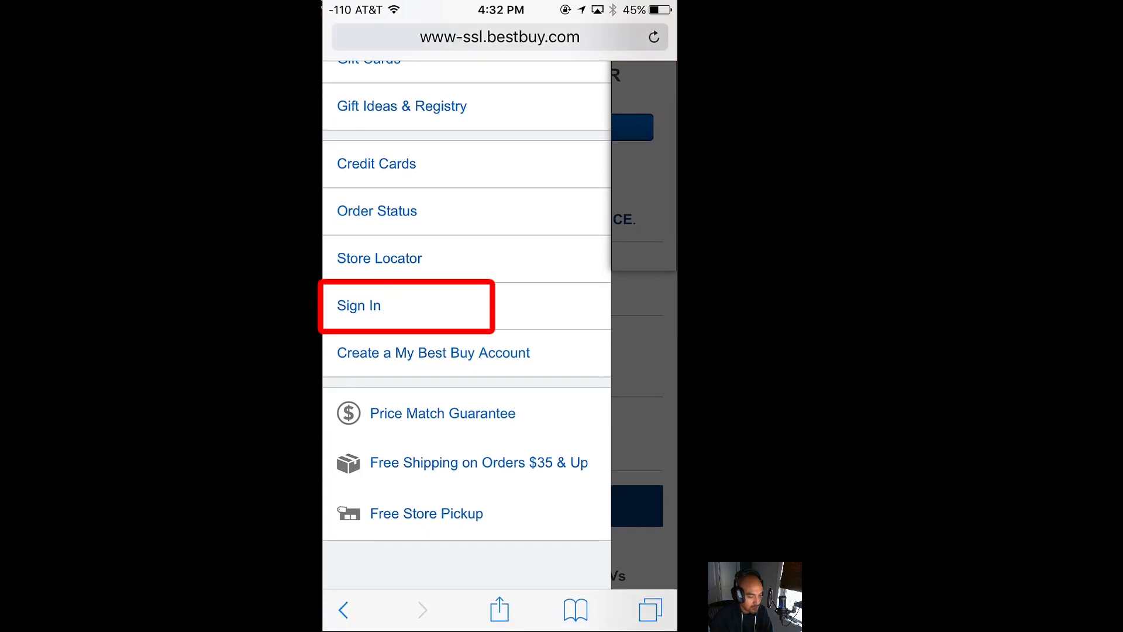
pyautogui.click(358, 305)
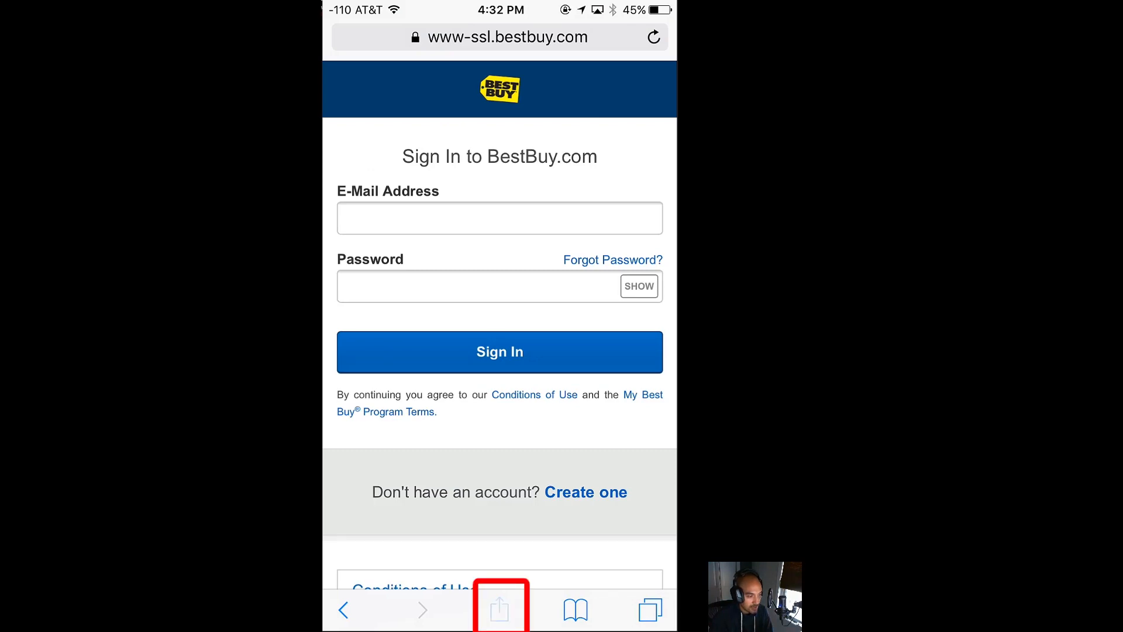
pyautogui.click(499, 610)
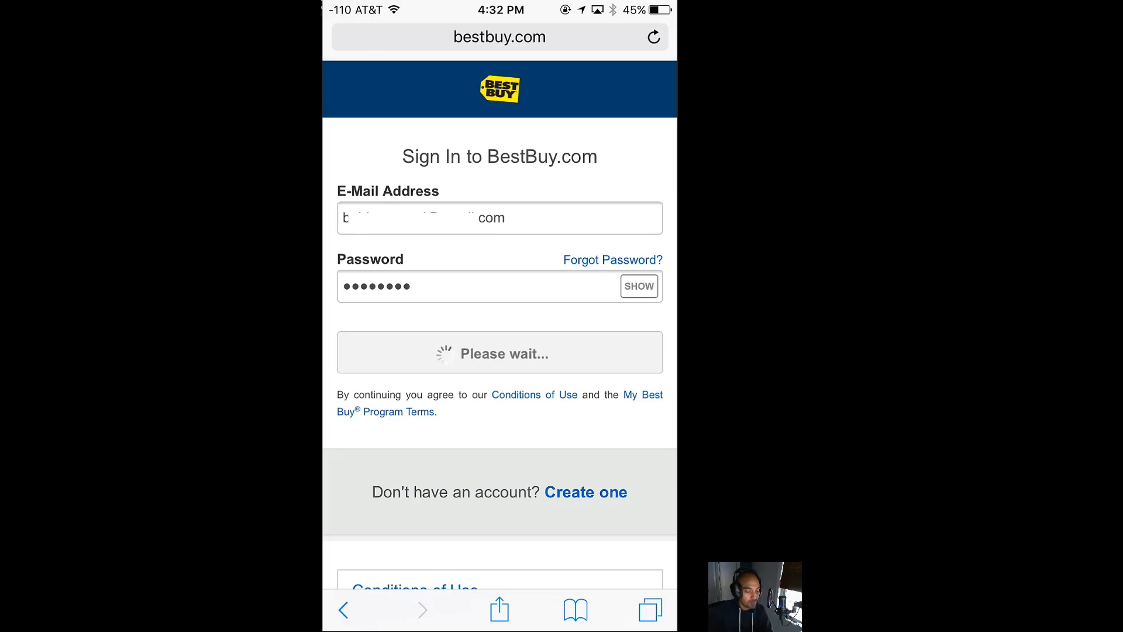
pyautogui.click(499, 352)
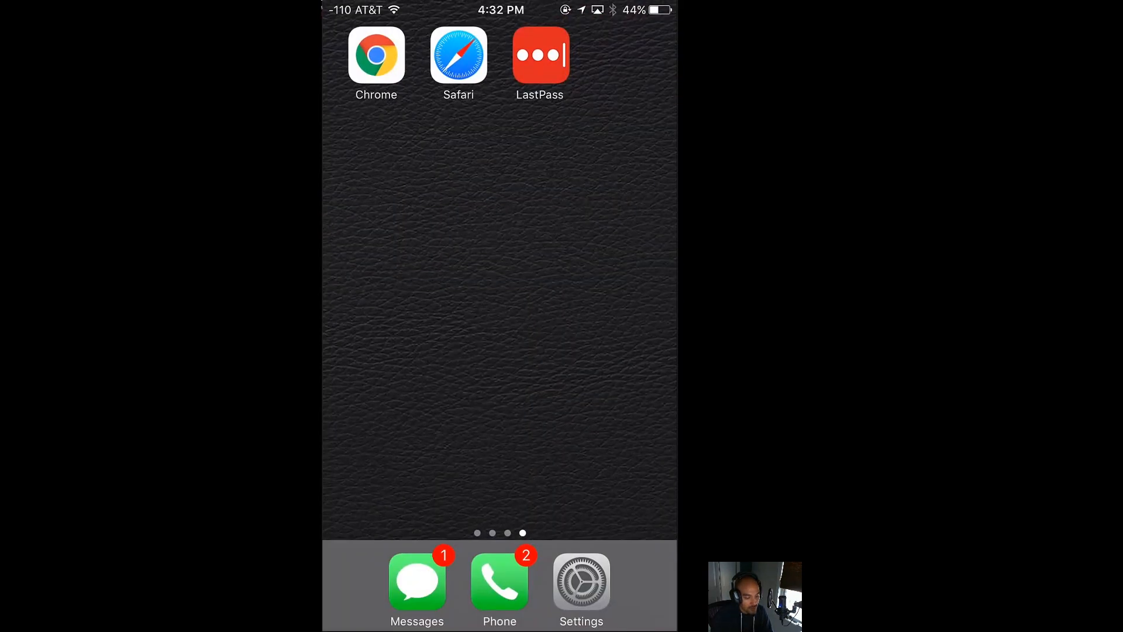
# - In Chrome, navigate to the reddit login page
pyautogui.click(375, 55)
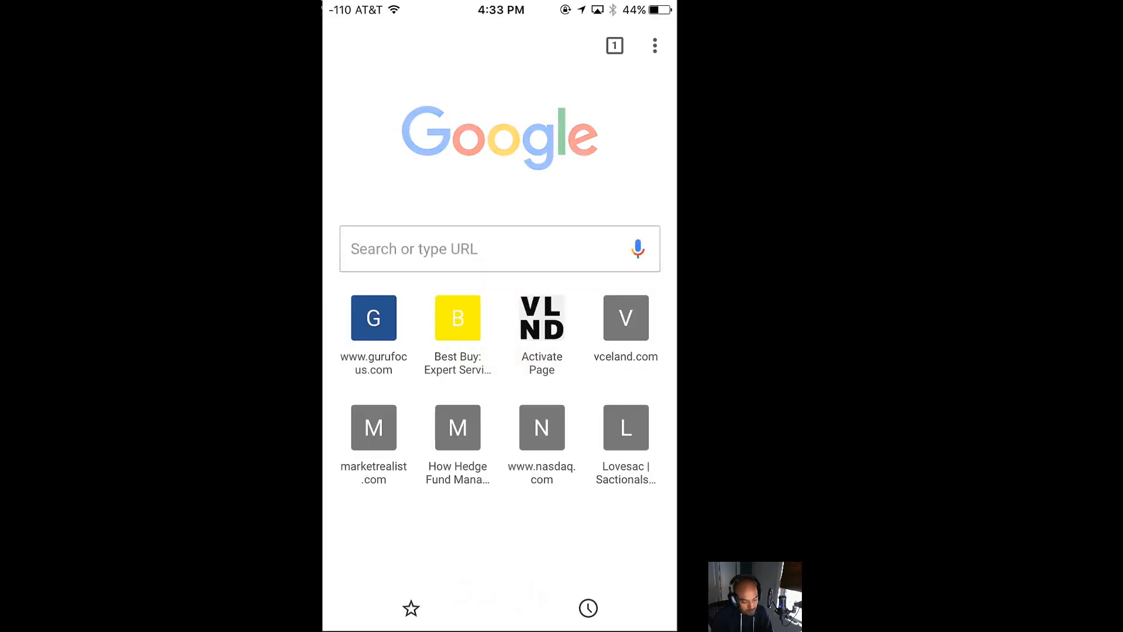
pyautogui.click(499, 249)
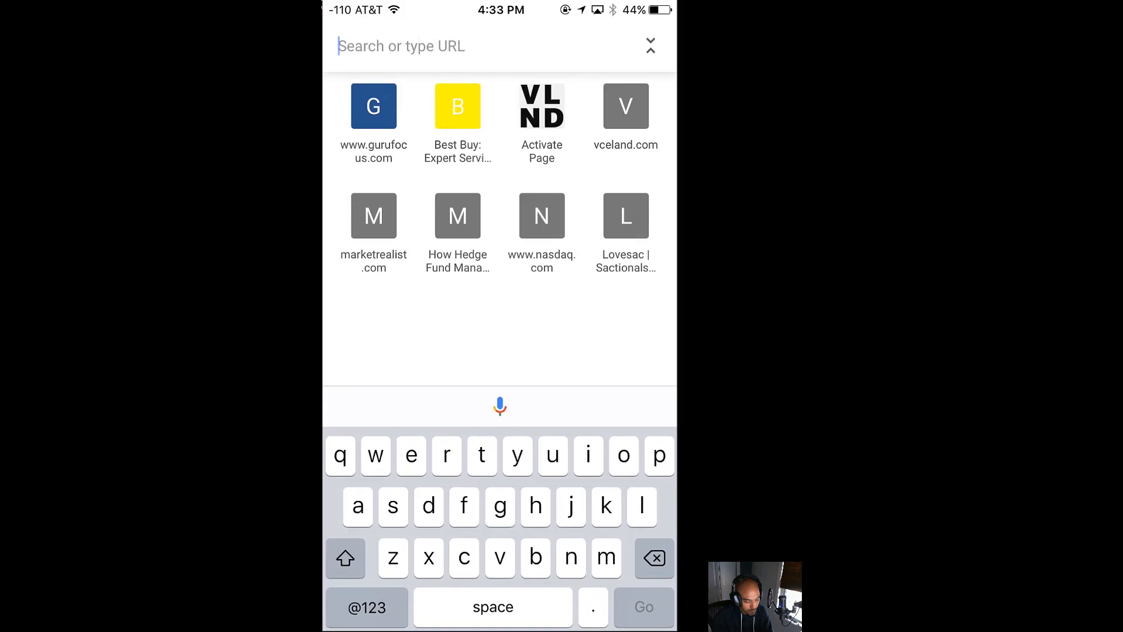
pyautogui.write('realracinglife.com')
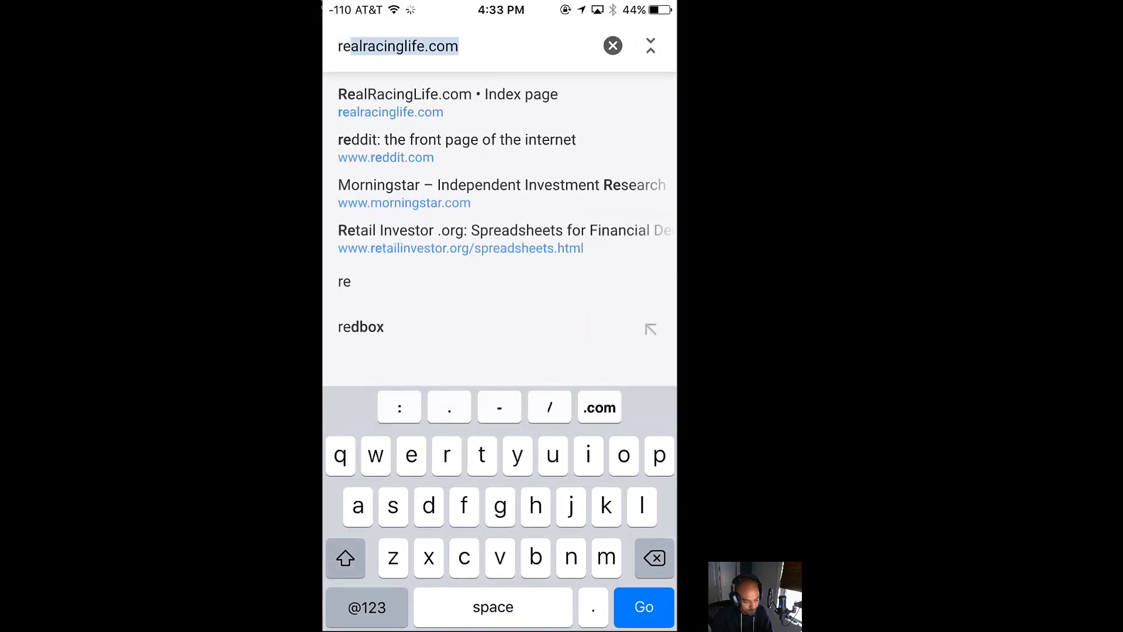
pyautogui.write('reddit.com')
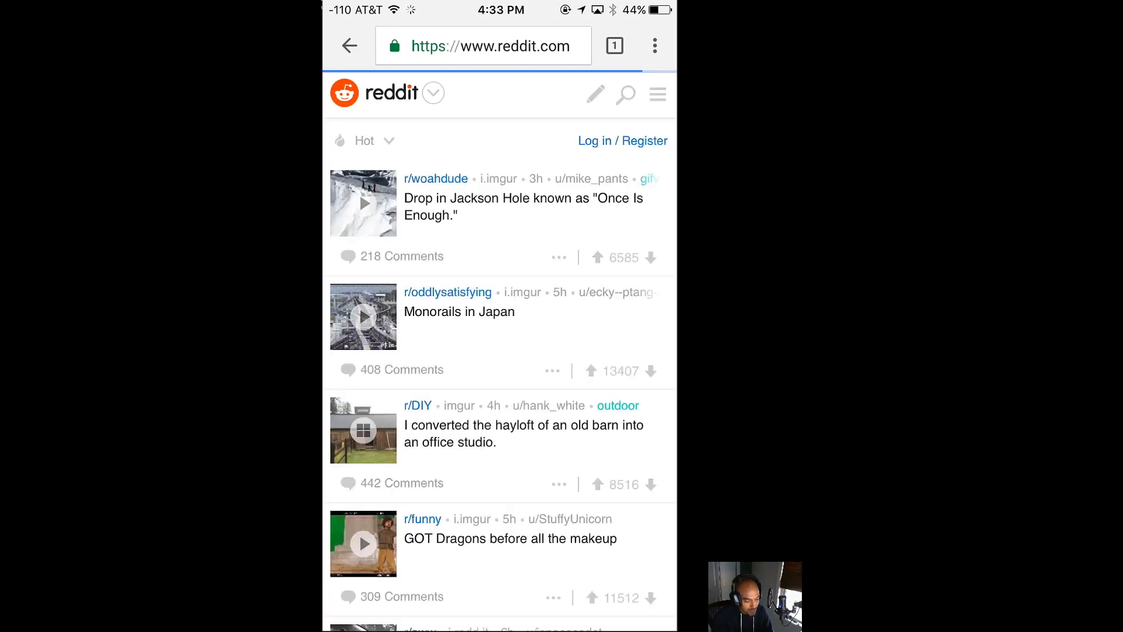
pyautogui.click(594, 141)
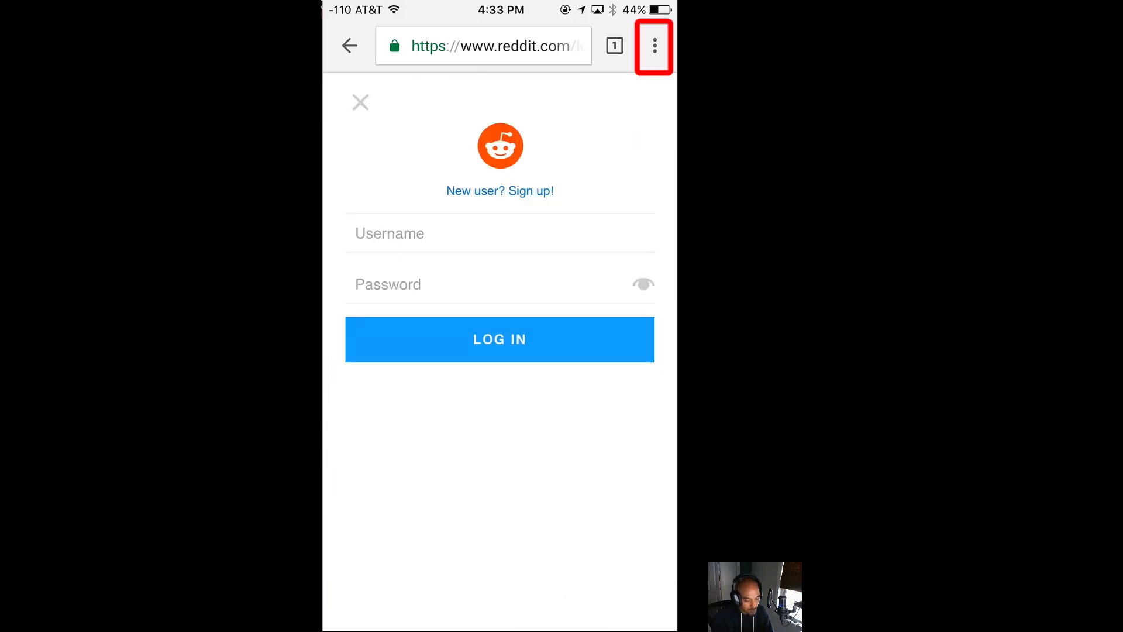
# - Autofill the saved reddit.com username and password through LastPass in the share sheet
pyautogui.click(653, 45)
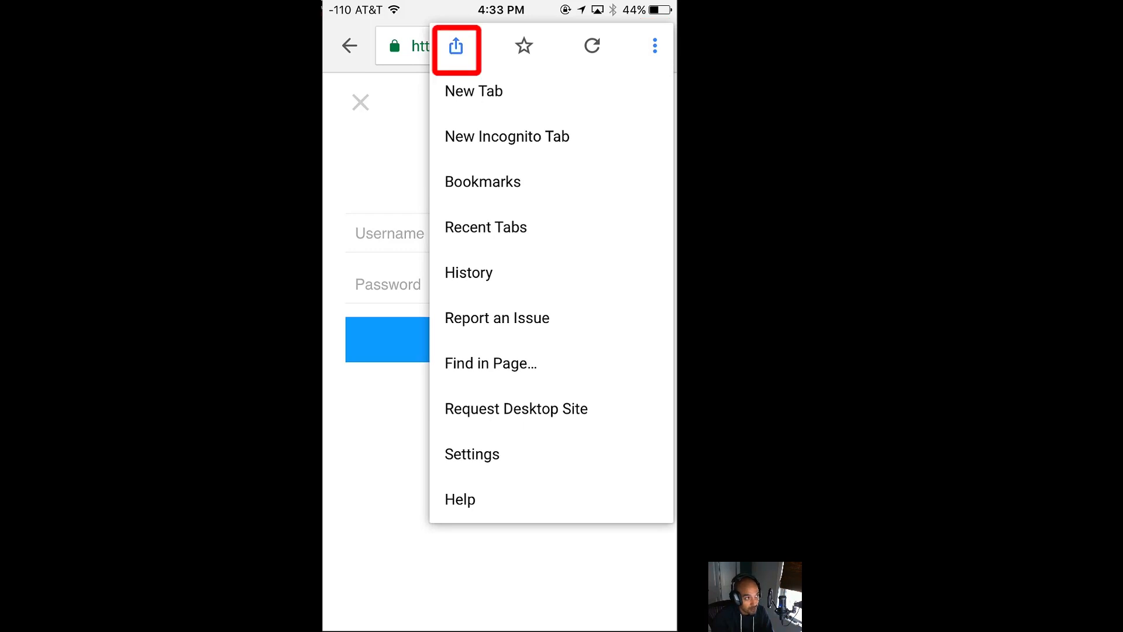
pyautogui.click(456, 45)
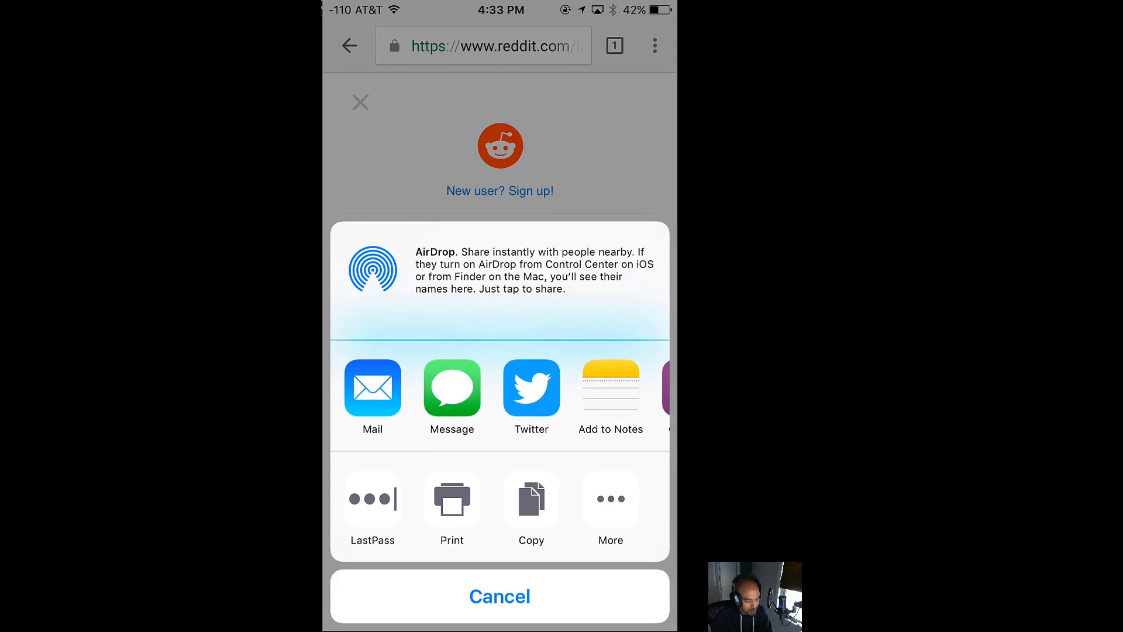
pyautogui.click(372, 499)
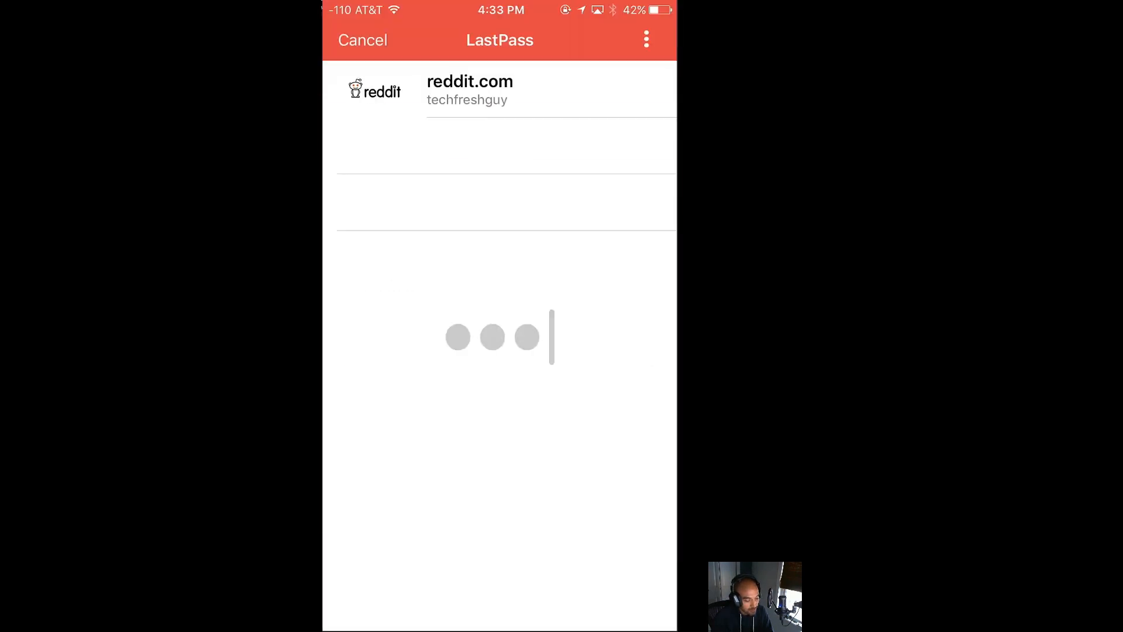
pyautogui.click(500, 89)
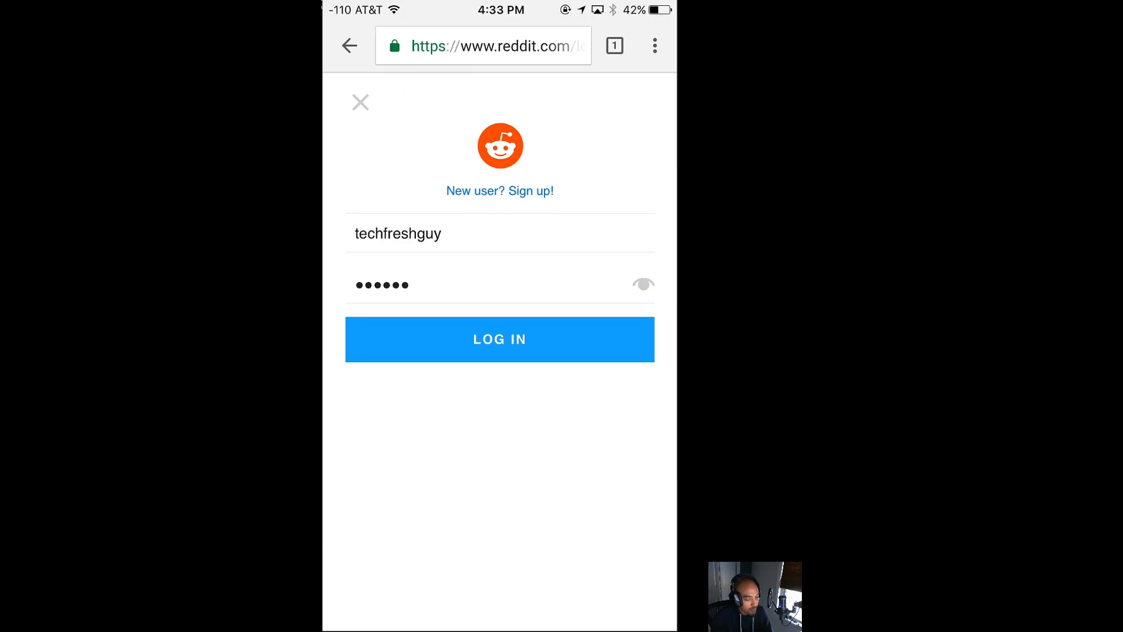
pyautogui.click(499, 339)
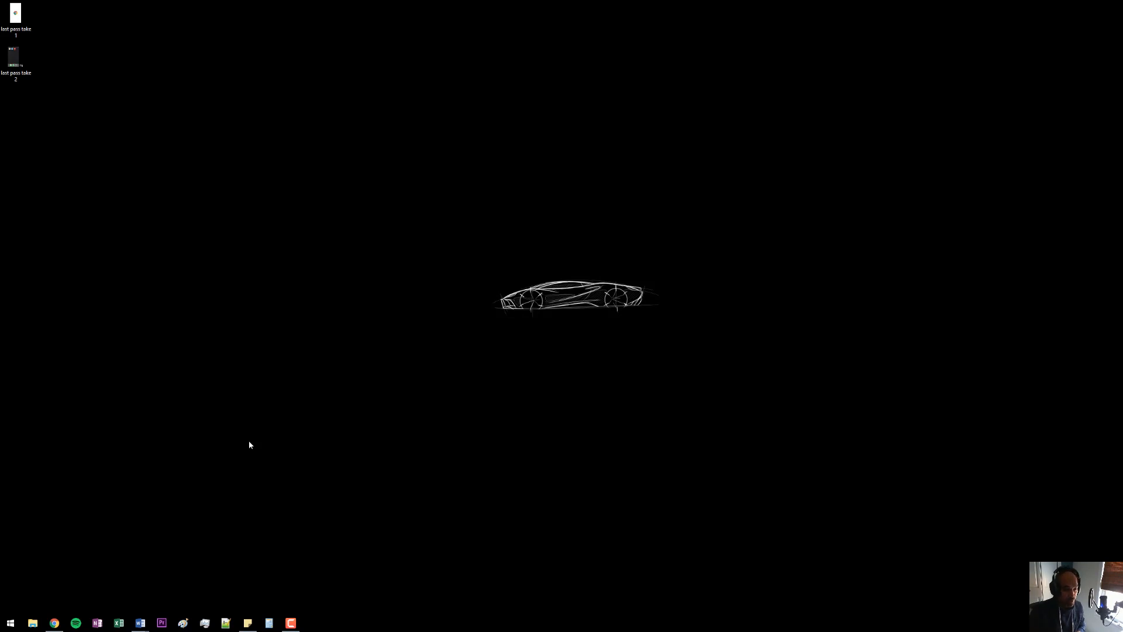
# - Open desktop Chrome from the taskbar and browse the LastPass extension menu
pyautogui.click(54, 623)
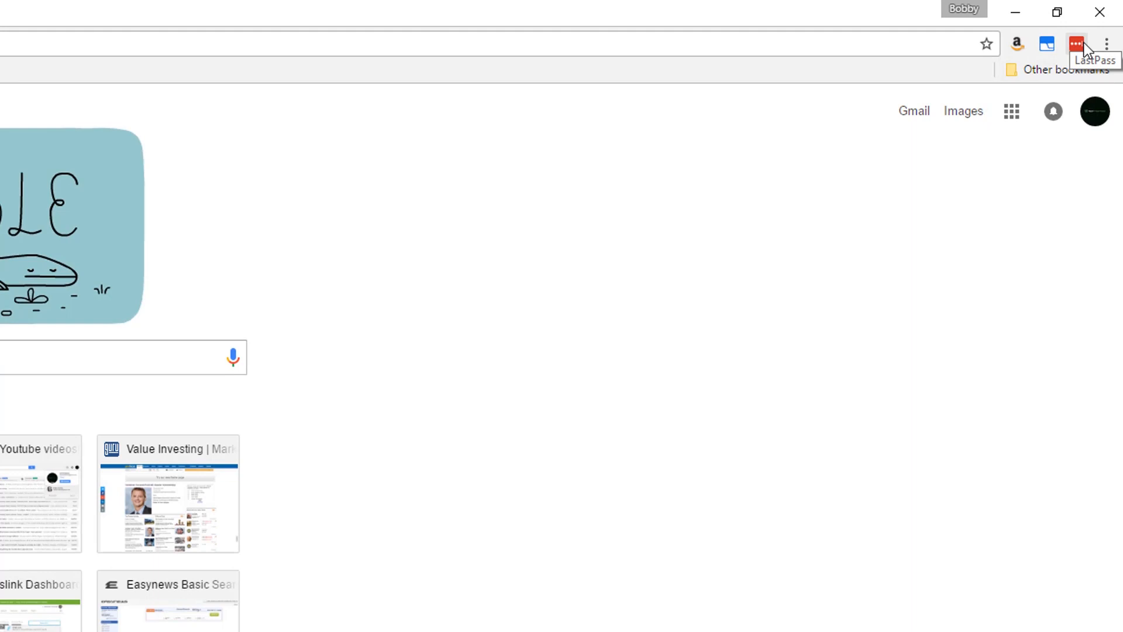
pyautogui.moveTo(1088, 49)
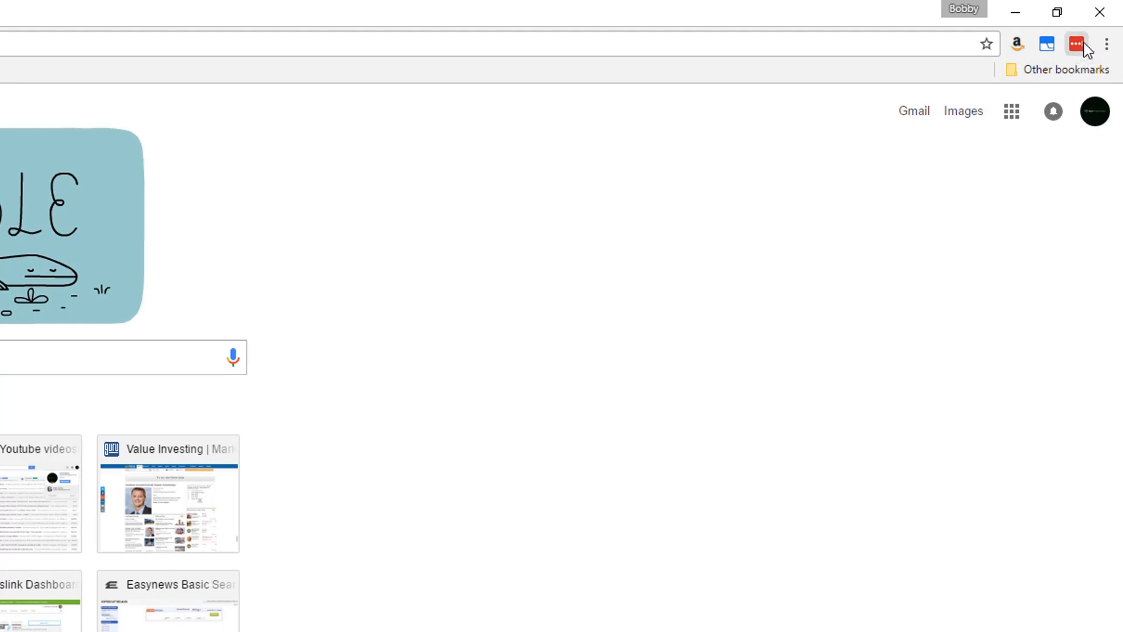
pyautogui.click(1075, 44)
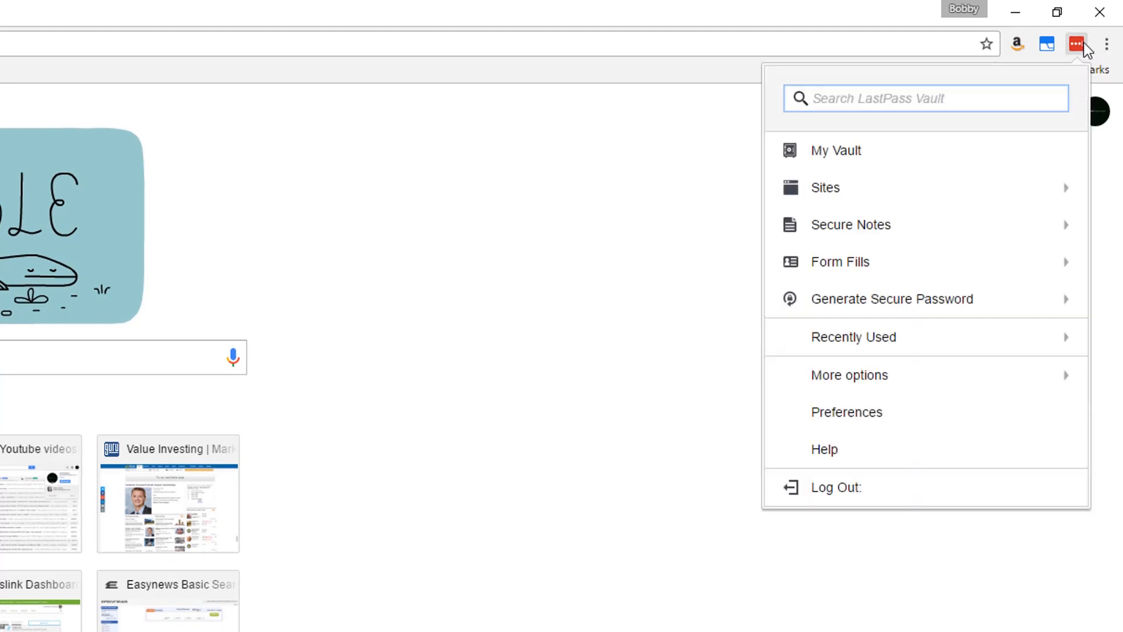
pyautogui.moveTo(839, 150)
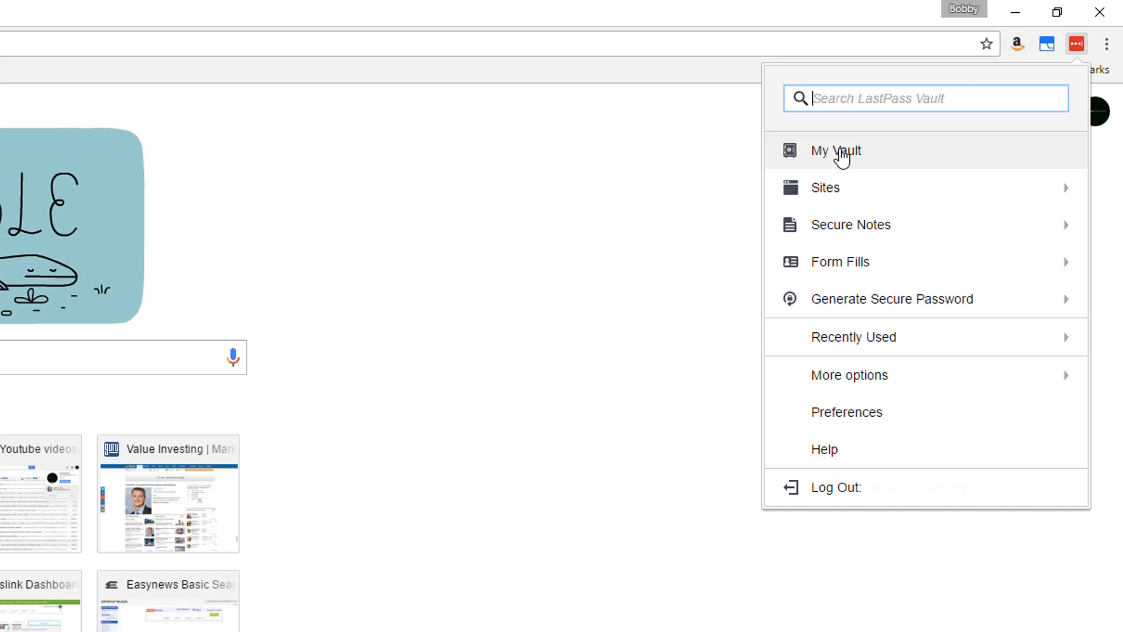
pyautogui.moveTo(827, 448)
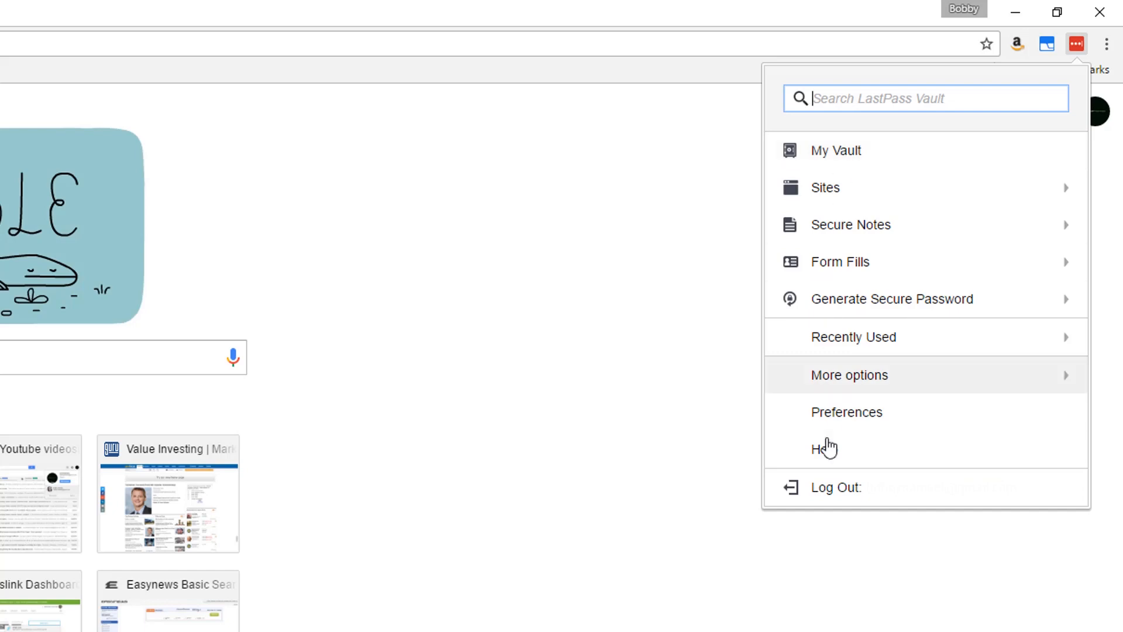
pyautogui.moveTo(926, 159)
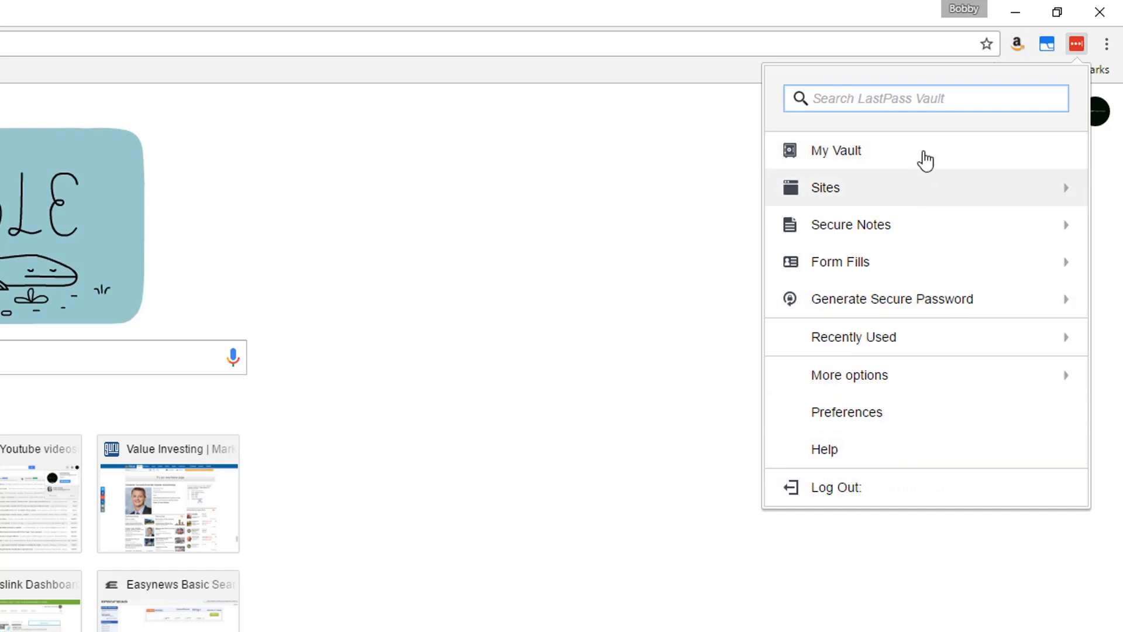
pyautogui.moveTo(926, 150)
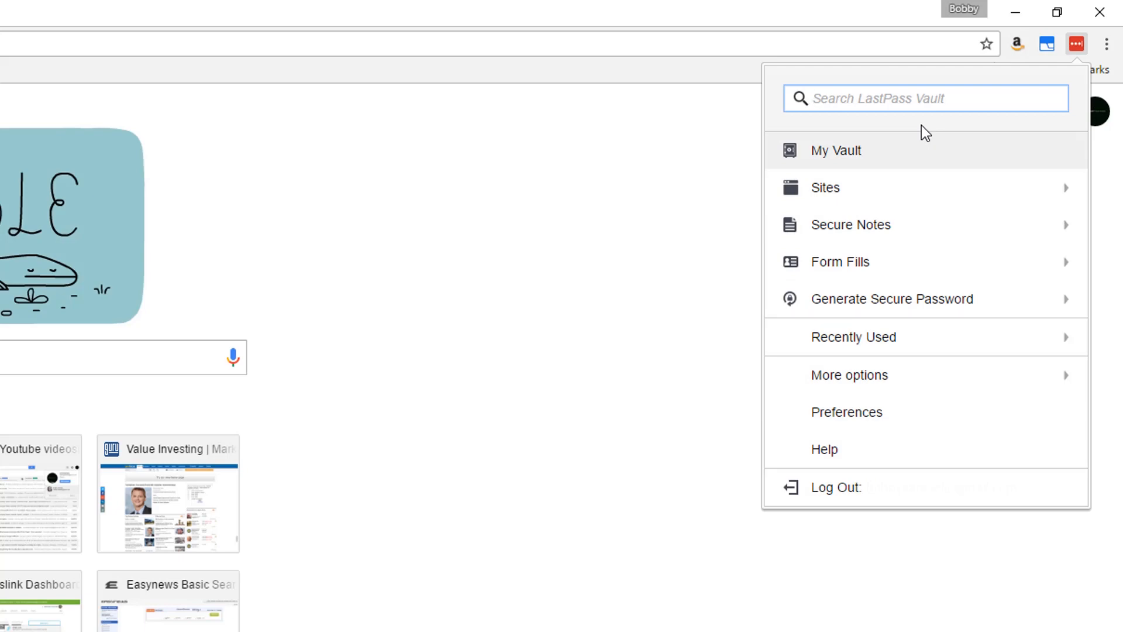
pyautogui.moveTo(884, 148)
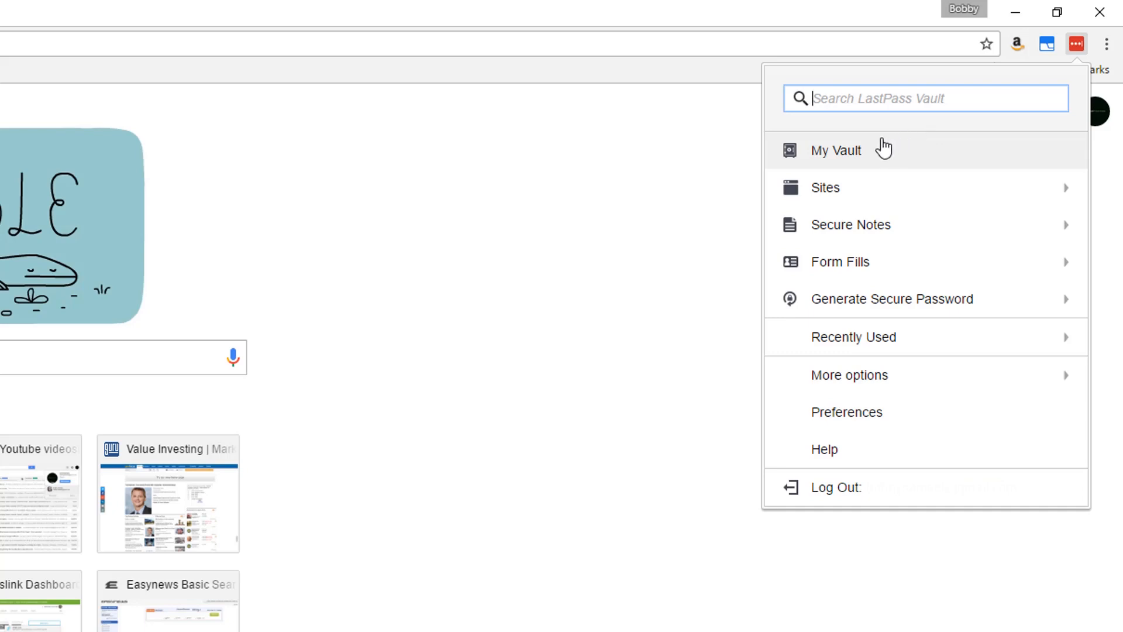
pyautogui.moveTo(833, 153)
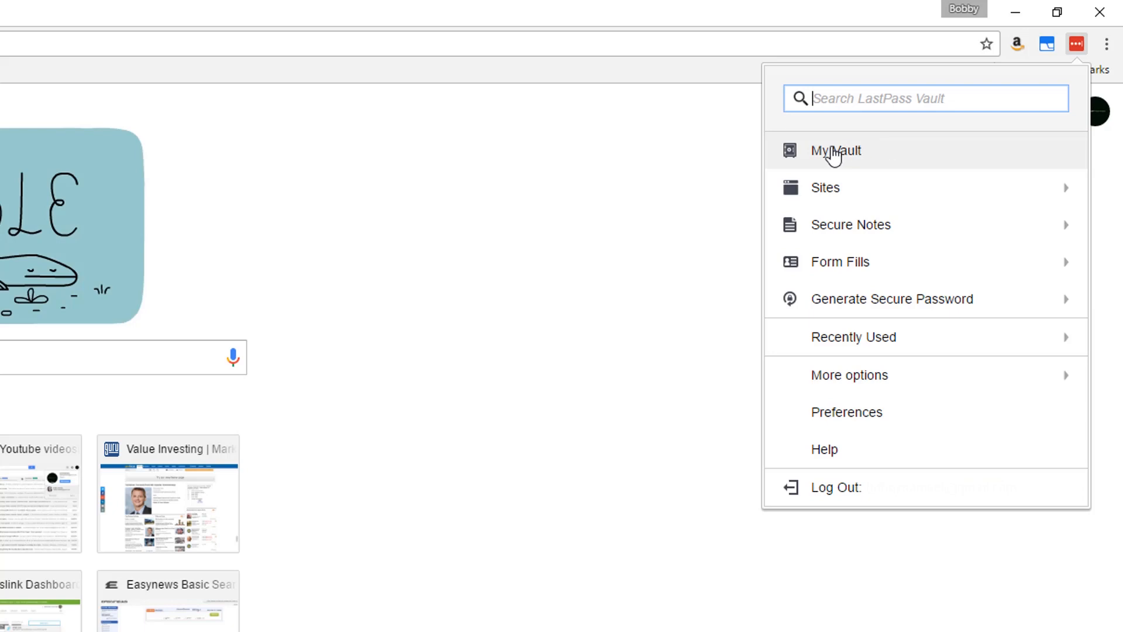
pyautogui.moveTo(839, 168)
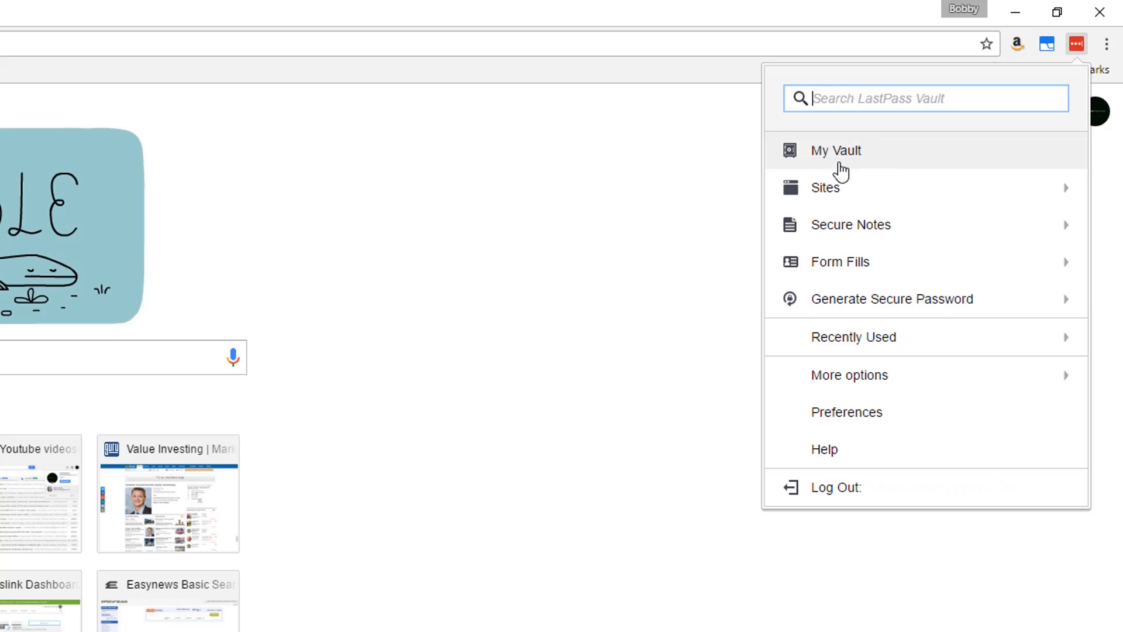
pyautogui.moveTo(915, 75)
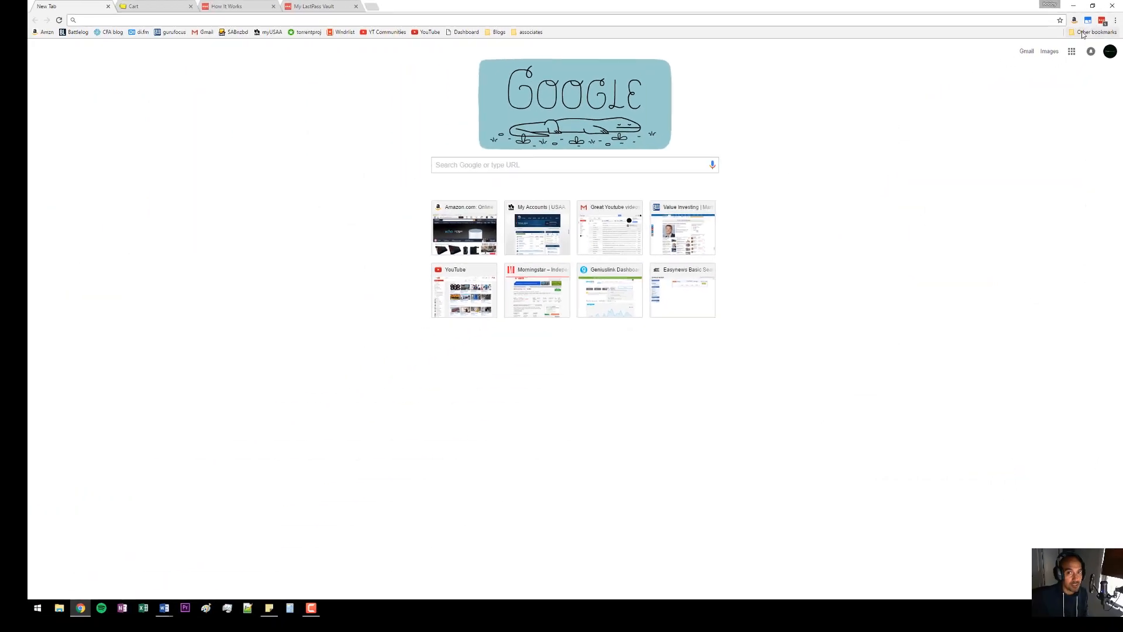
# - Go to facebook.com and clear the autofilled login fields using the LastPass menu
pyautogui.click(122, 19)
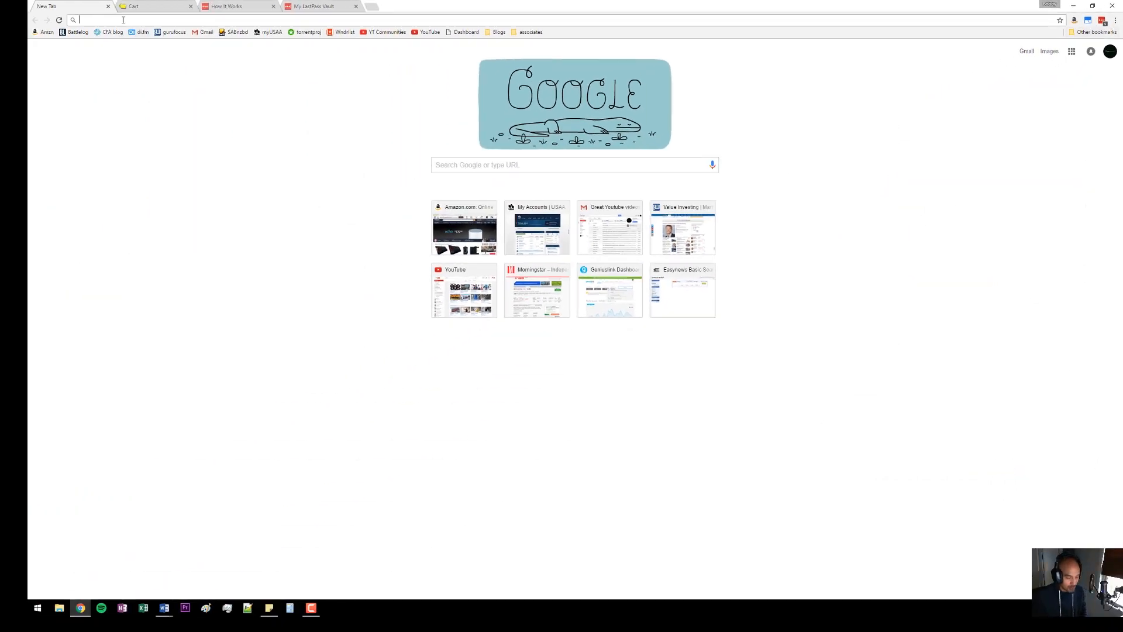
pyautogui.write('facebook.com')
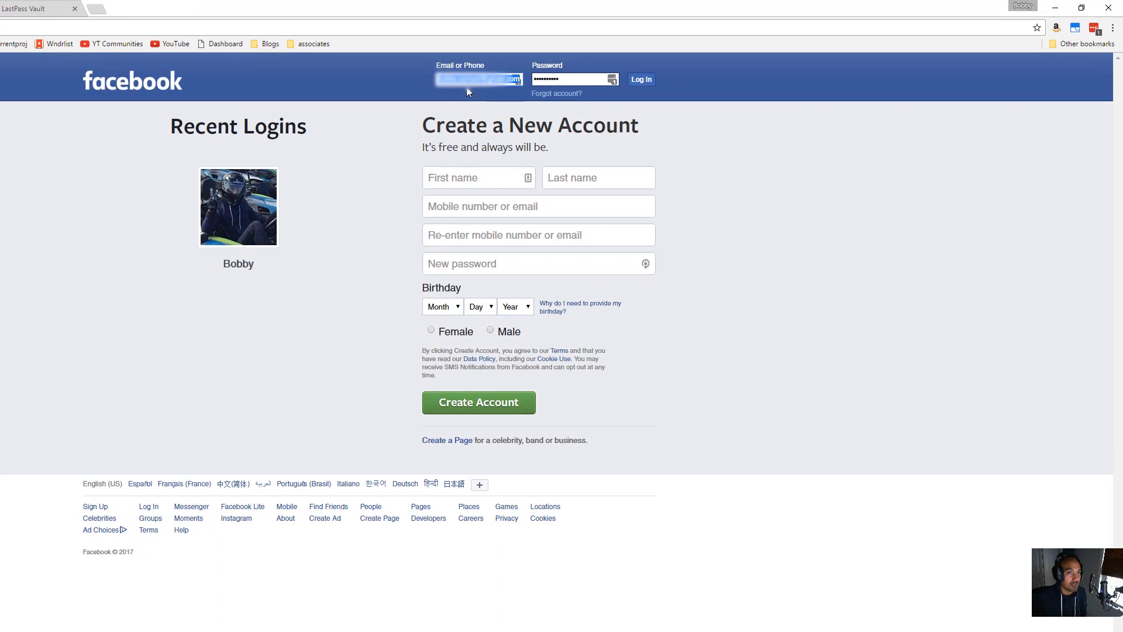
pyautogui.moveTo(512, 98)
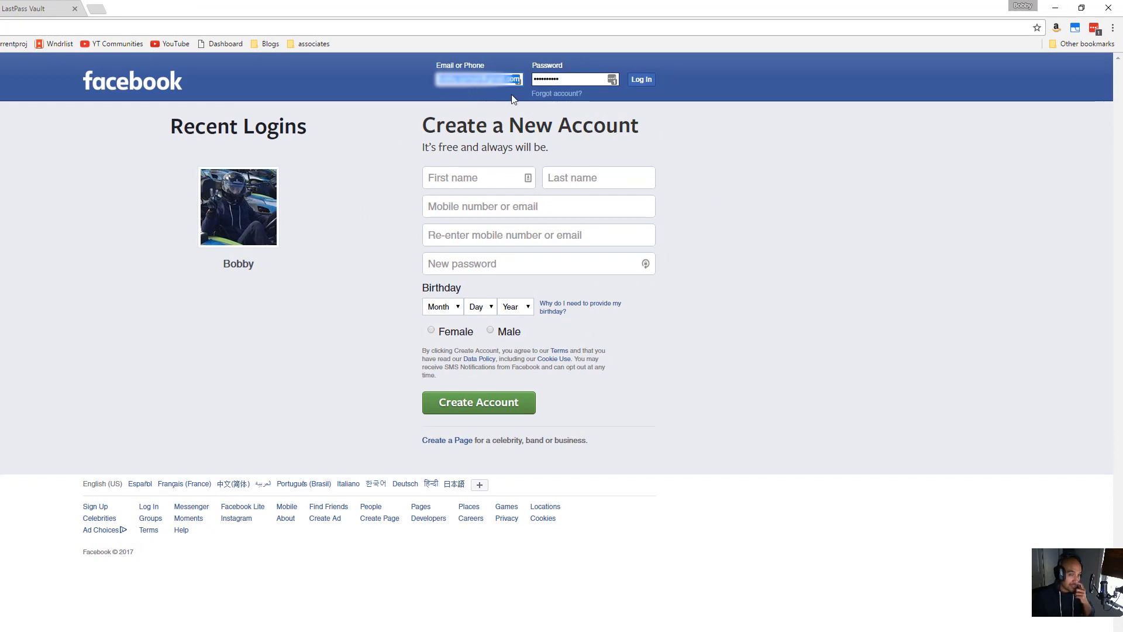
pyautogui.moveTo(1006, 51)
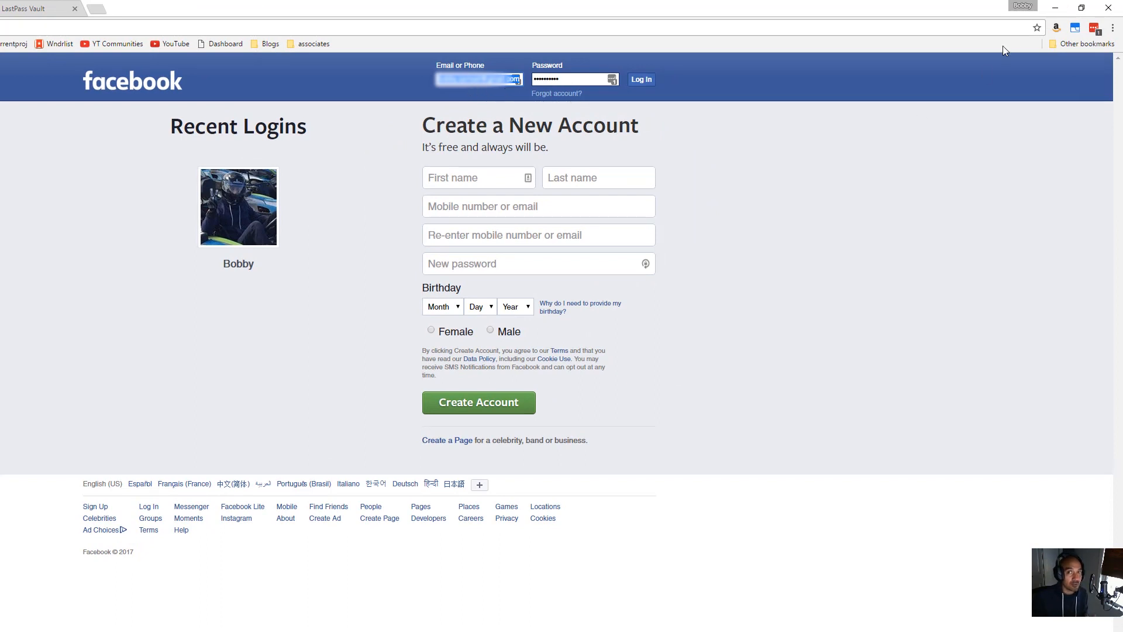
pyautogui.click(1097, 27)
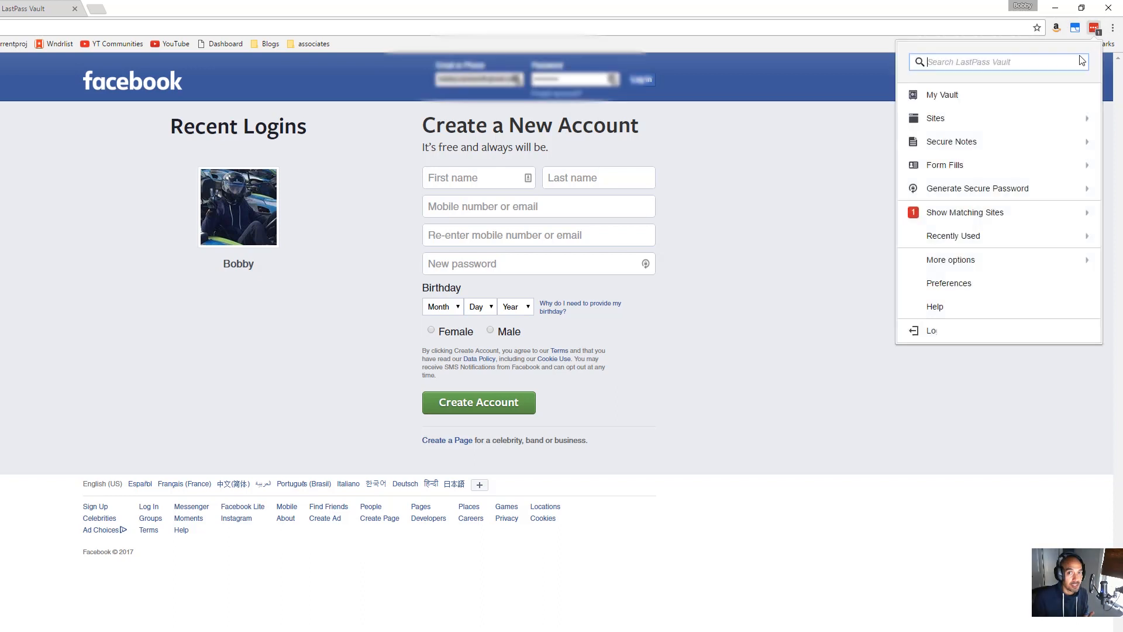
pyautogui.click(810, 317)
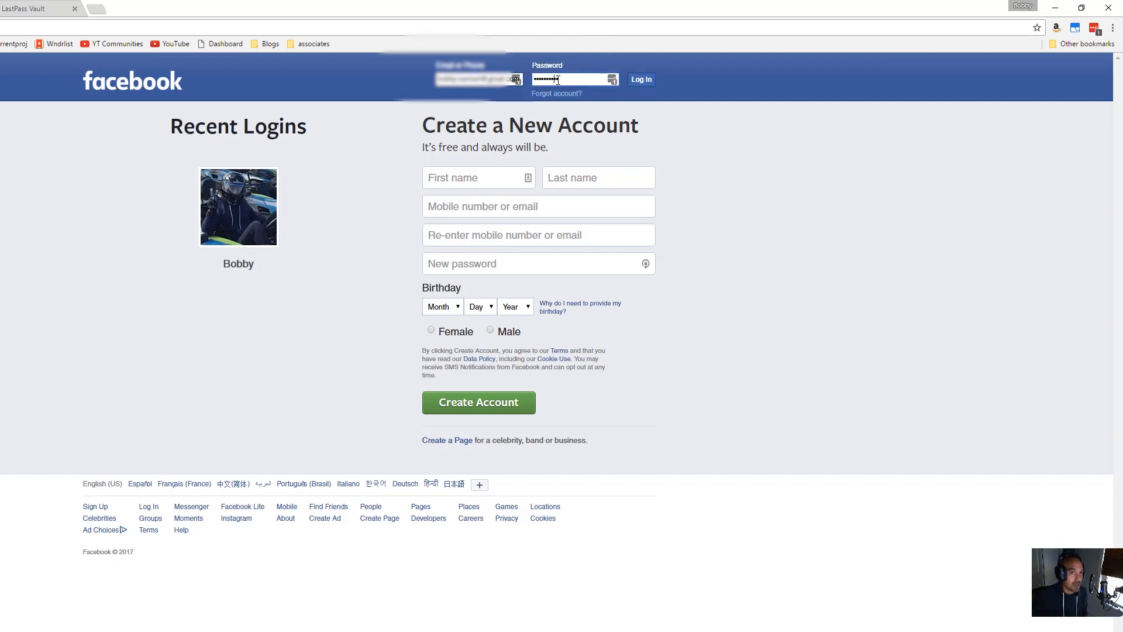
pyautogui.moveTo(824, 153)
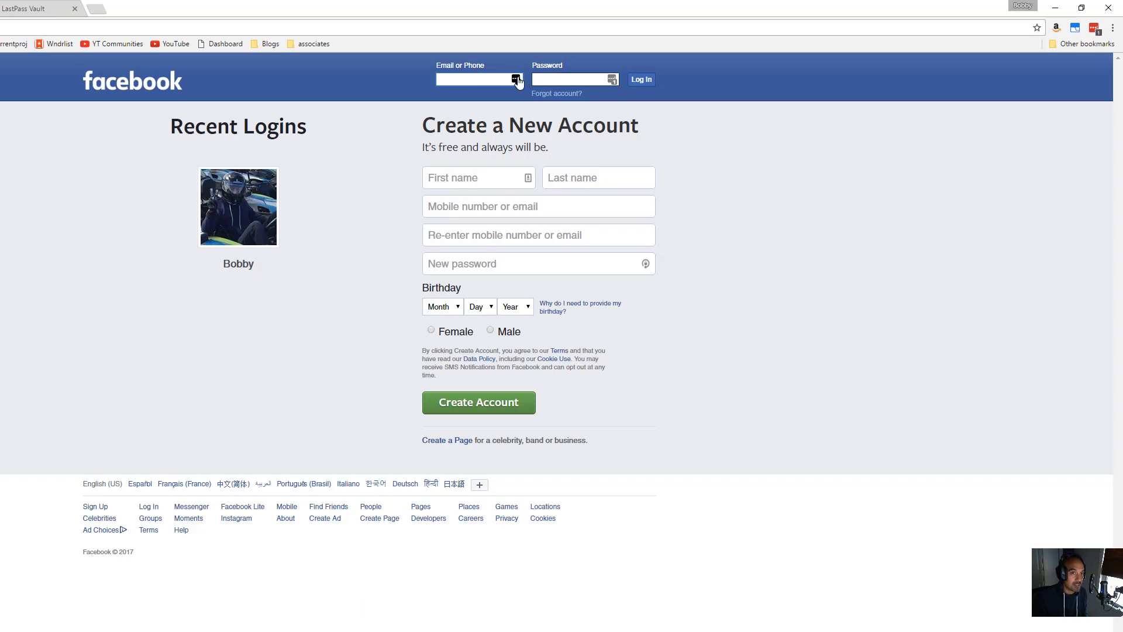
pyautogui.click(517, 79)
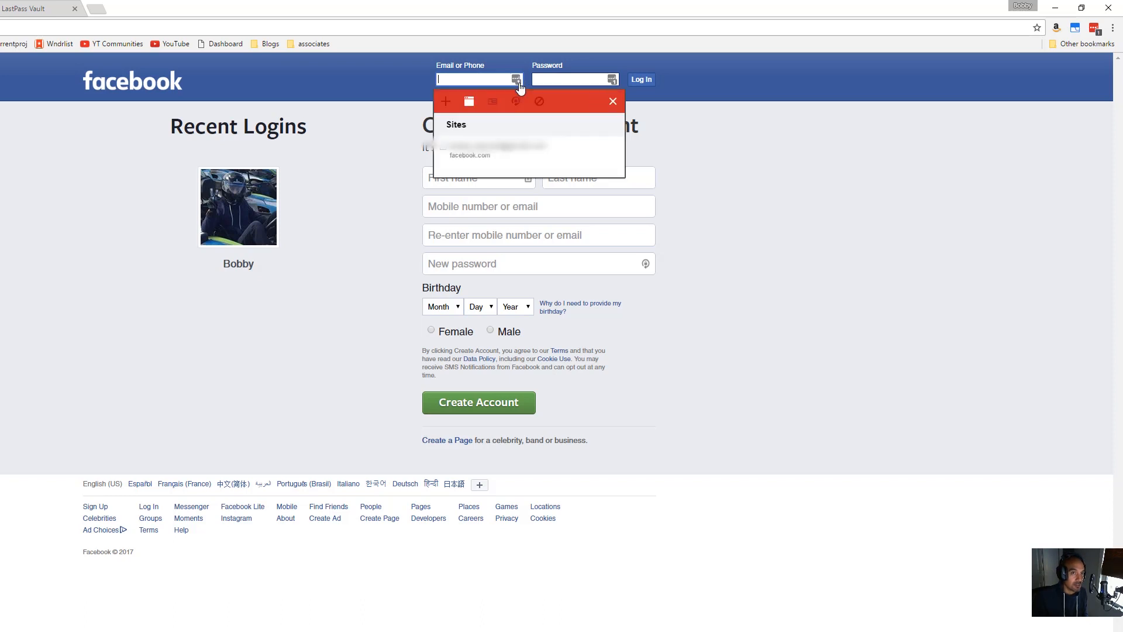
pyautogui.moveTo(487, 162)
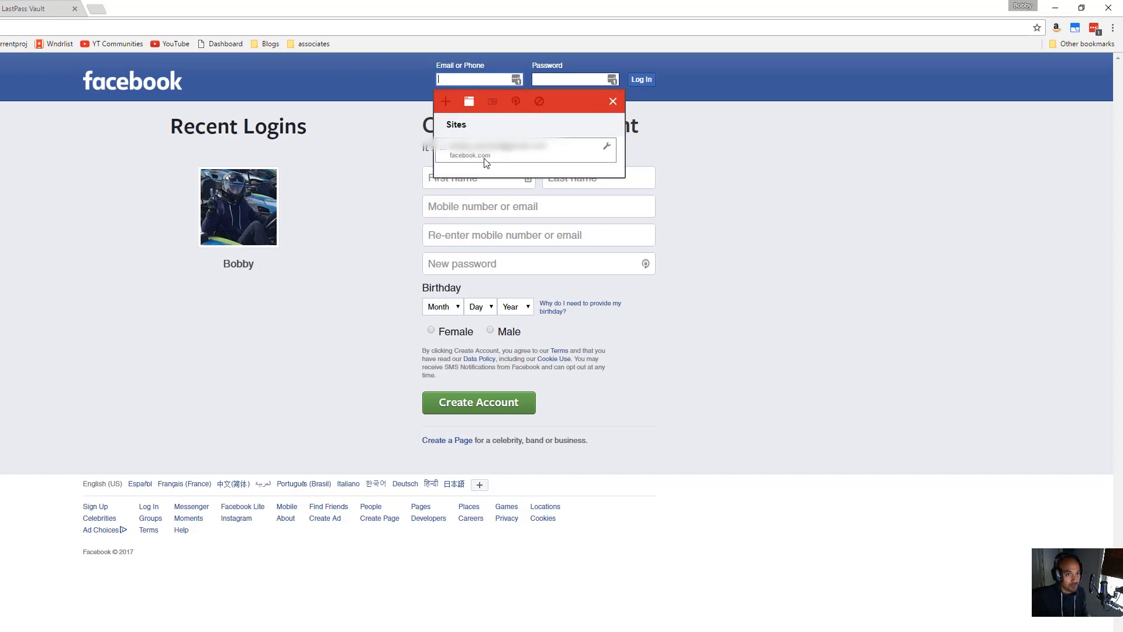
pyautogui.click(470, 150)
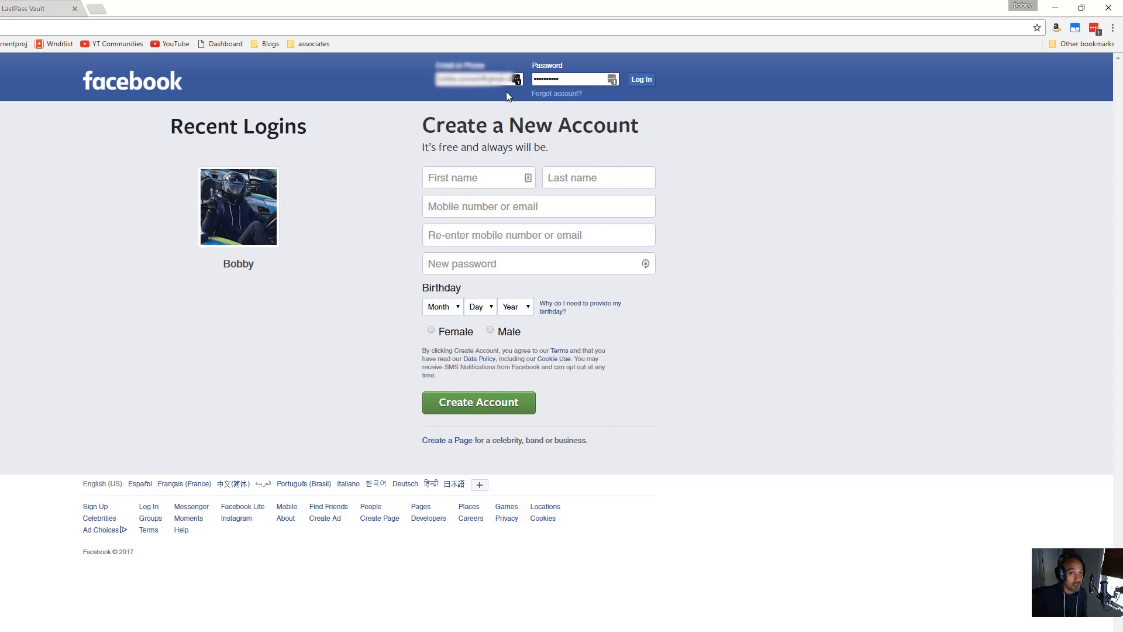
pyautogui.moveTo(903, 170)
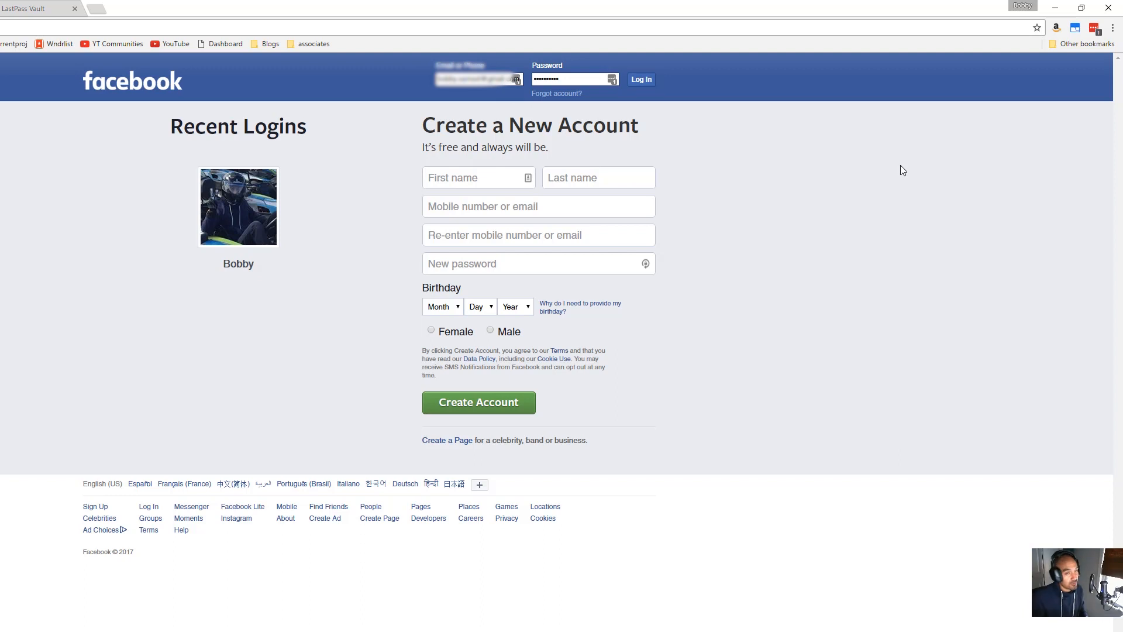
pyautogui.moveTo(531, 179)
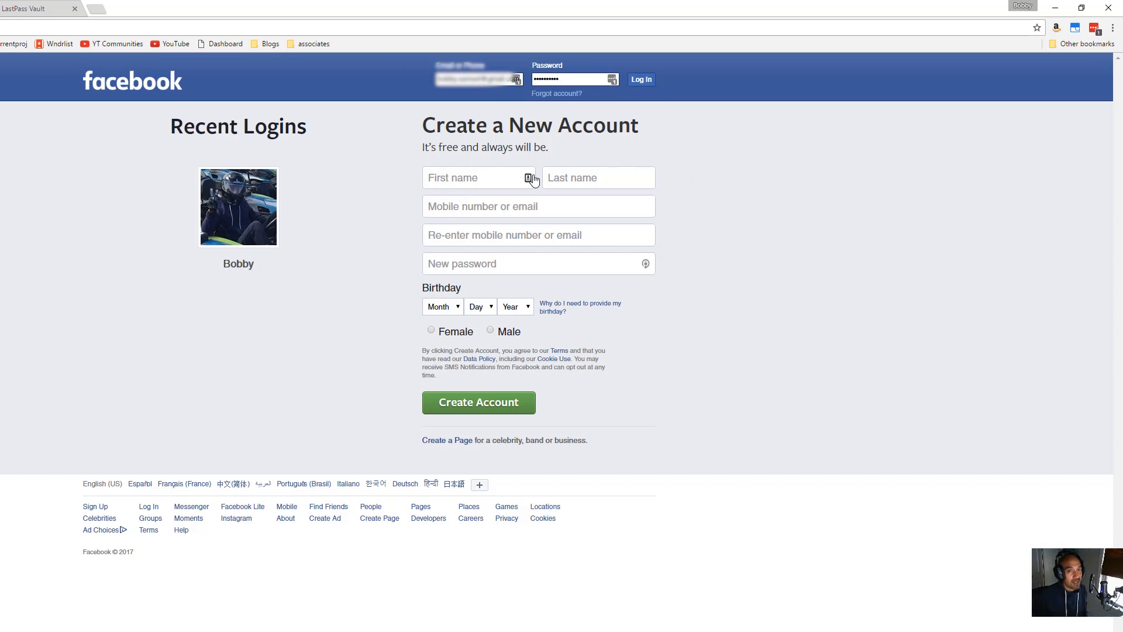
# - Fill Facebook's sign-up name, email, birthday and gender from the '1 - Personal' profile
pyautogui.click(529, 178)
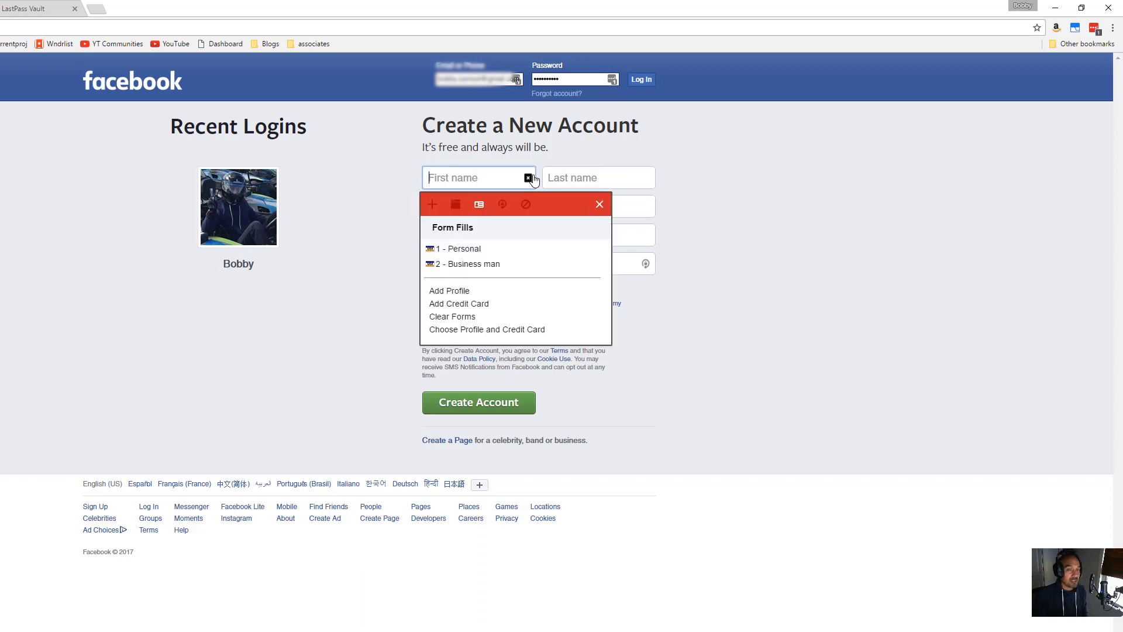
pyautogui.moveTo(459, 249)
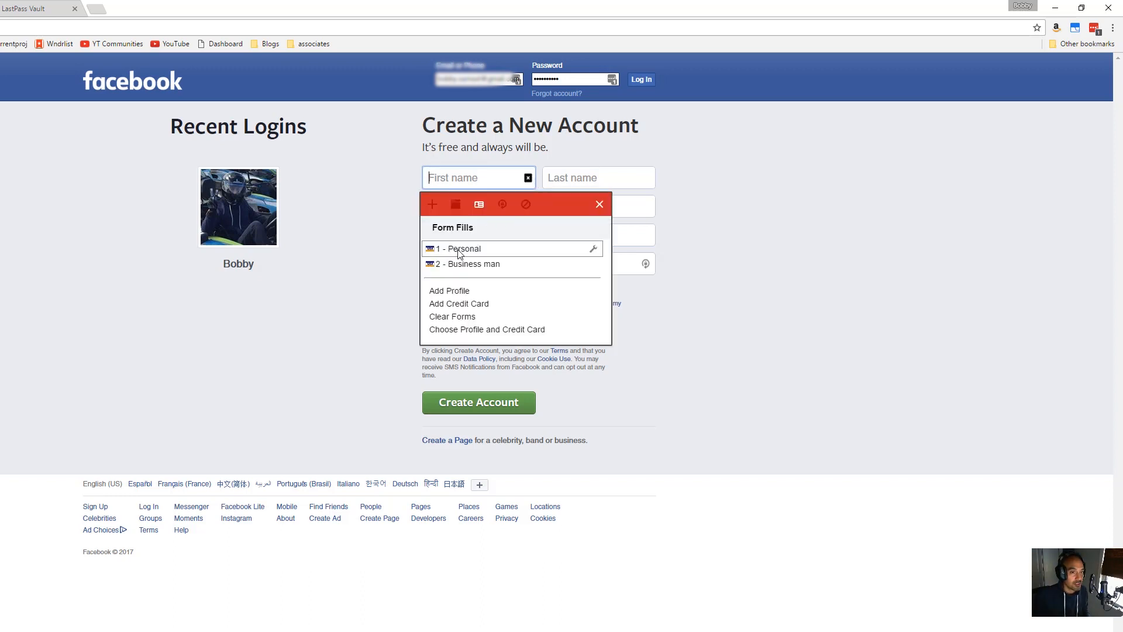
pyautogui.click(460, 249)
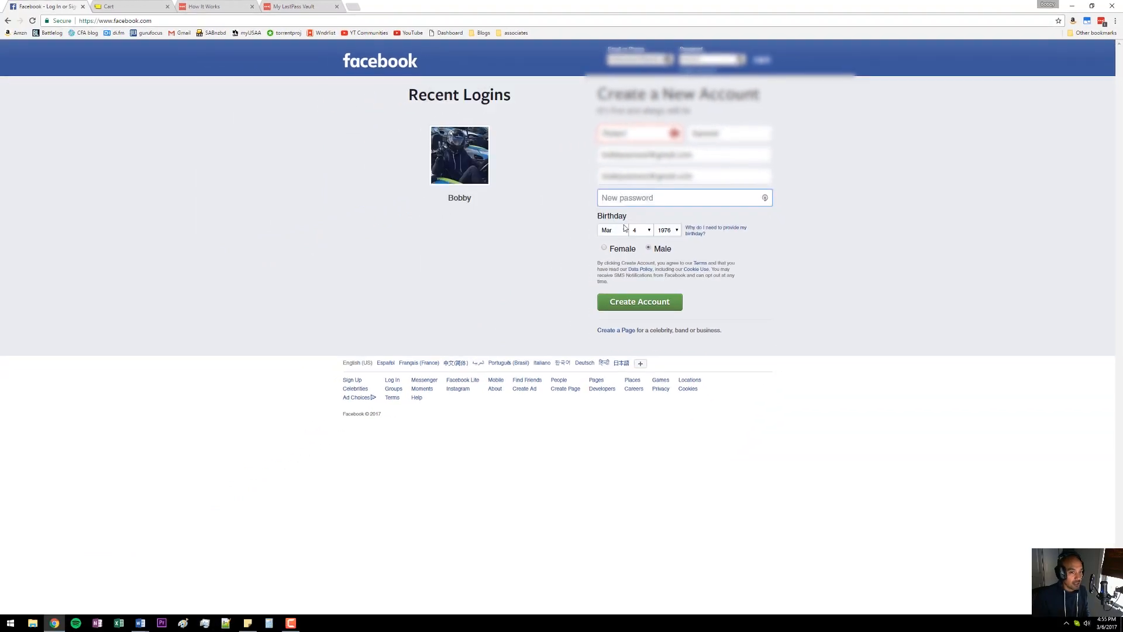
pyautogui.moveTo(765, 245)
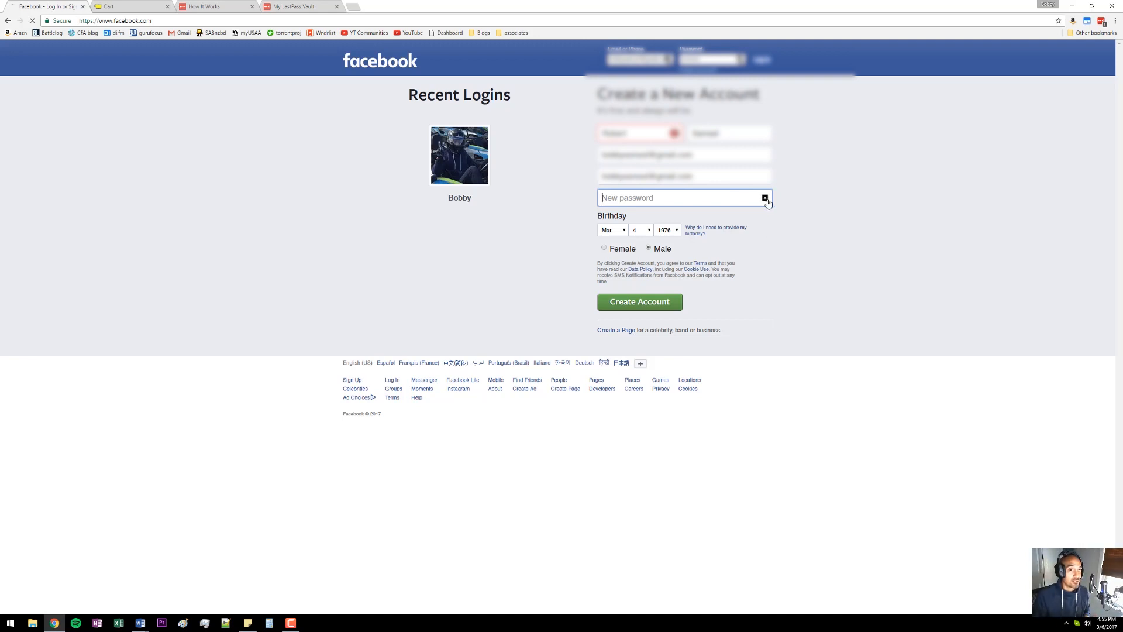
# - Fill the sign-up password with a generated 10-character password, cancelling the Save Site dialog
pyautogui.click(764, 198)
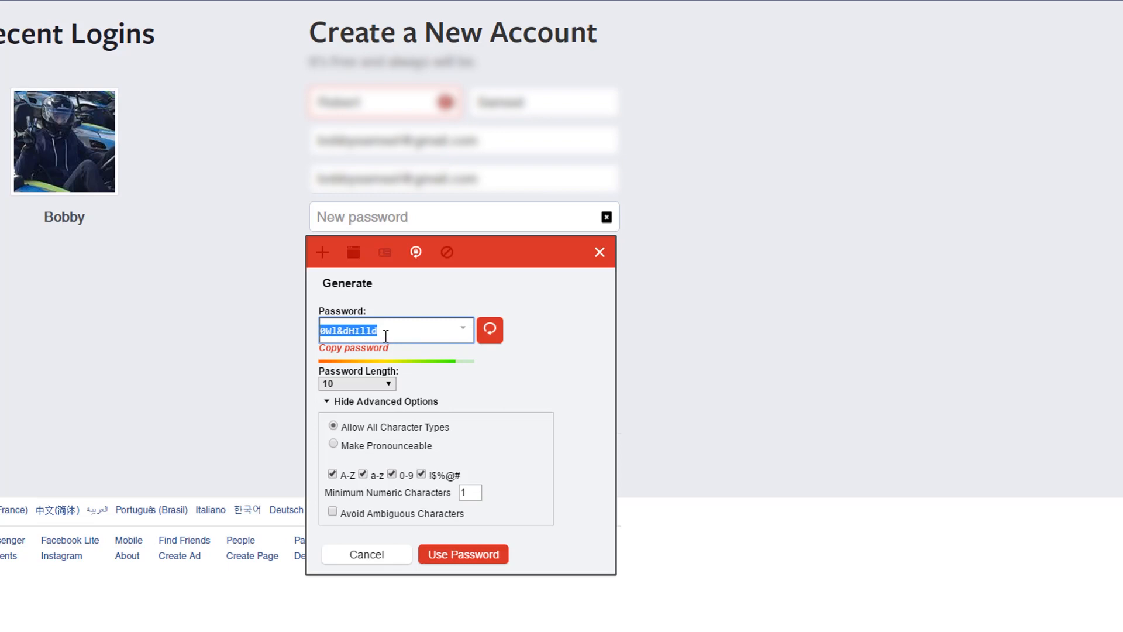
pyautogui.moveTo(400, 333)
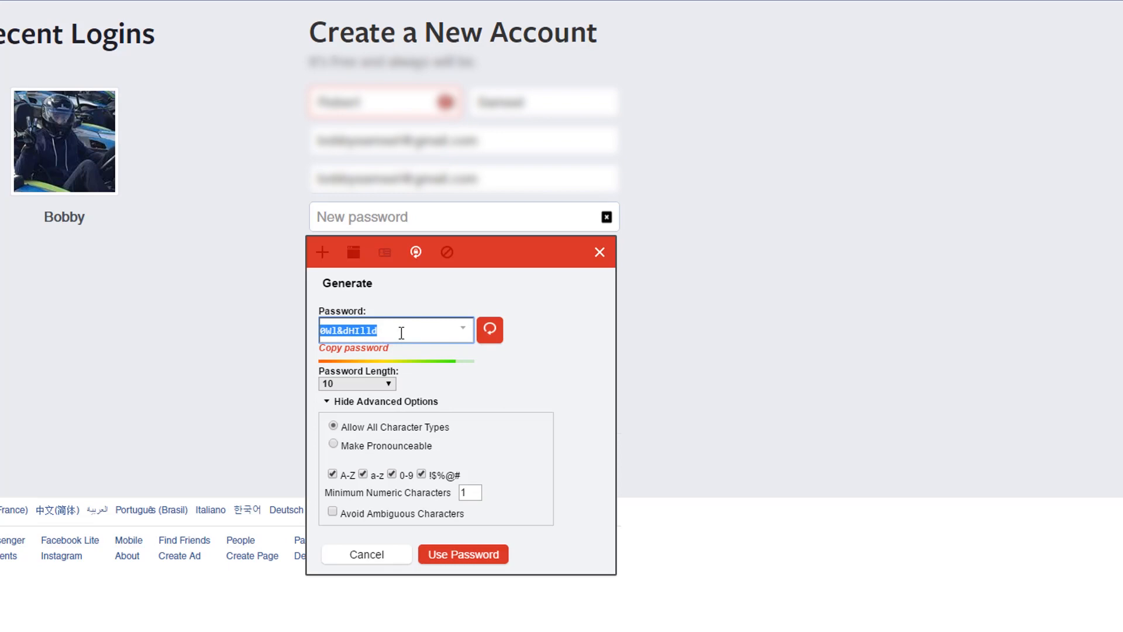
pyautogui.click(490, 330)
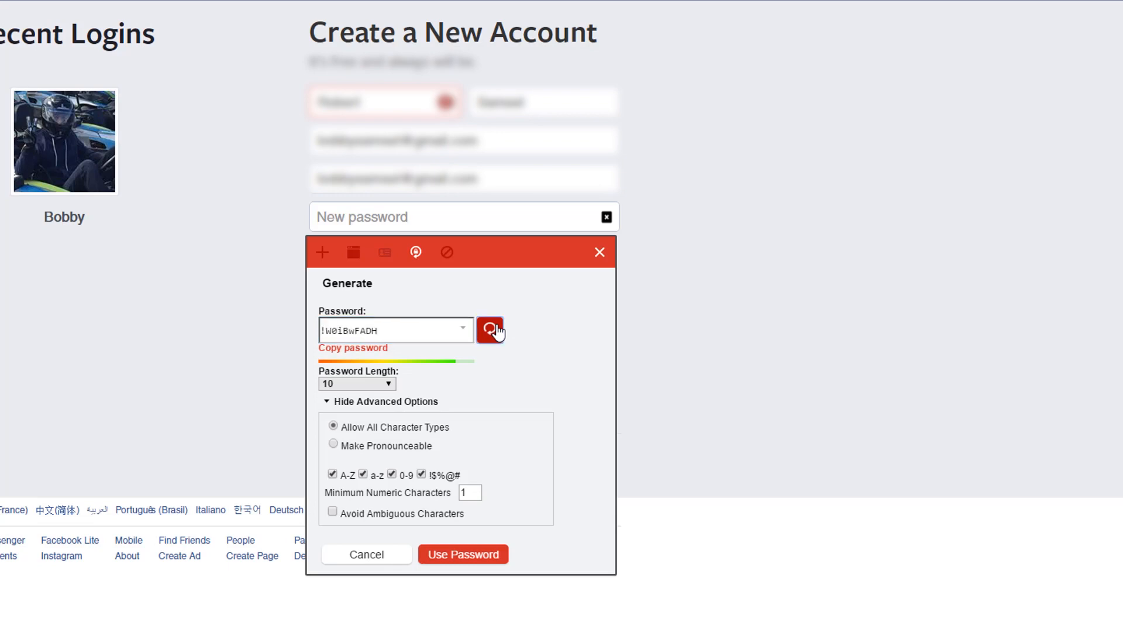
pyautogui.click(356, 383)
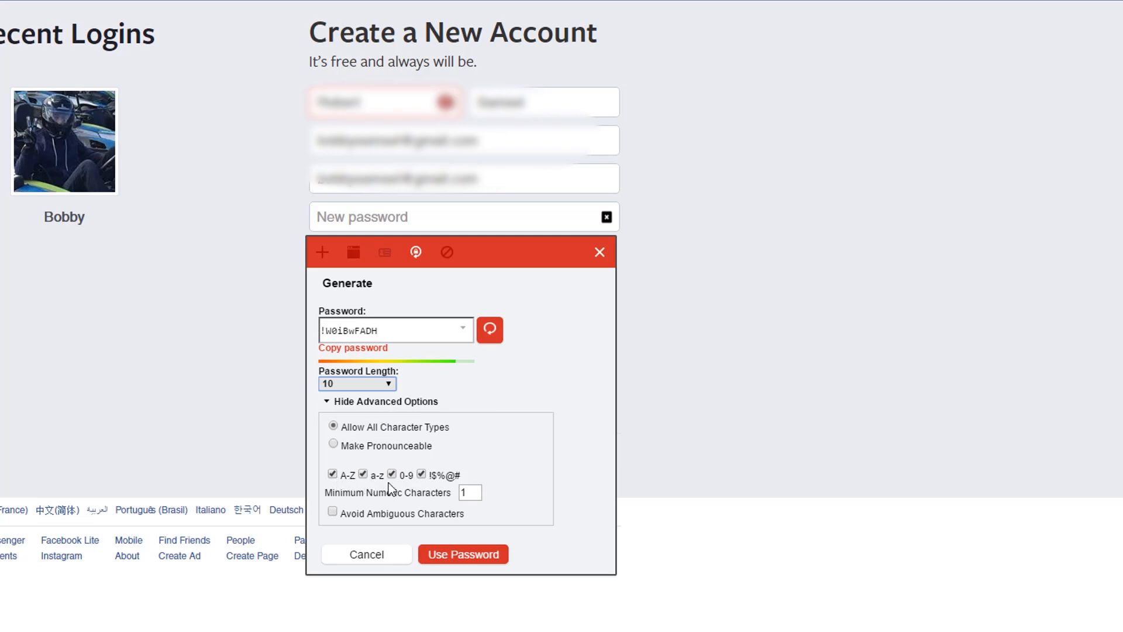
pyautogui.moveTo(475, 529)
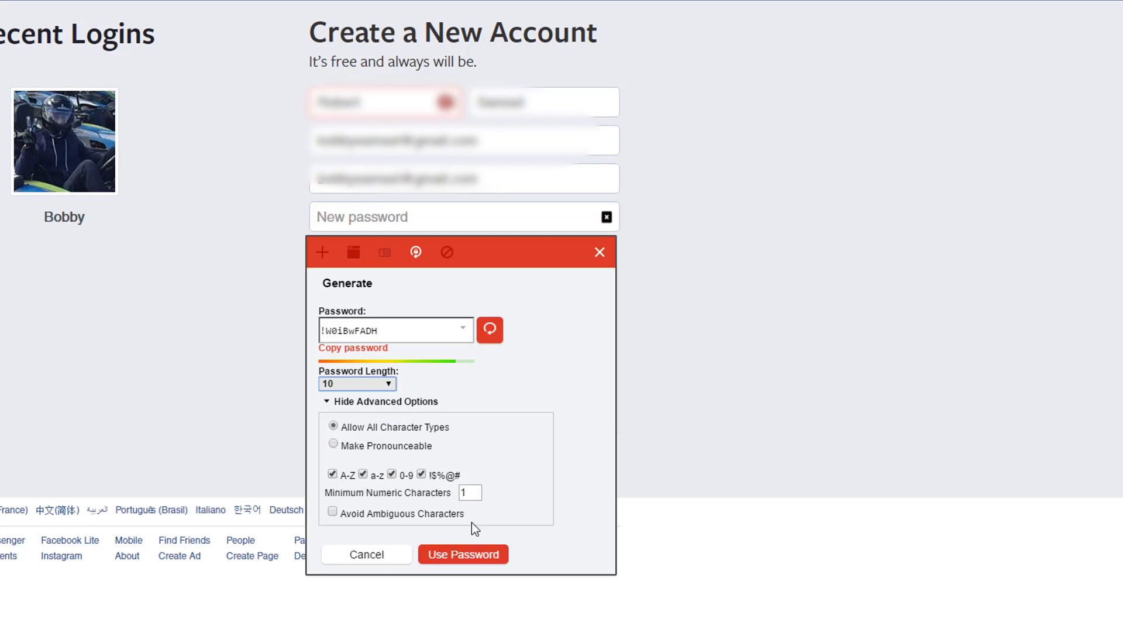
pyautogui.moveTo(463, 570)
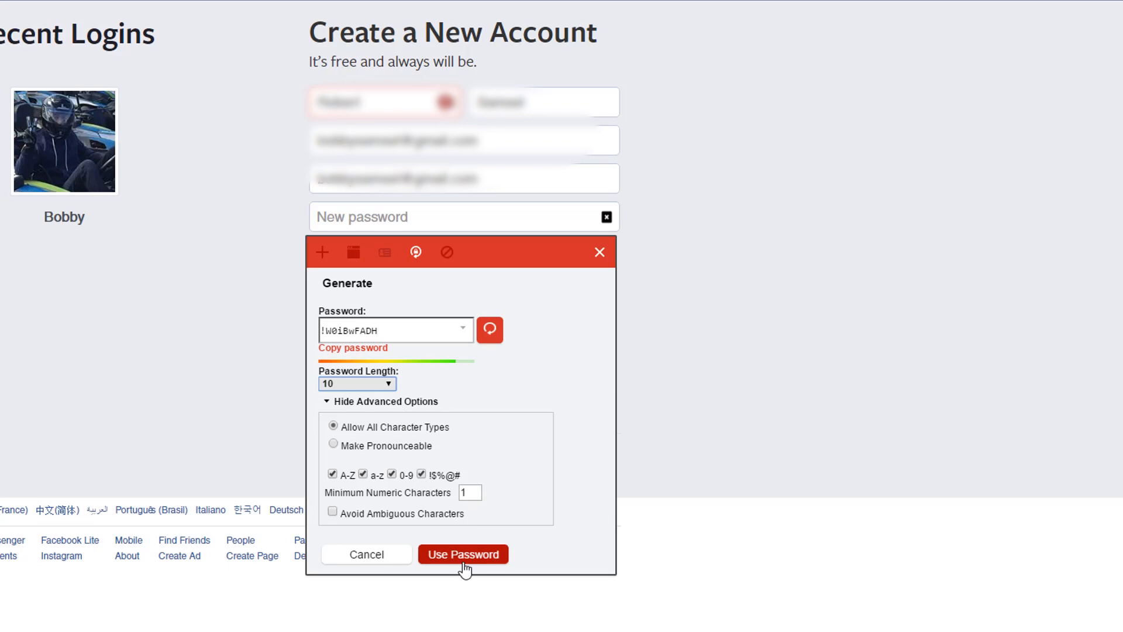
pyautogui.moveTo(397, 556)
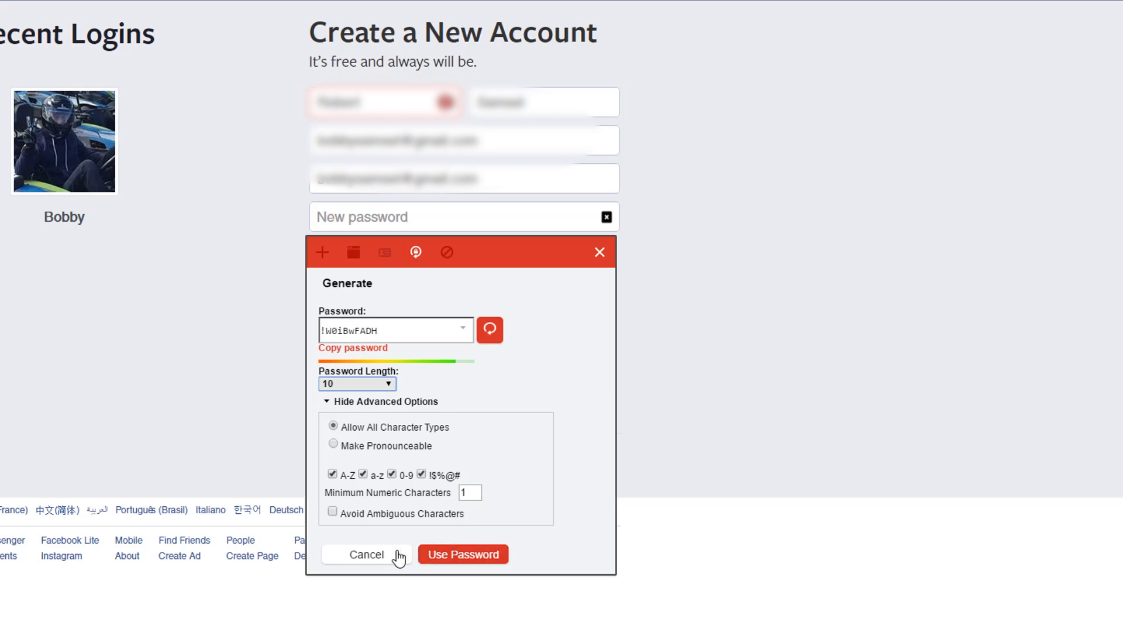
pyautogui.click(462, 554)
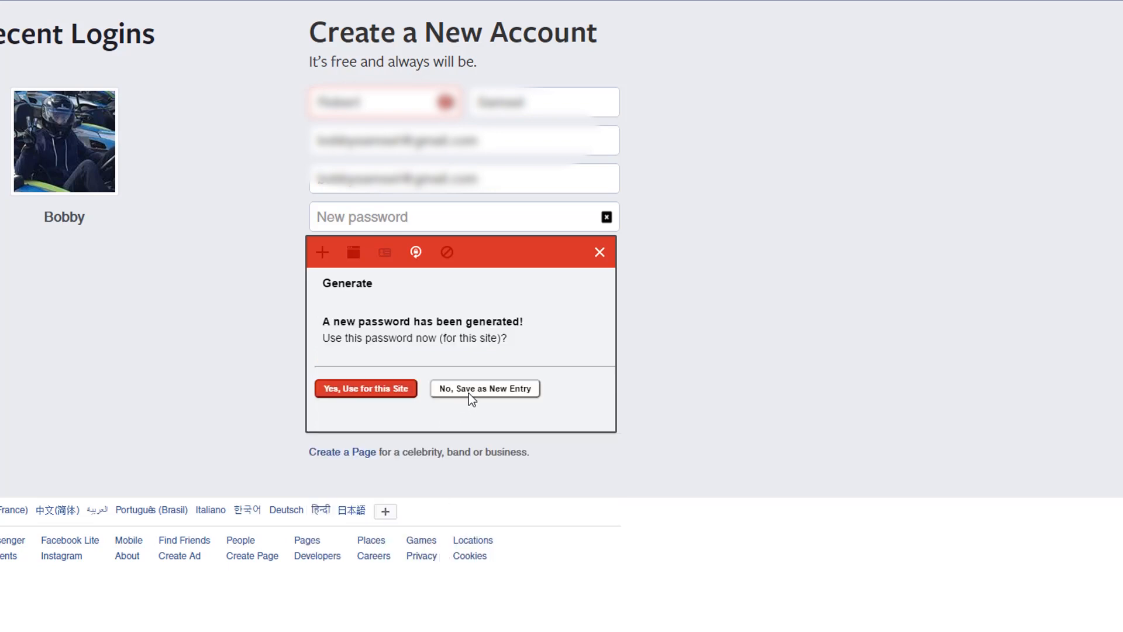
pyautogui.click(485, 388)
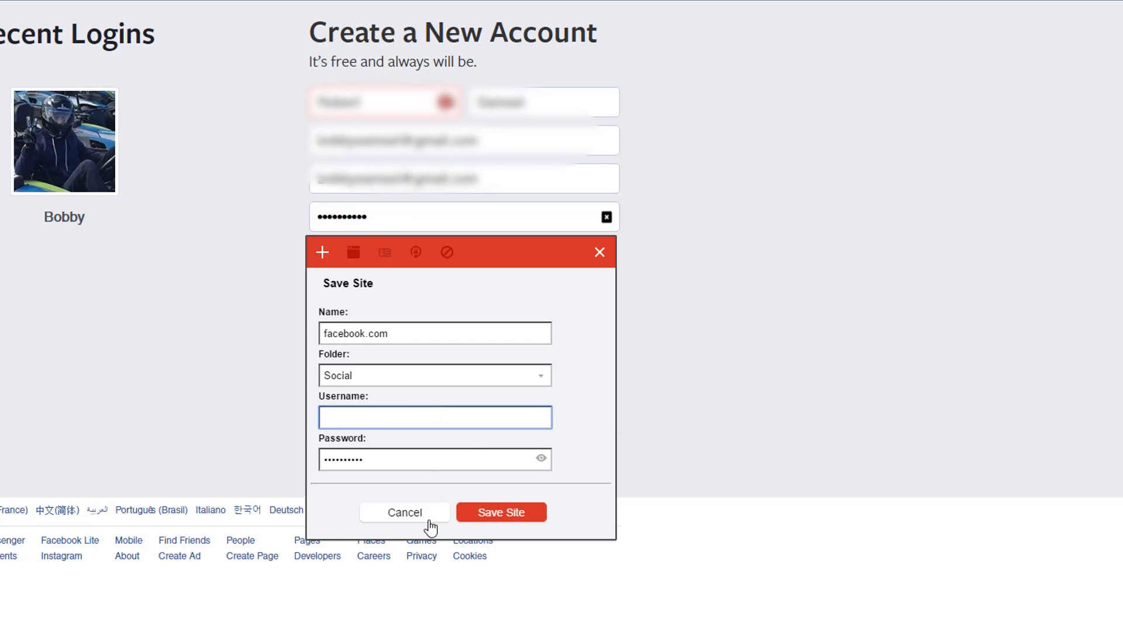
pyautogui.click(404, 512)
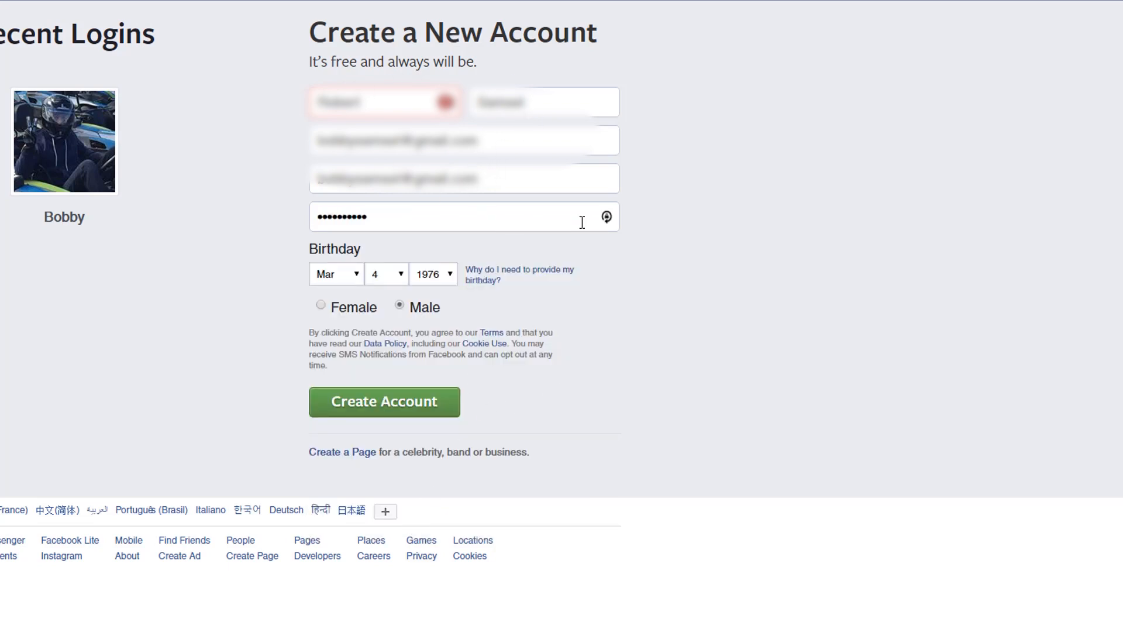
pyautogui.moveTo(457, 222)
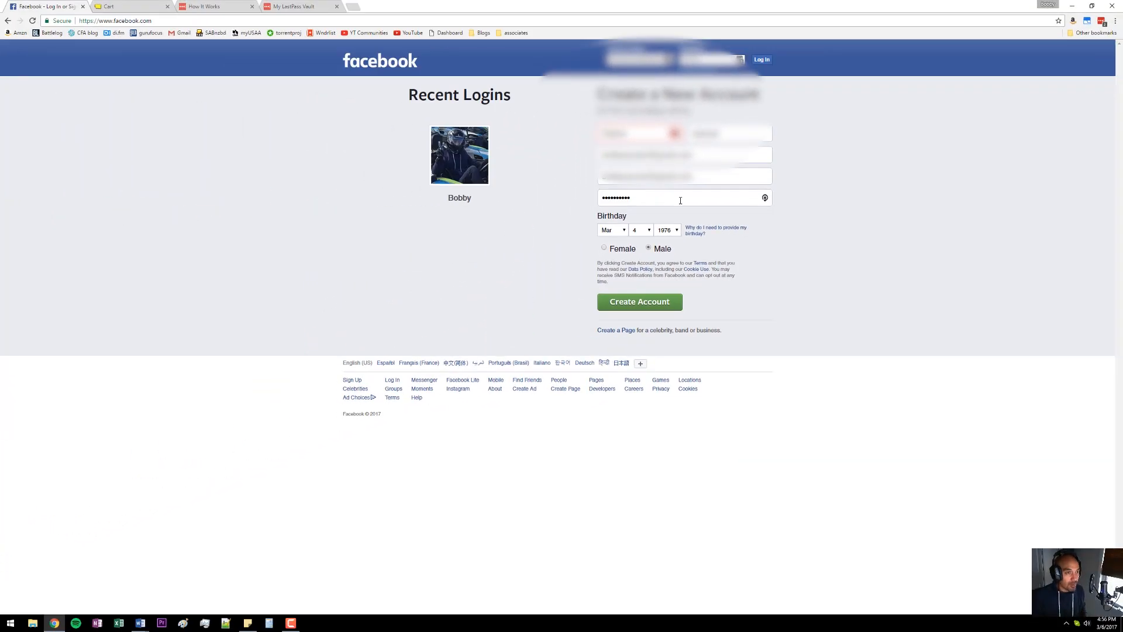
pyautogui.moveTo(352, 242)
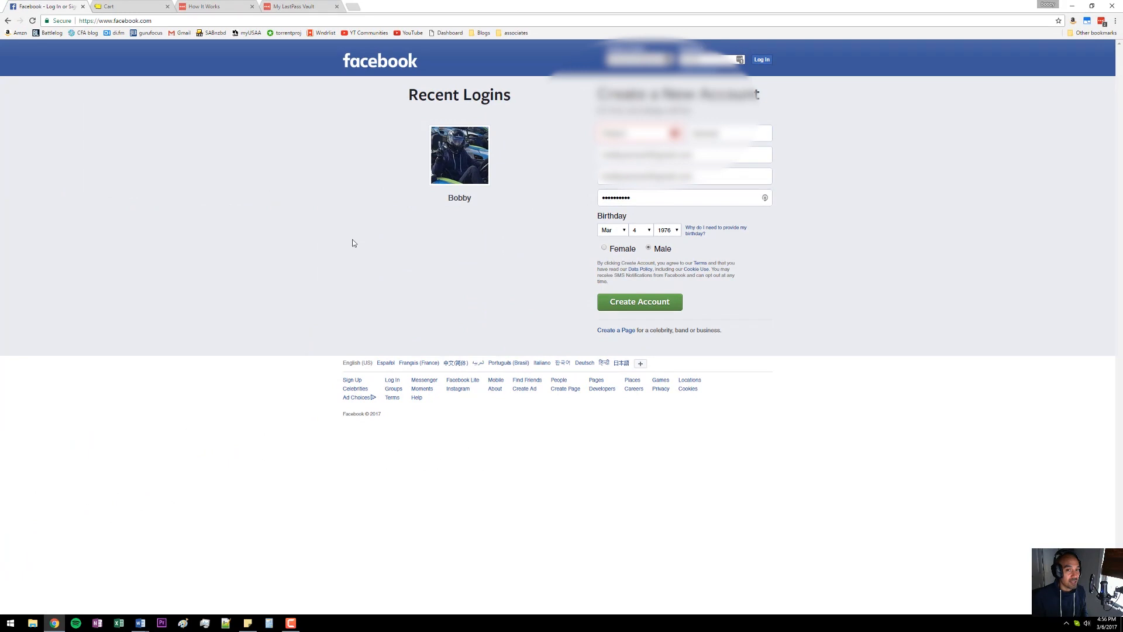
pyautogui.moveTo(980, 145)
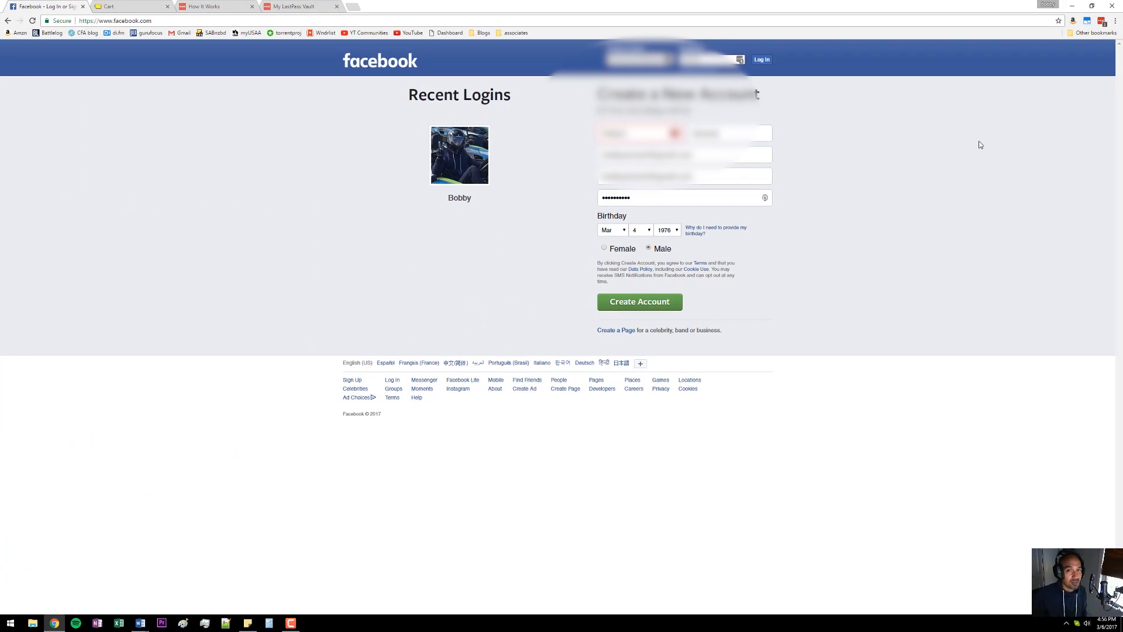
# - Open the LastPass extension menu over the filled Facebook sign-up page
pyautogui.click(1073, 21)
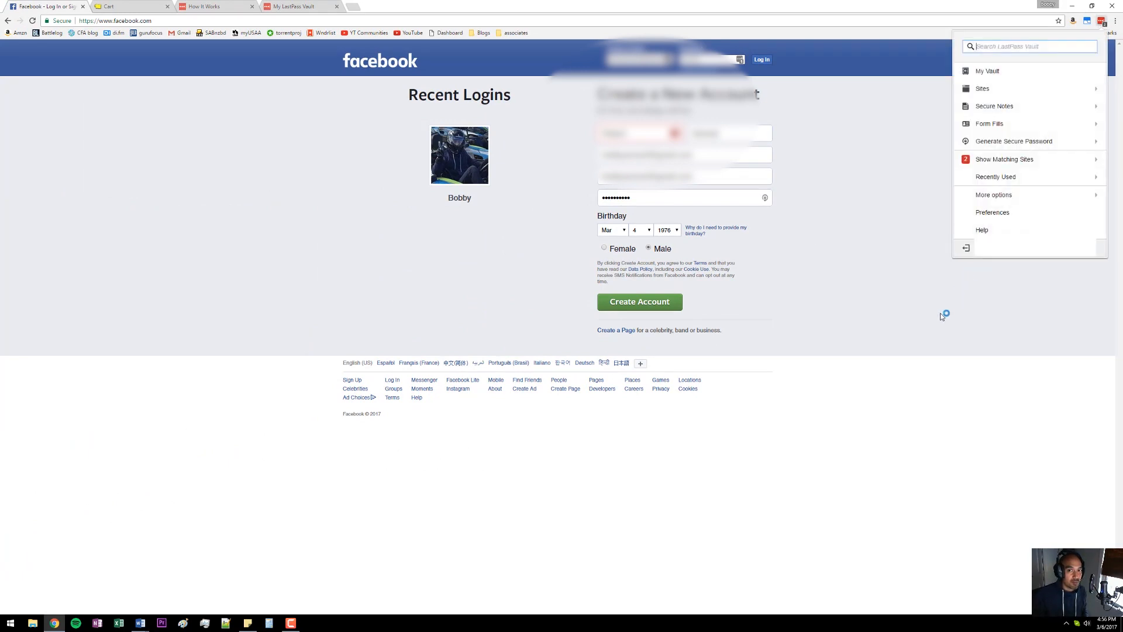
# - Check out the Best Buy cart as a guest and focus the shipping First Name field
pyautogui.click(472, 269)
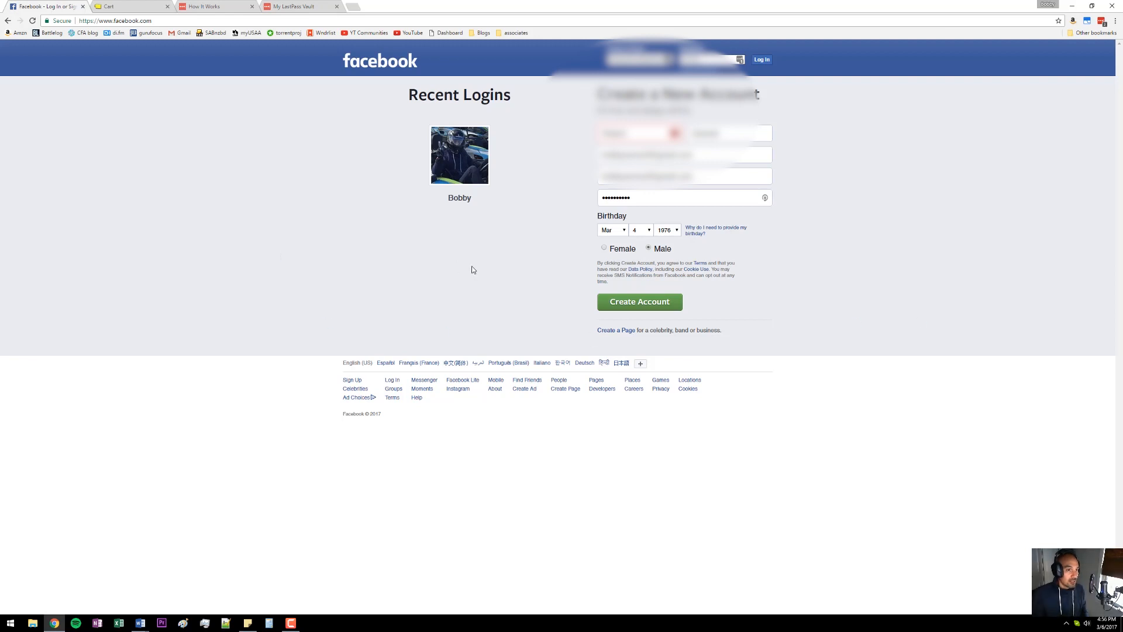
pyautogui.click(132, 6)
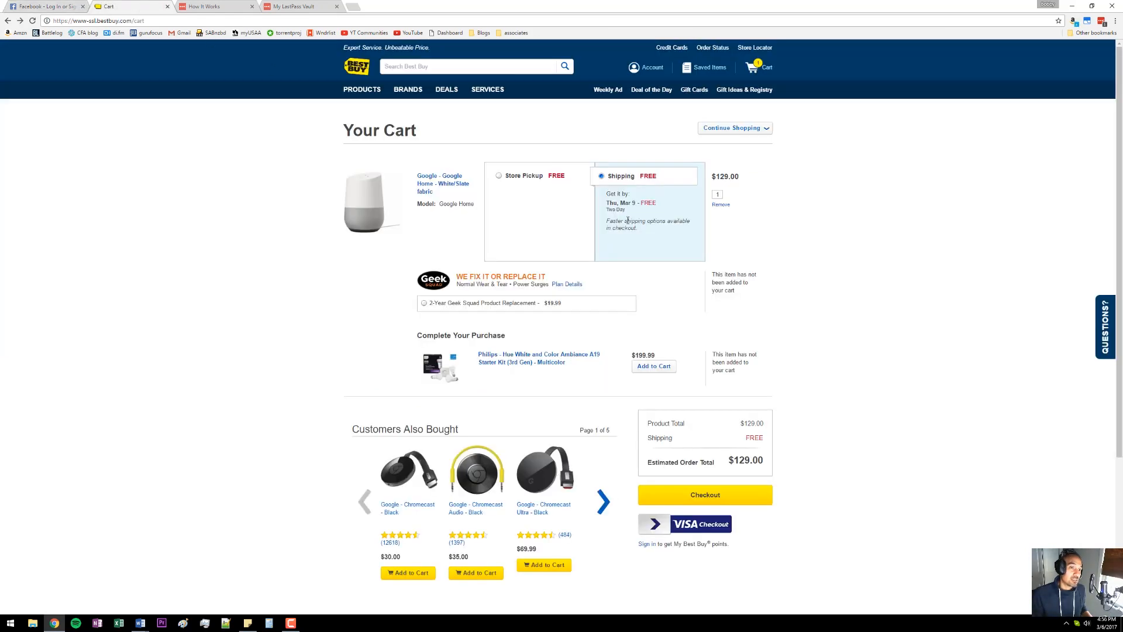
pyautogui.scroll(-3)
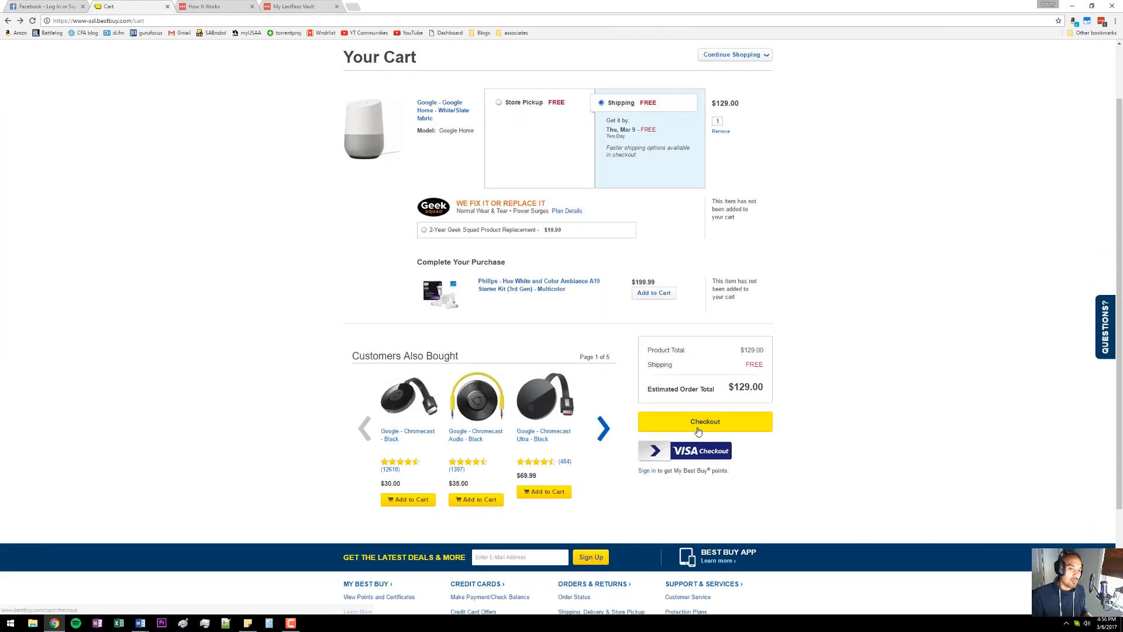
pyautogui.click(705, 422)
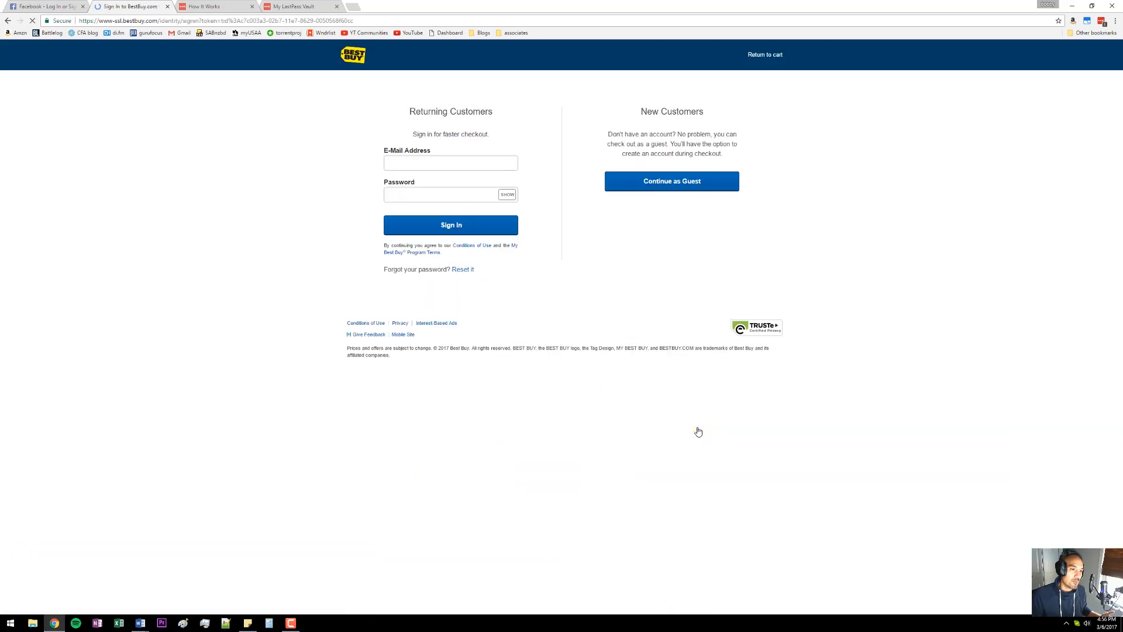
pyautogui.click(671, 181)
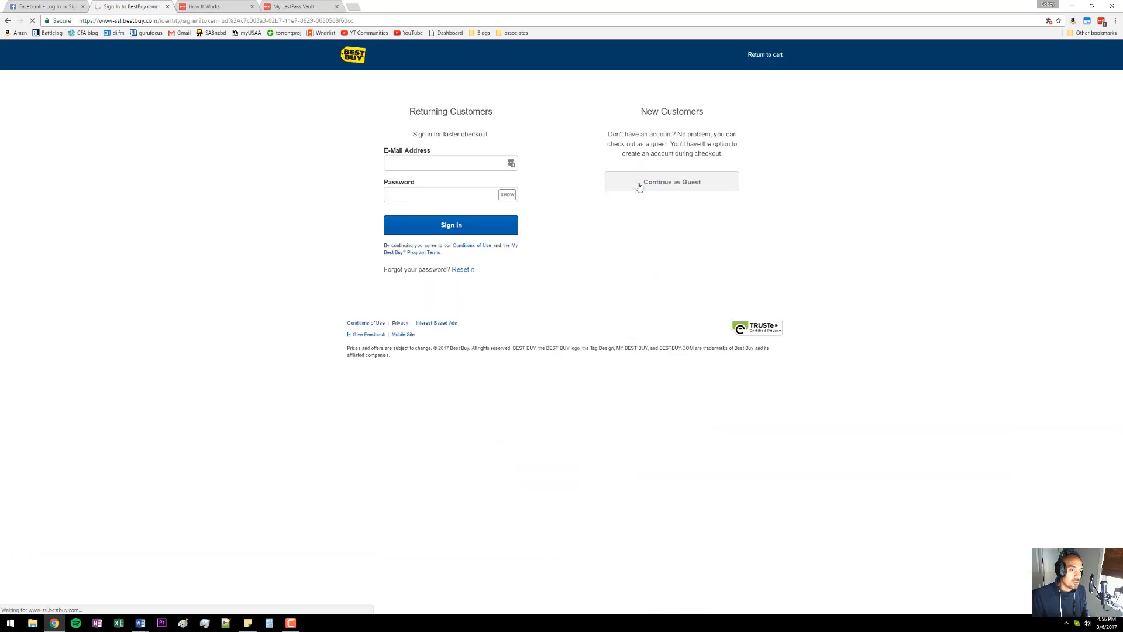
pyautogui.click(672, 181)
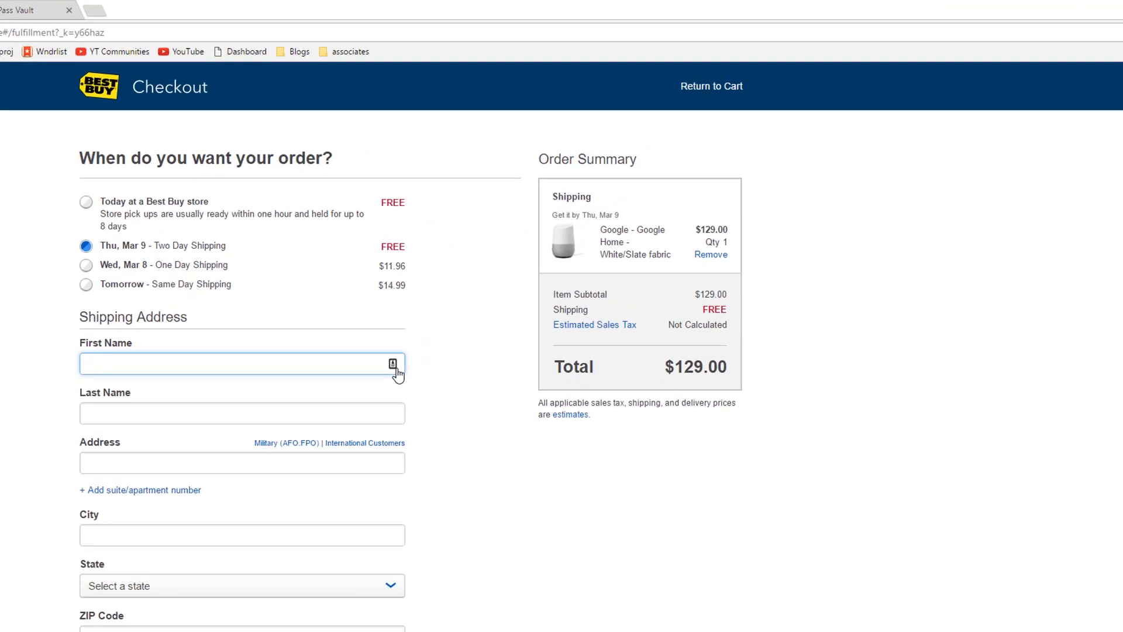
# - Fill the Best Buy shipping form using LastPass's Personal form-fill profile
pyautogui.click(392, 364)
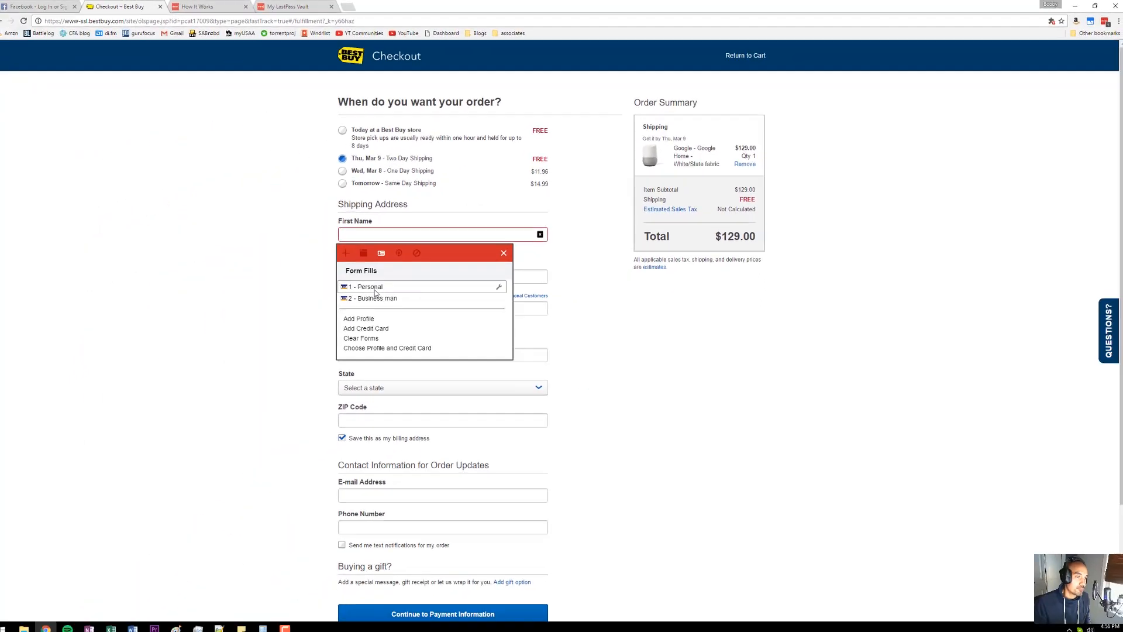
pyautogui.click(365, 286)
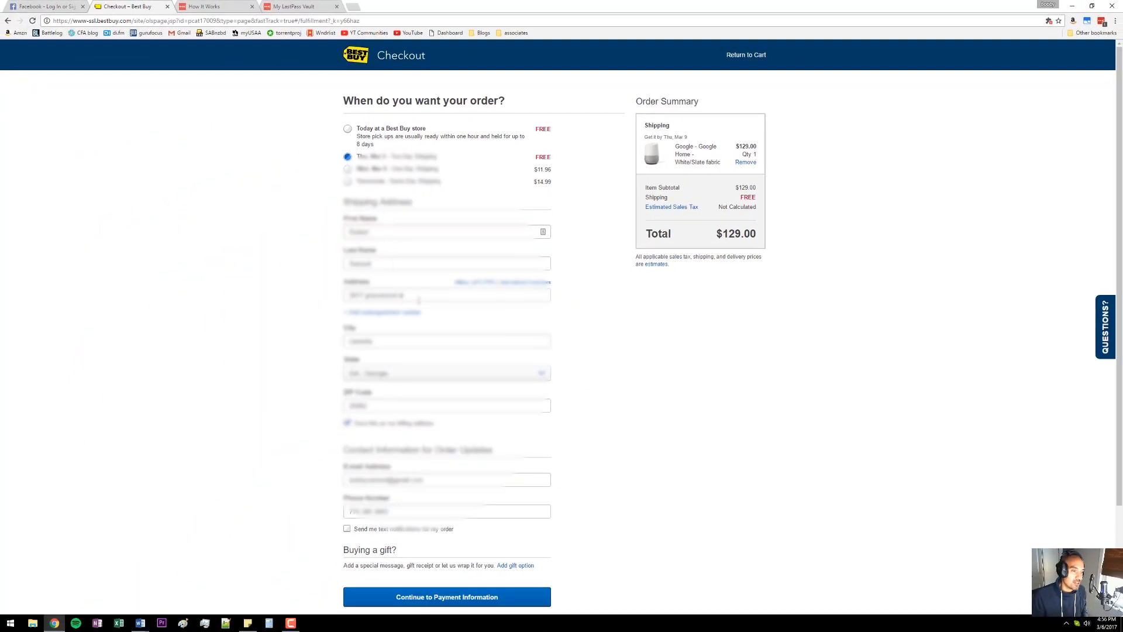
pyautogui.click(446, 373)
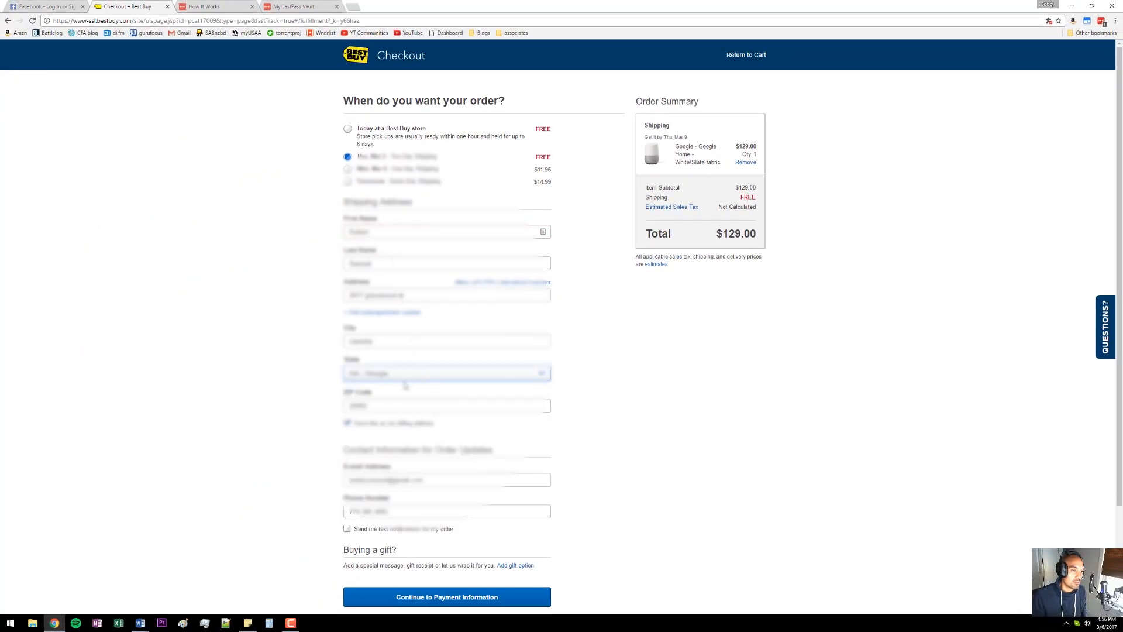
# - Scroll through the checkout to review the filled address and contact fields
pyautogui.scroll(-3)
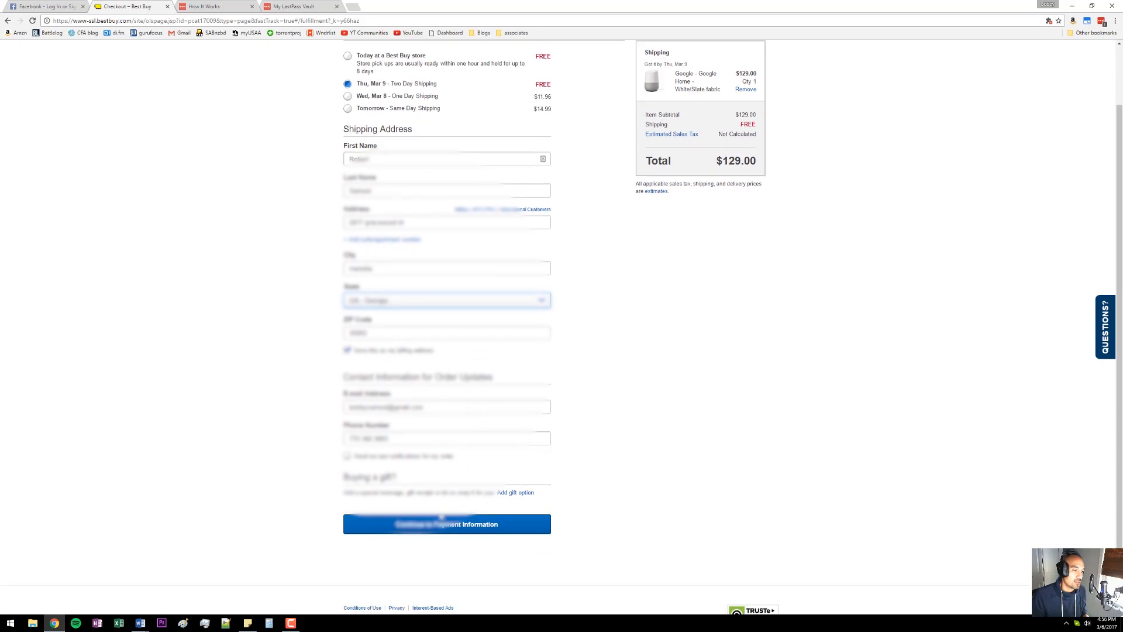
pyautogui.scroll(3)
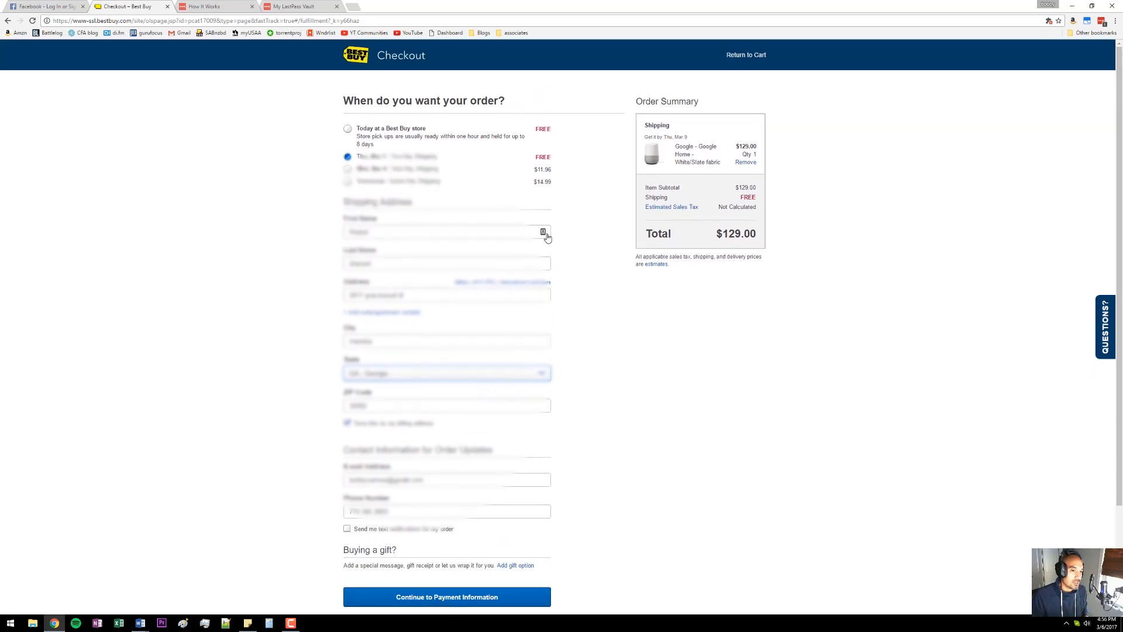
pyautogui.click(543, 232)
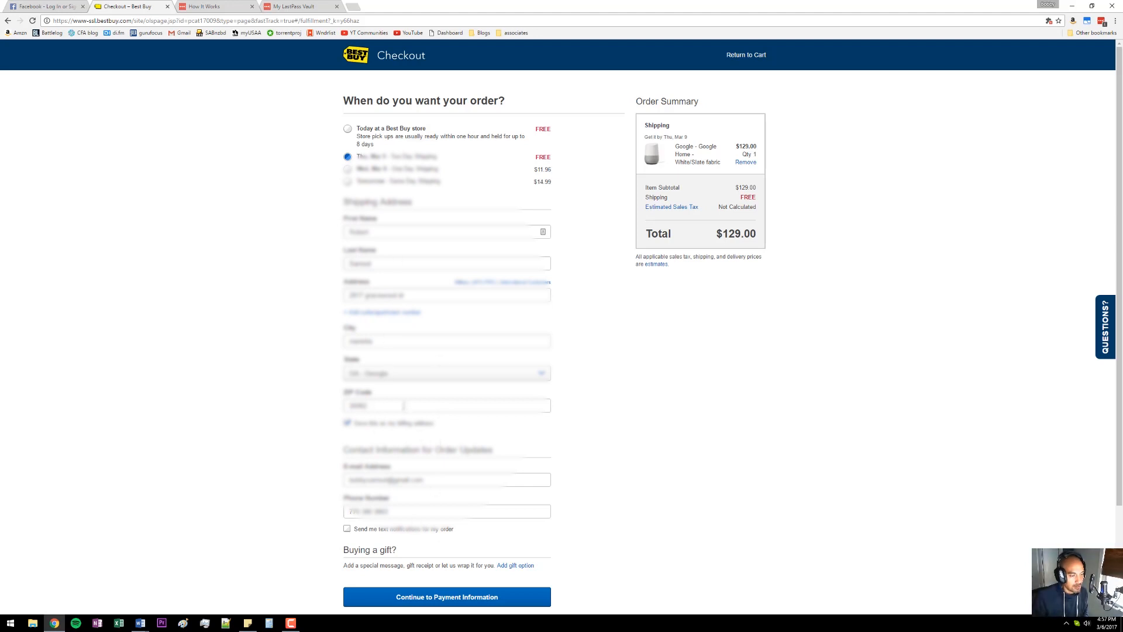
pyautogui.scroll(-3)
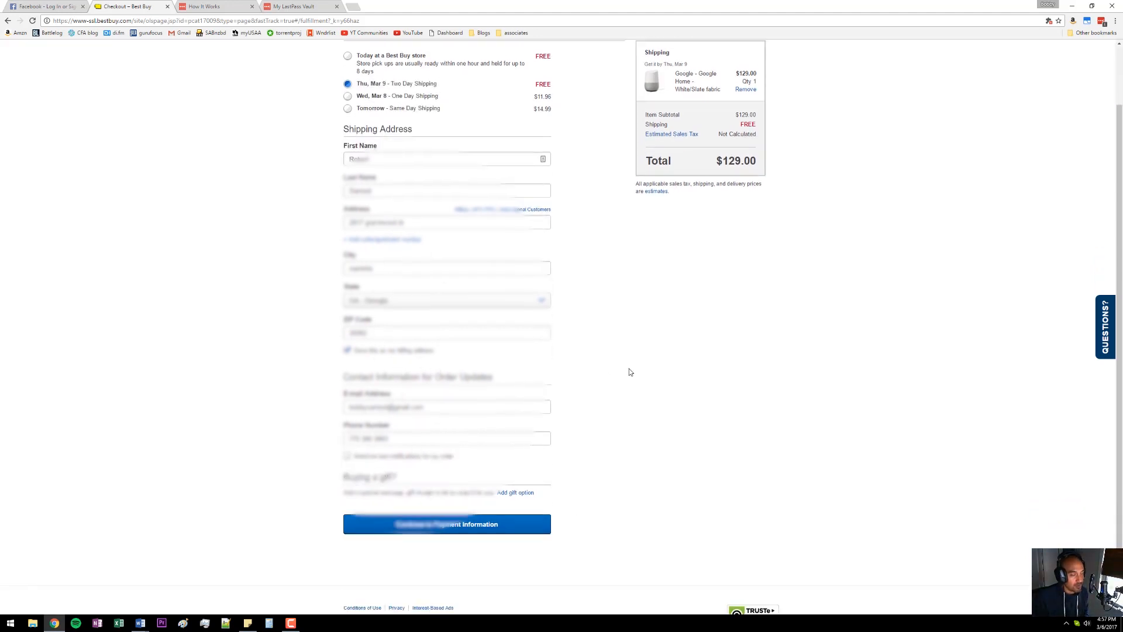
pyautogui.scroll(3)
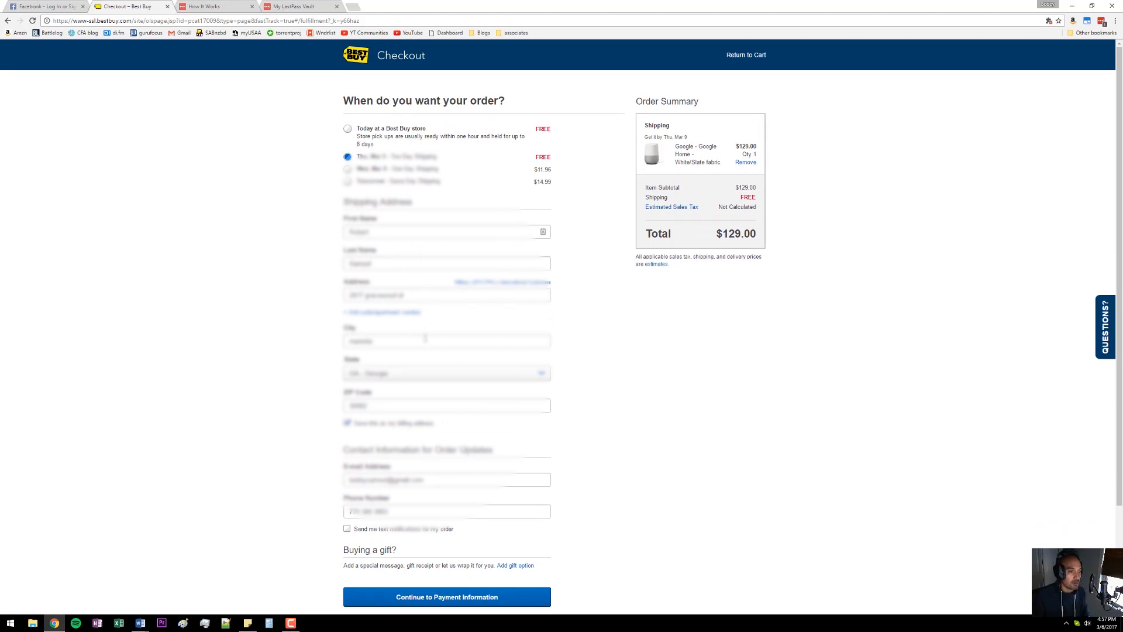
pyautogui.moveTo(237, 252)
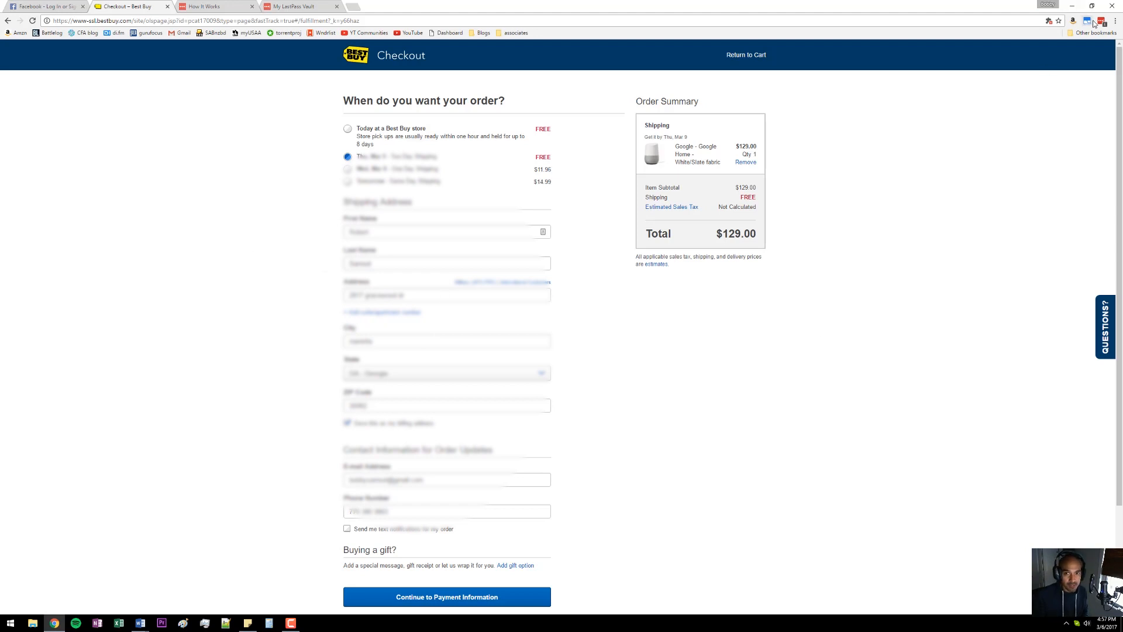
# - Open the vault's Form Fills page showing the Personal and Business man profiles
pyautogui.click(1103, 19)
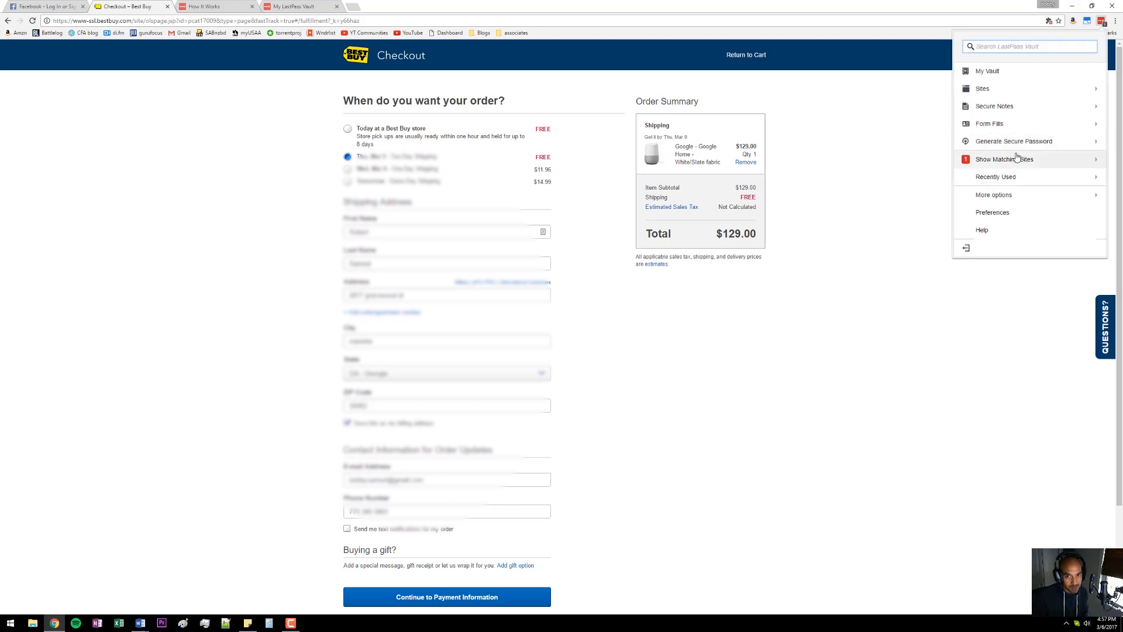
pyautogui.click(990, 123)
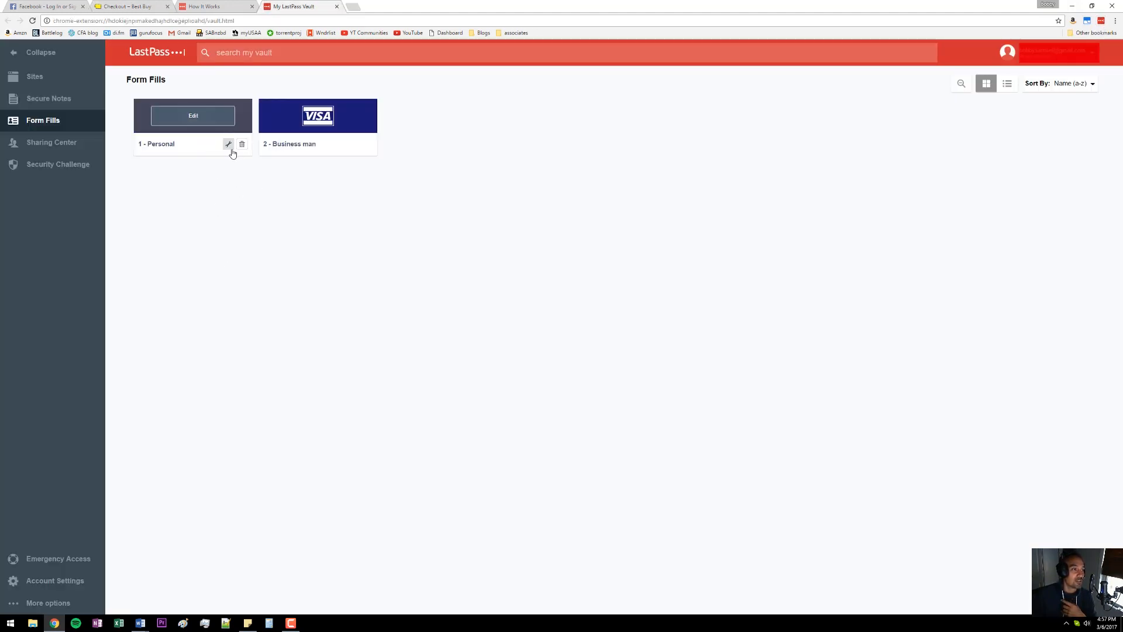
pyautogui.moveTo(317, 115)
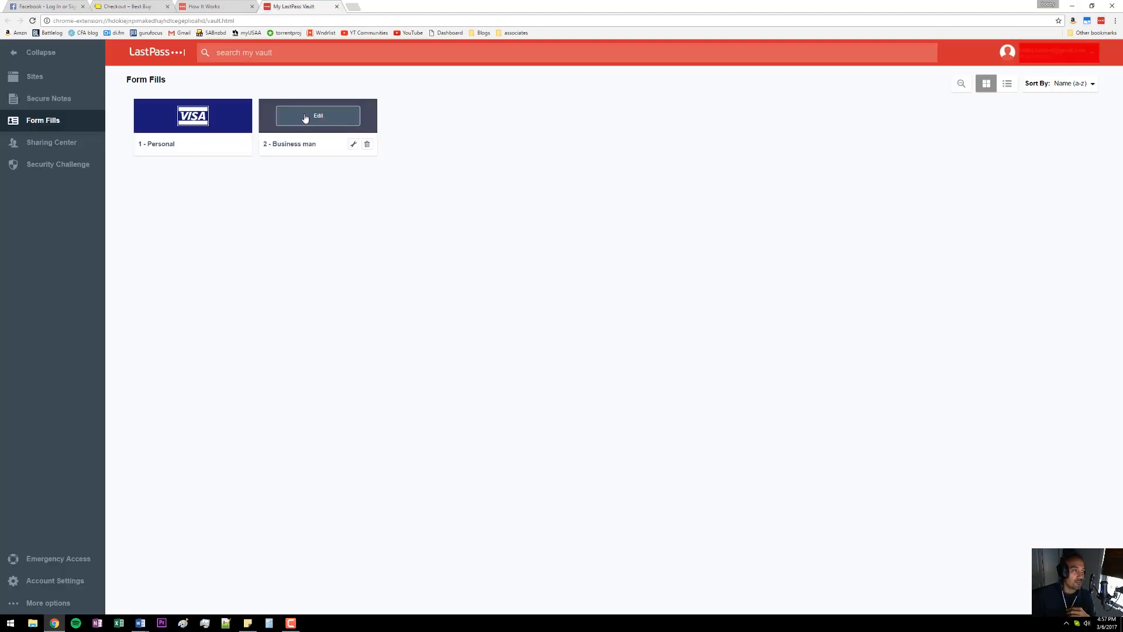
pyautogui.moveTo(322, 147)
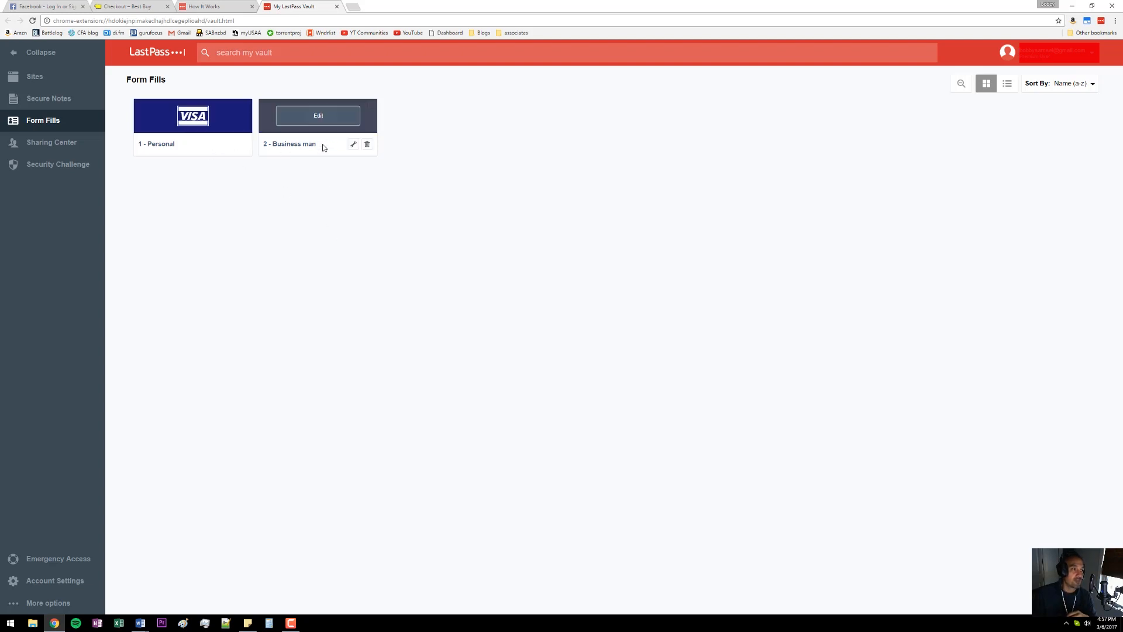
pyautogui.moveTo(64, 125)
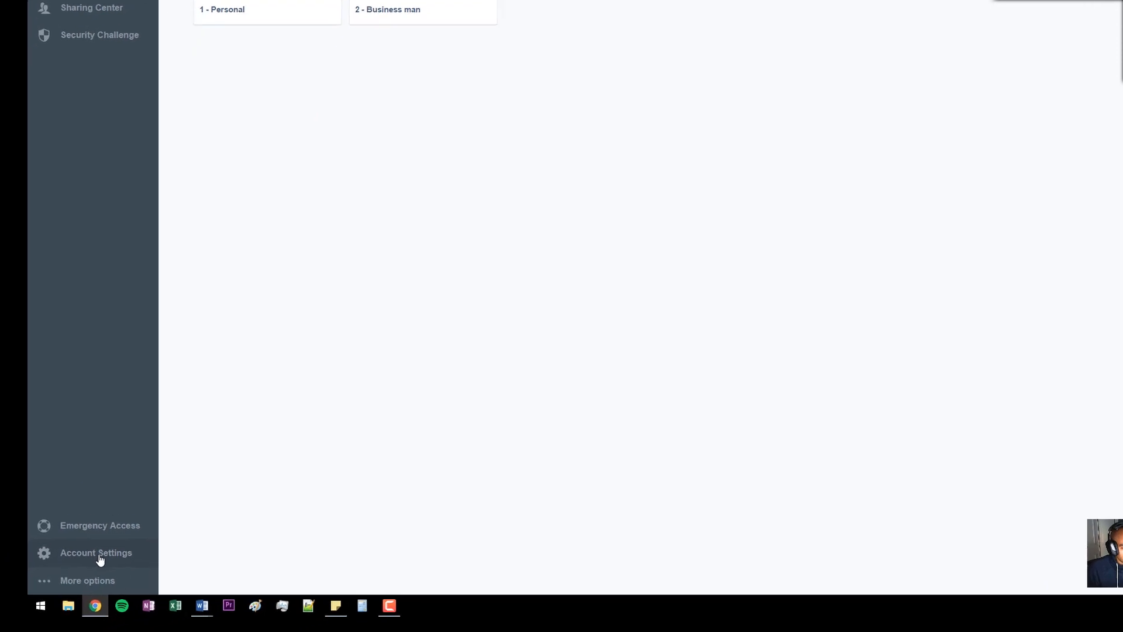
pyautogui.click(95, 552)
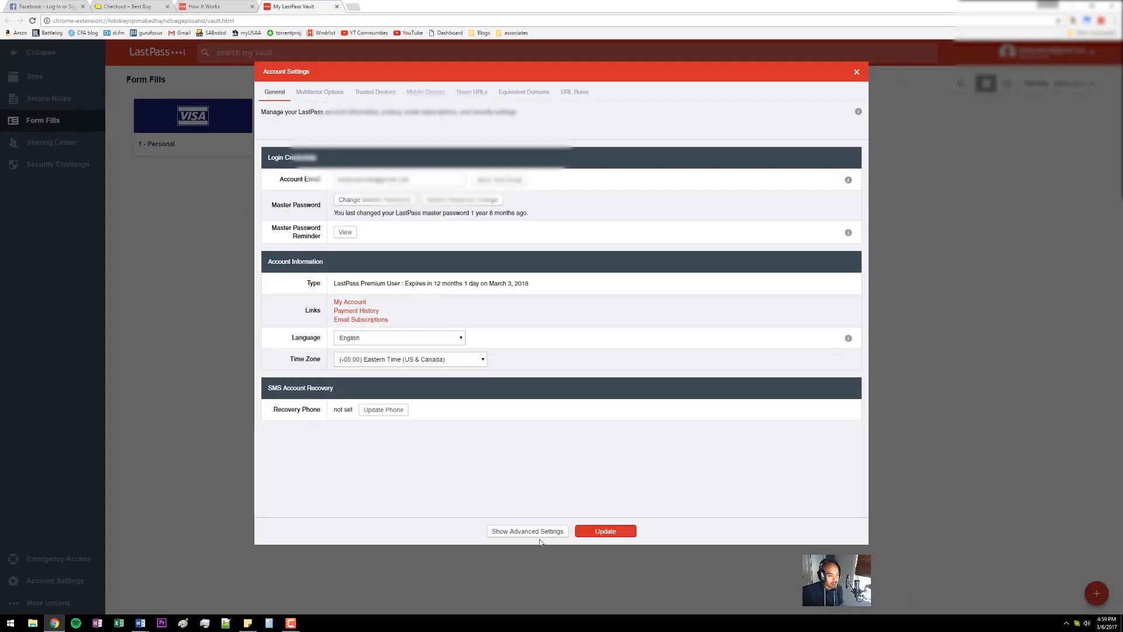
pyautogui.click(527, 531)
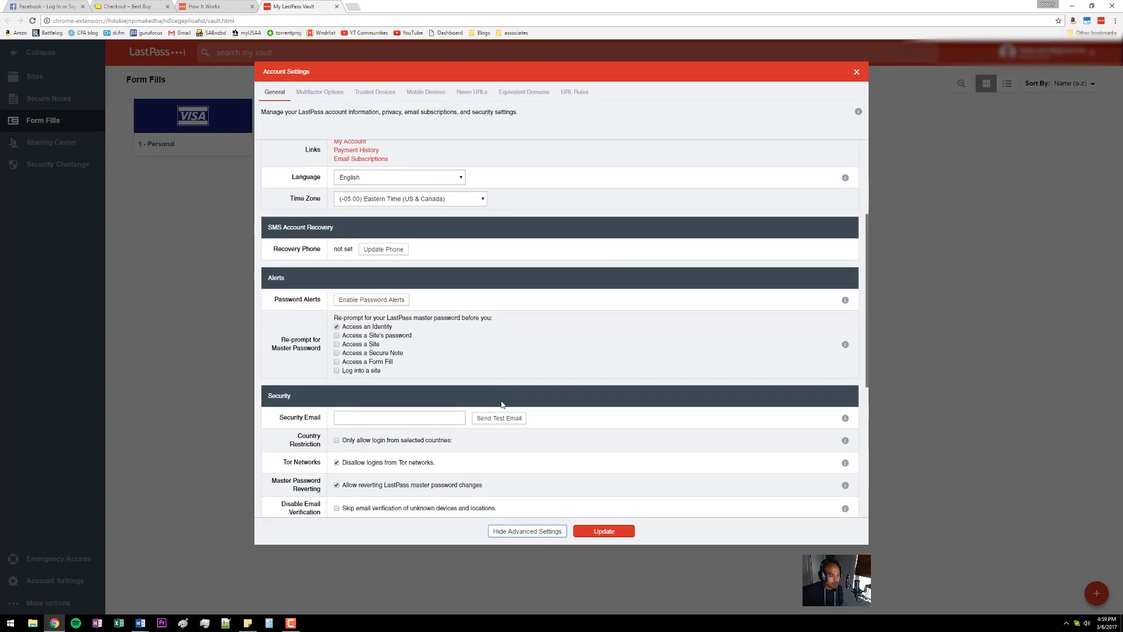
pyautogui.scroll(-3)
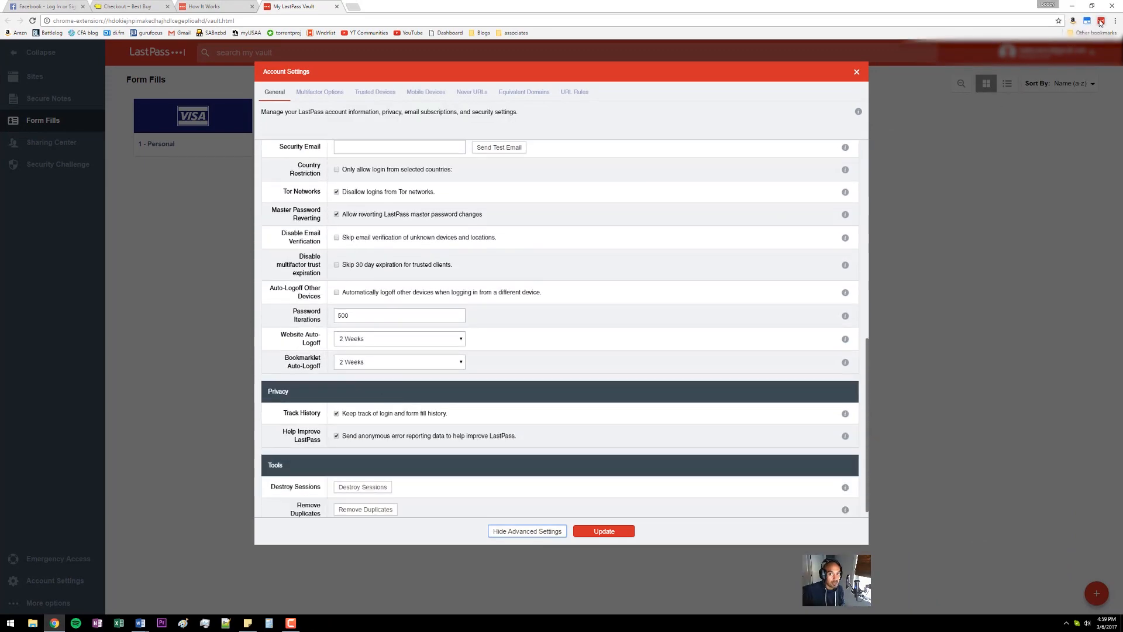
pyautogui.click(1098, 21)
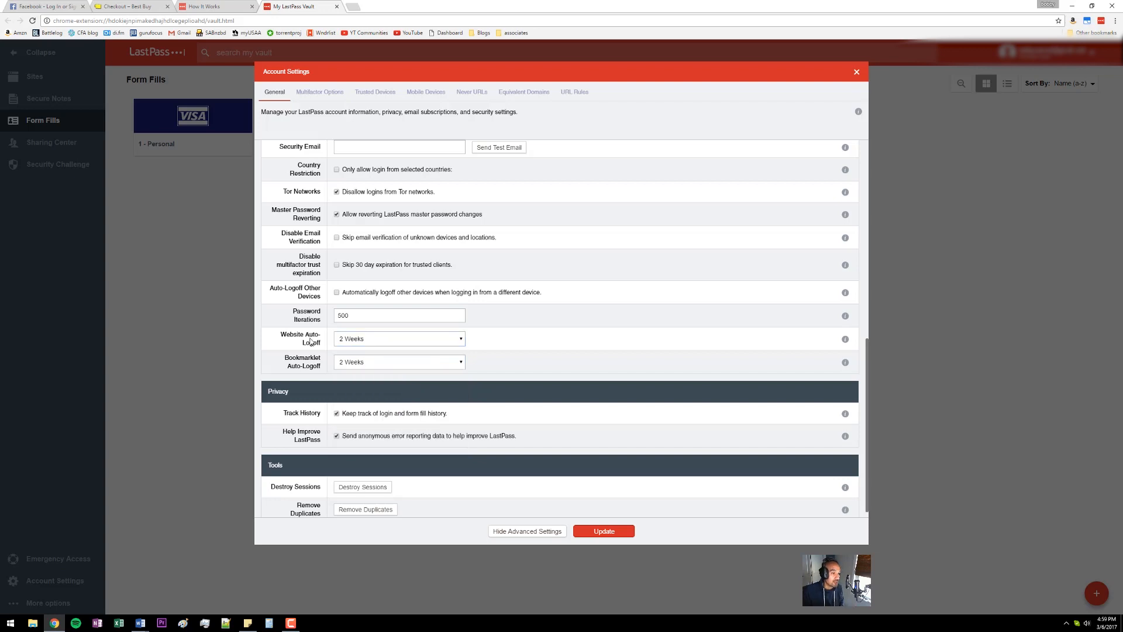
pyautogui.scroll(-3)
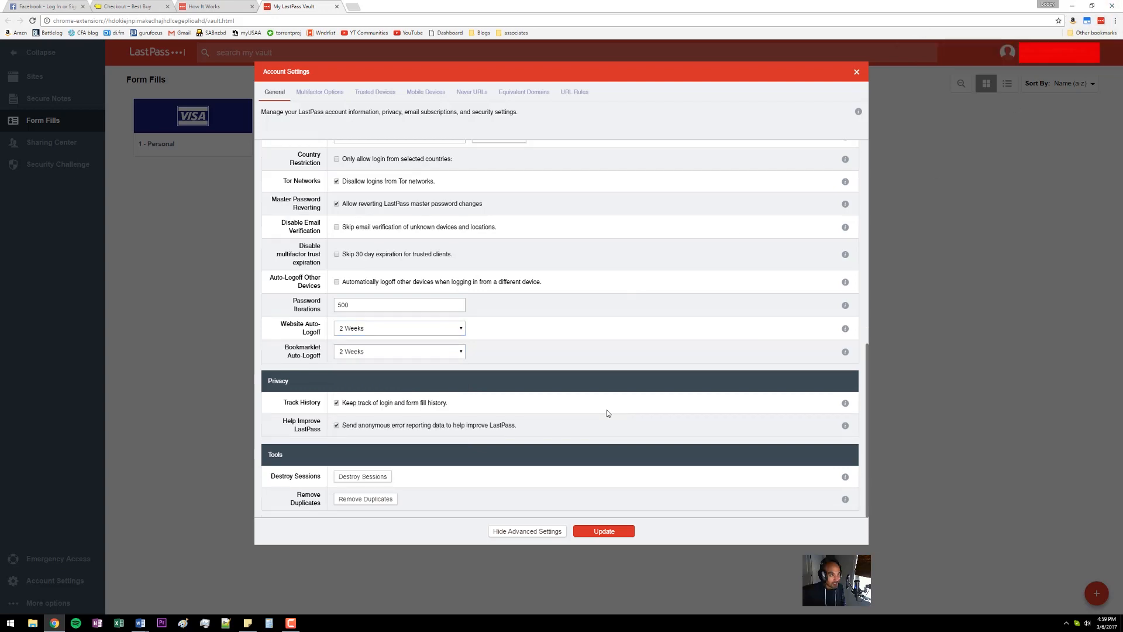
pyautogui.moveTo(394, 337)
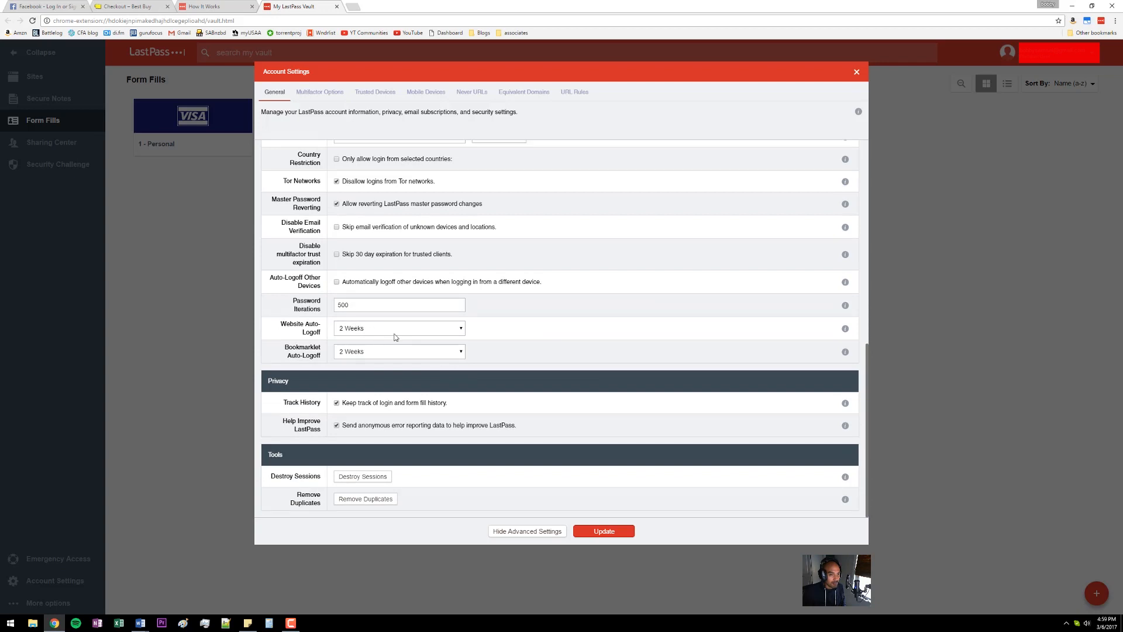
pyautogui.moveTo(447, 333)
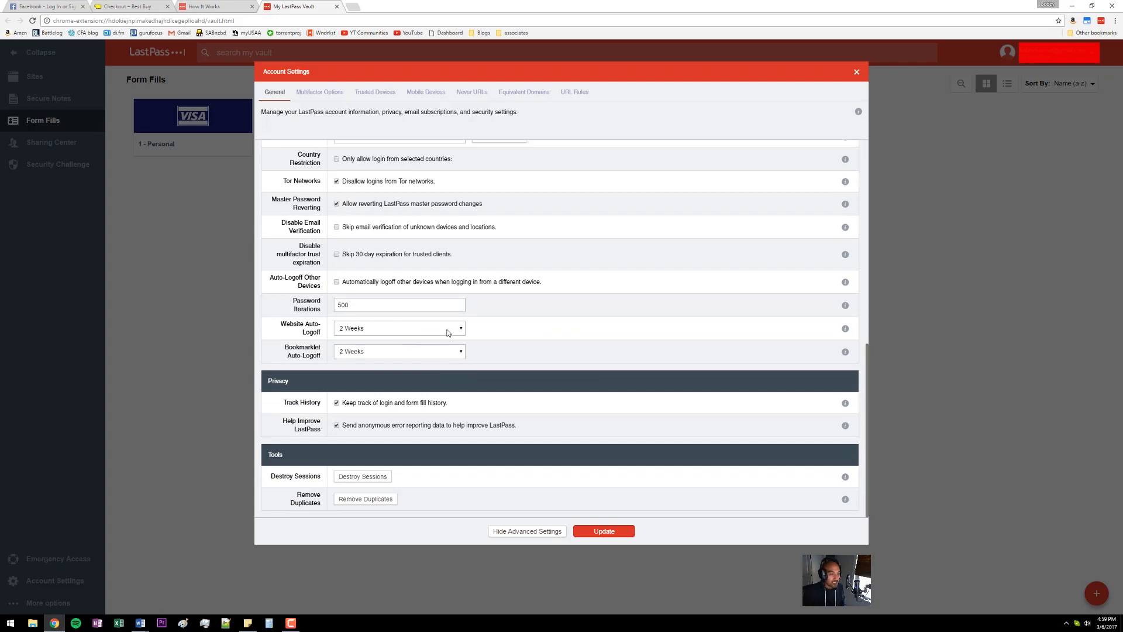
pyautogui.moveTo(372, 332)
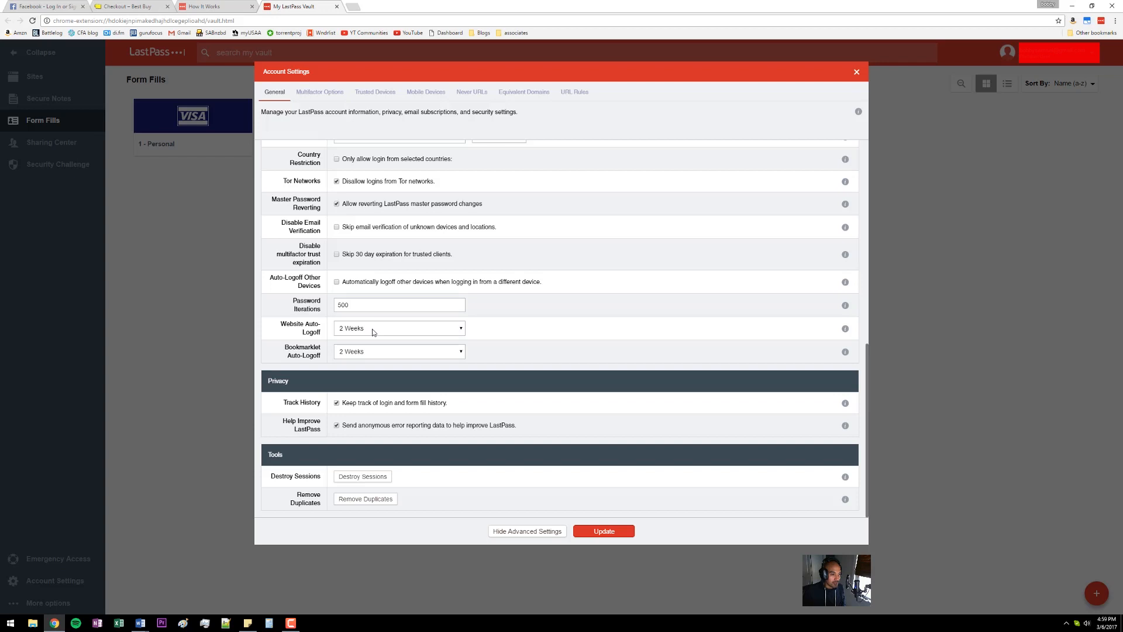
pyautogui.scroll(3)
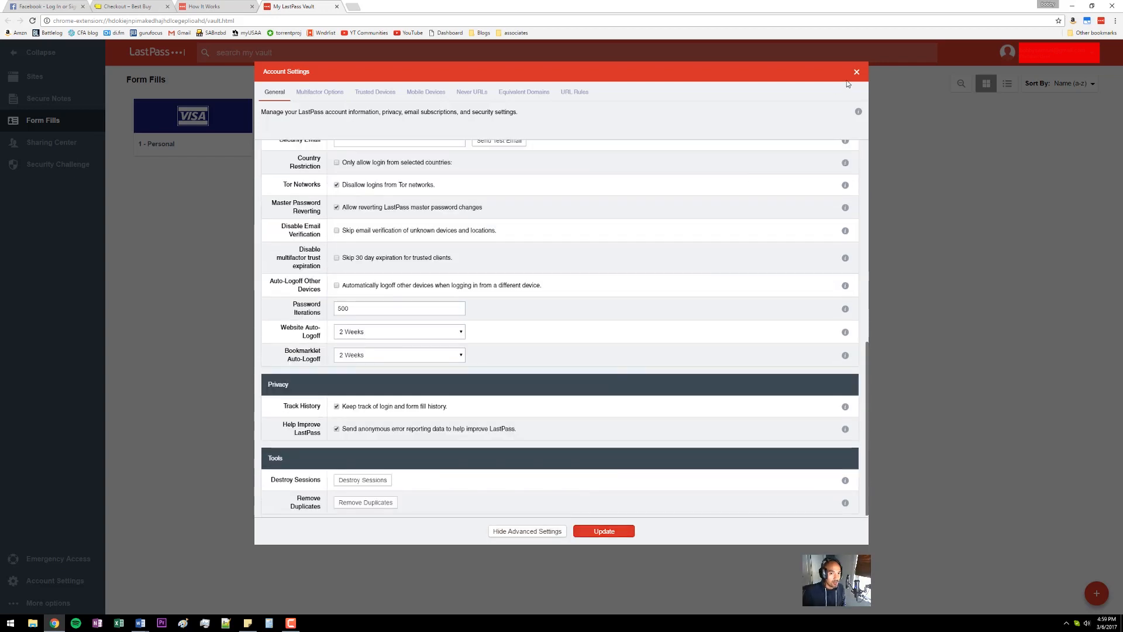
pyautogui.click(855, 71)
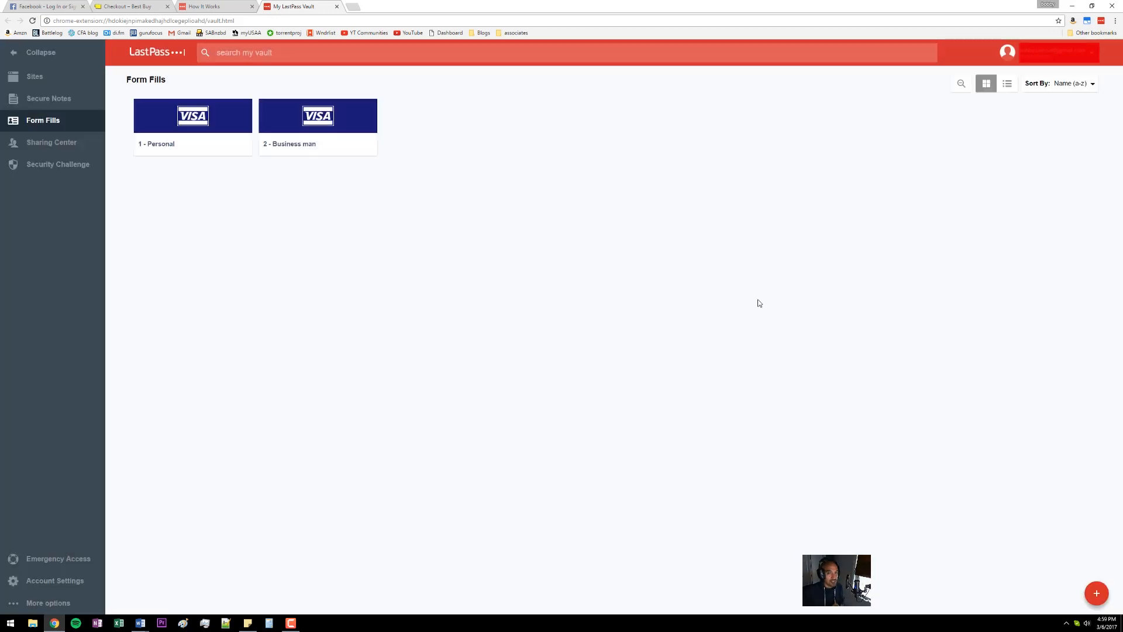
# - Open att.com in a new tab and reach the myAT&T login page
pyautogui.click(46, 6)
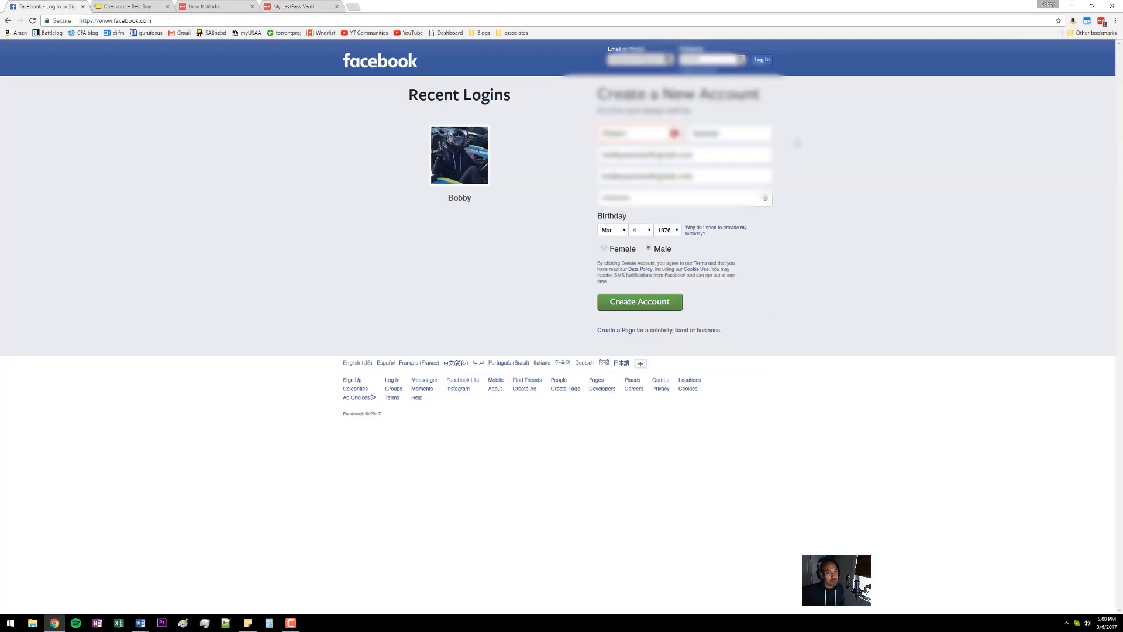
pyautogui.moveTo(356, 7)
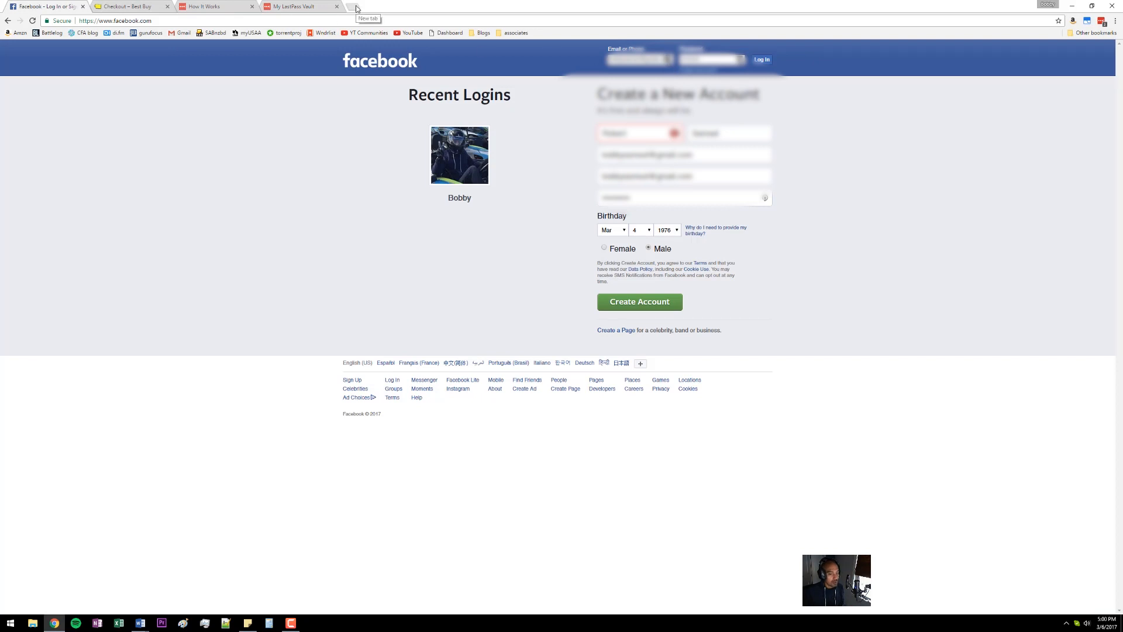
pyautogui.click(367, 6)
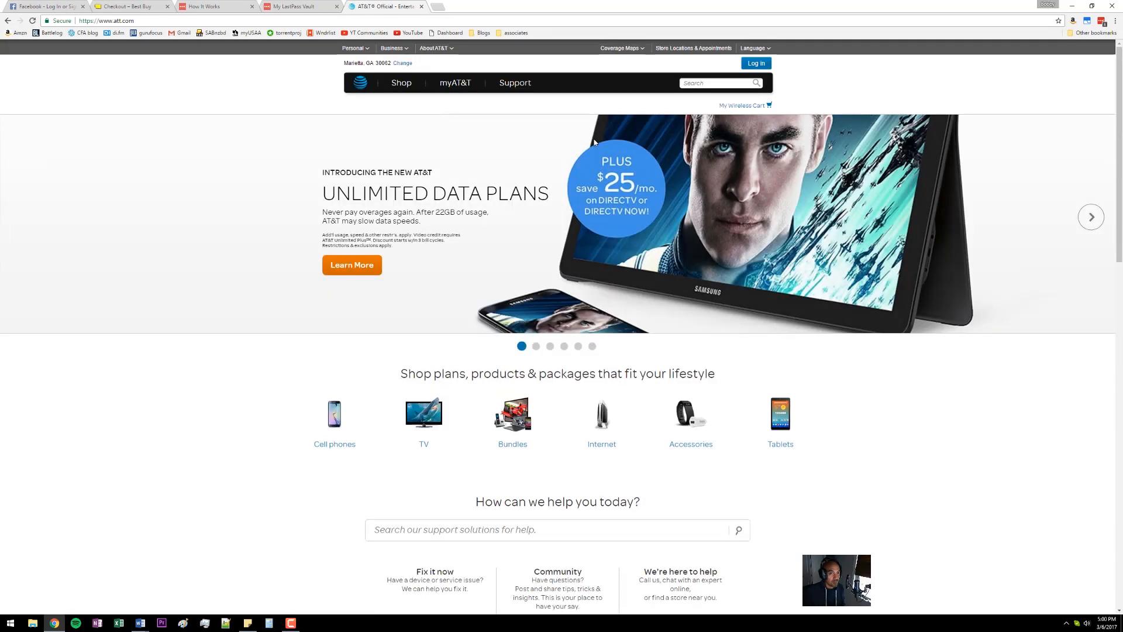
pyautogui.click(755, 63)
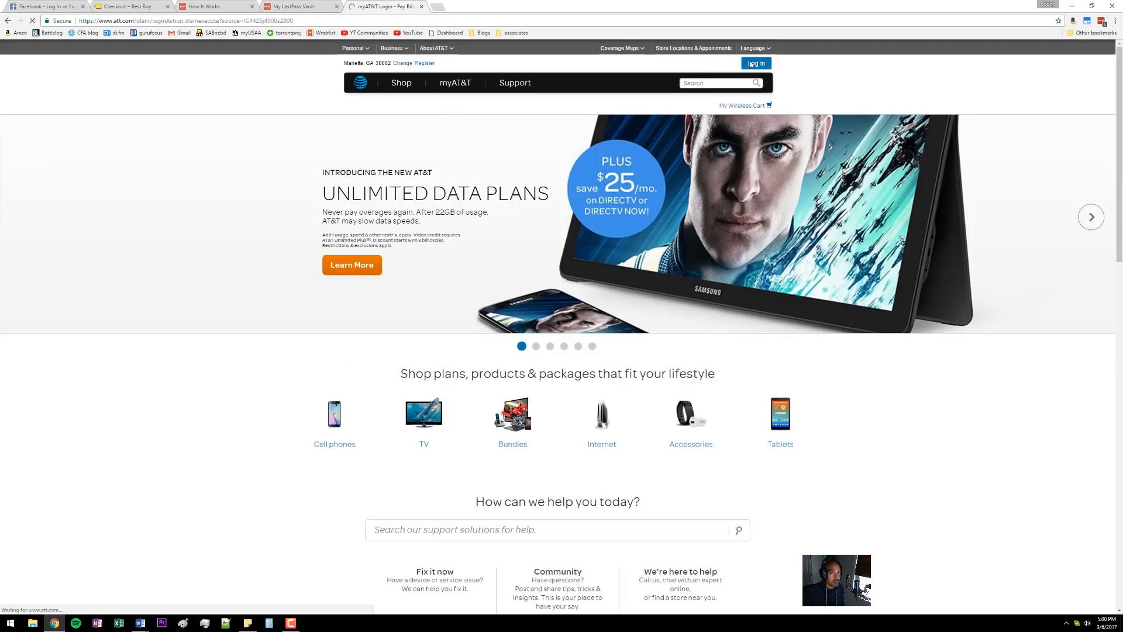
pyautogui.click(754, 63)
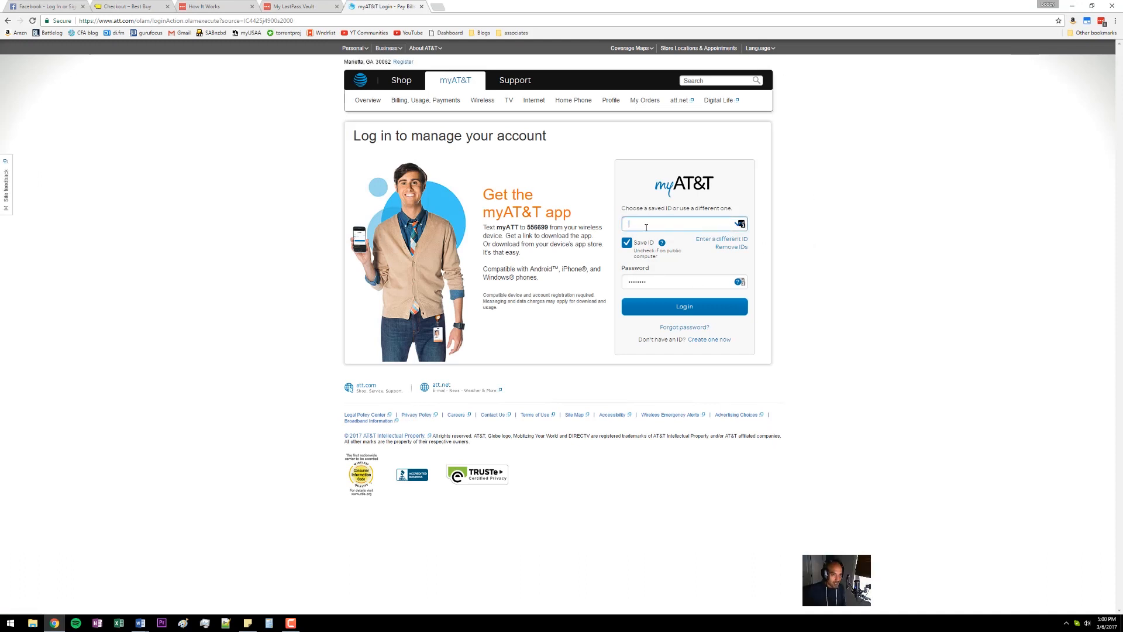
pyautogui.click(354, 48)
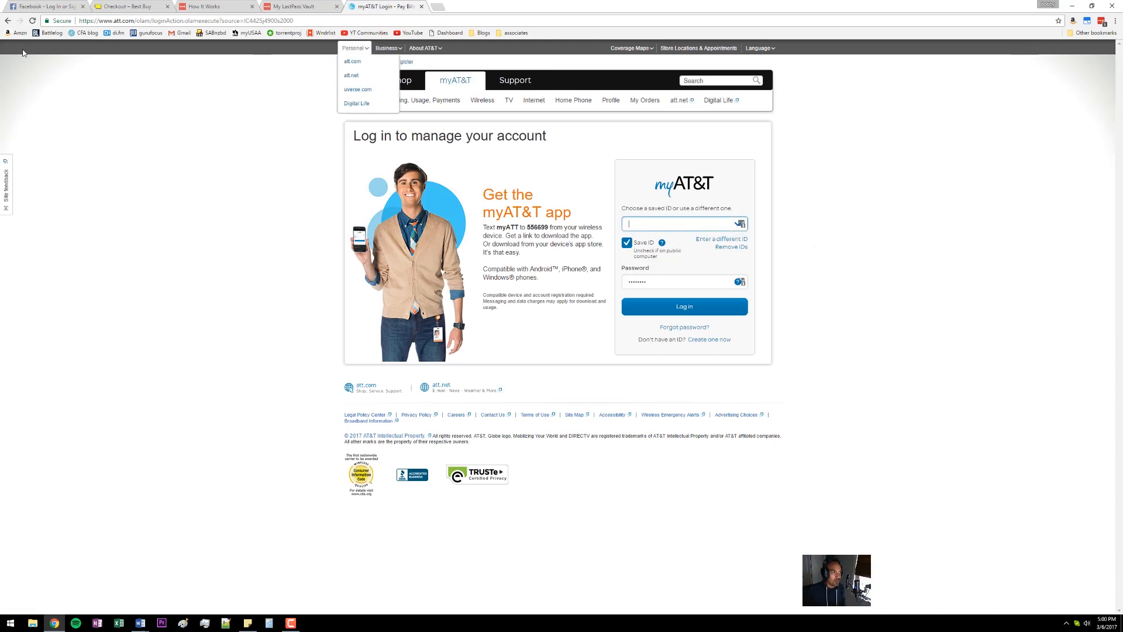